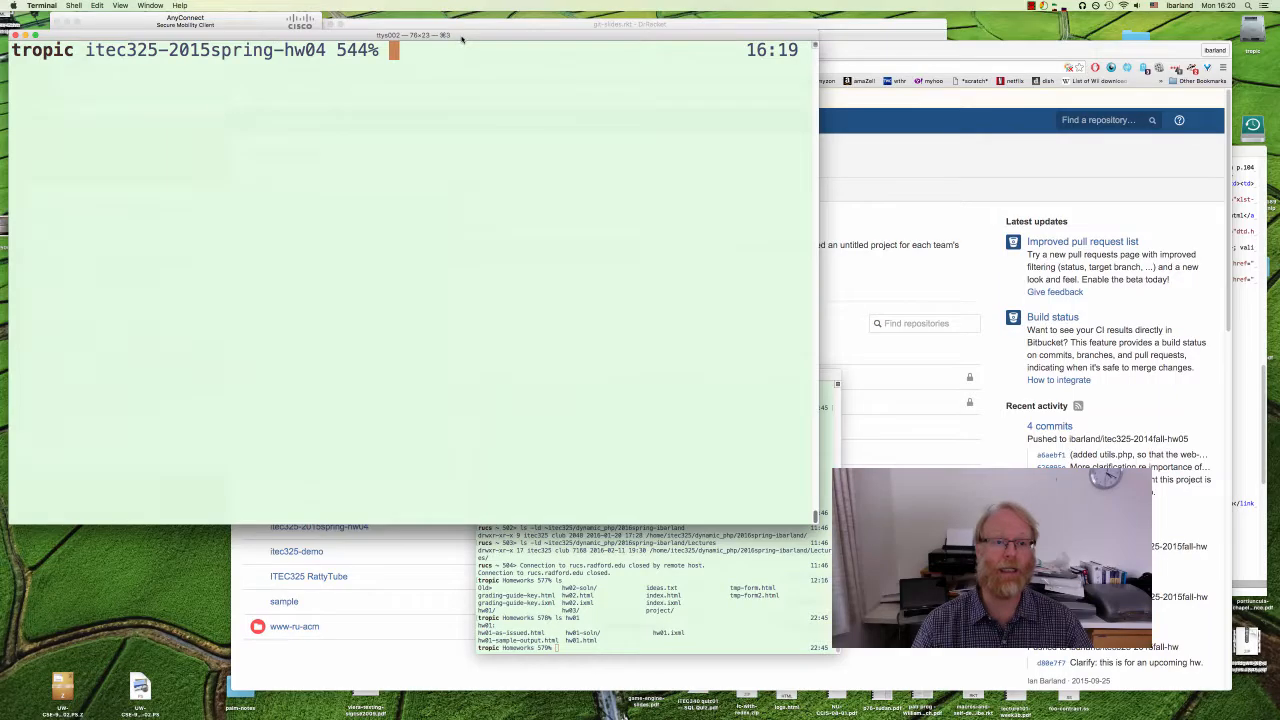
# Edit facts.txt in vi, adding 'Hey, I just added a line here! (whoa)' near the top, and save
pyautogui.write('ls')
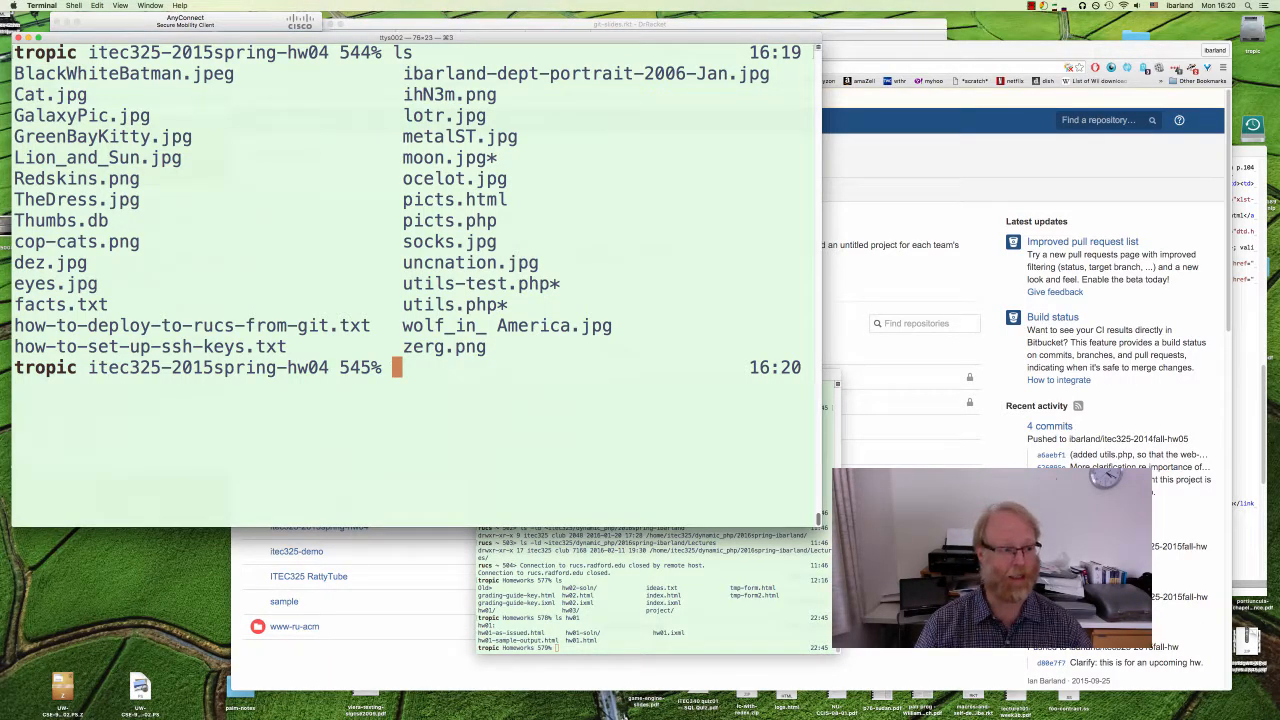
pyautogui.write('vi facts.')
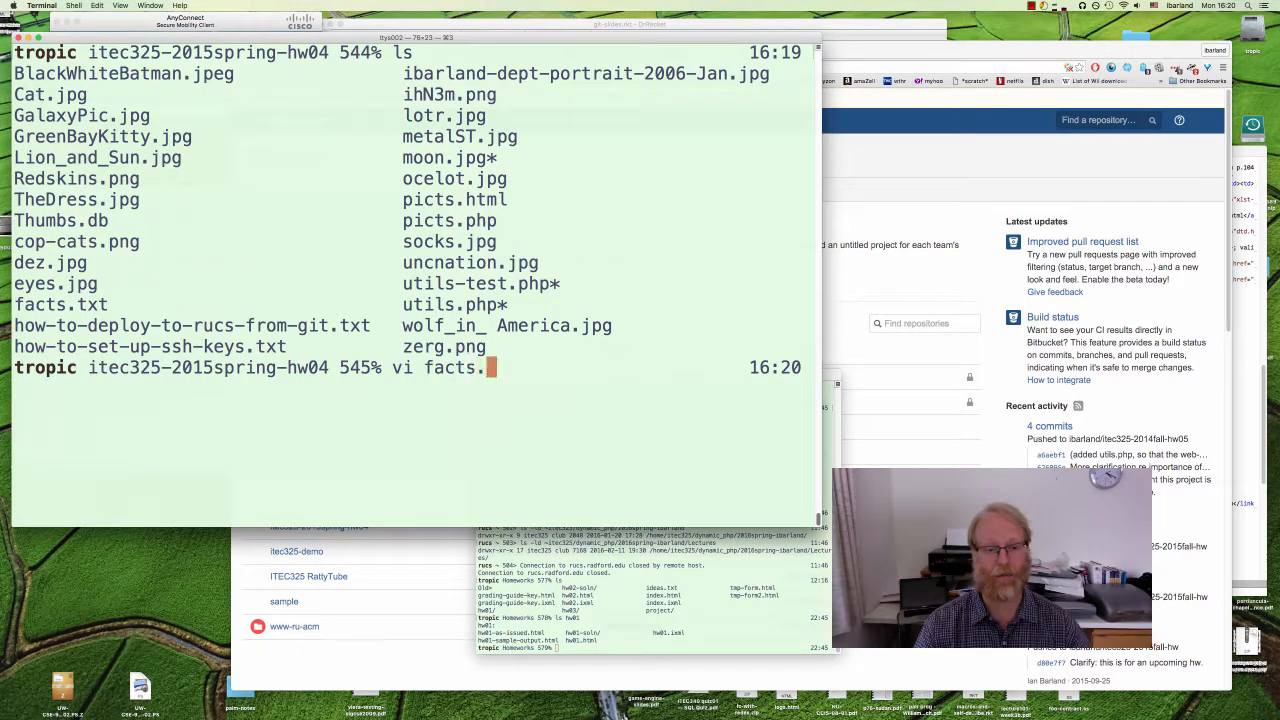
pyautogui.press('Return')
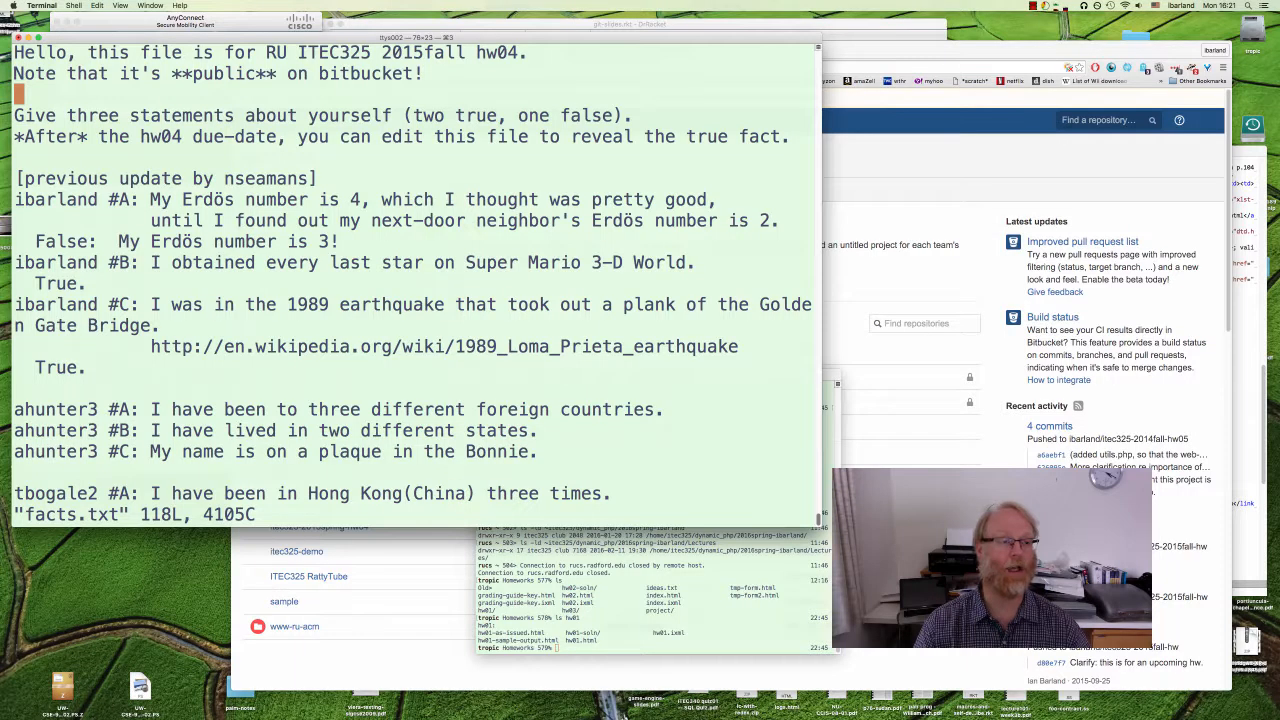
pyautogui.write('Hey, I just added a')
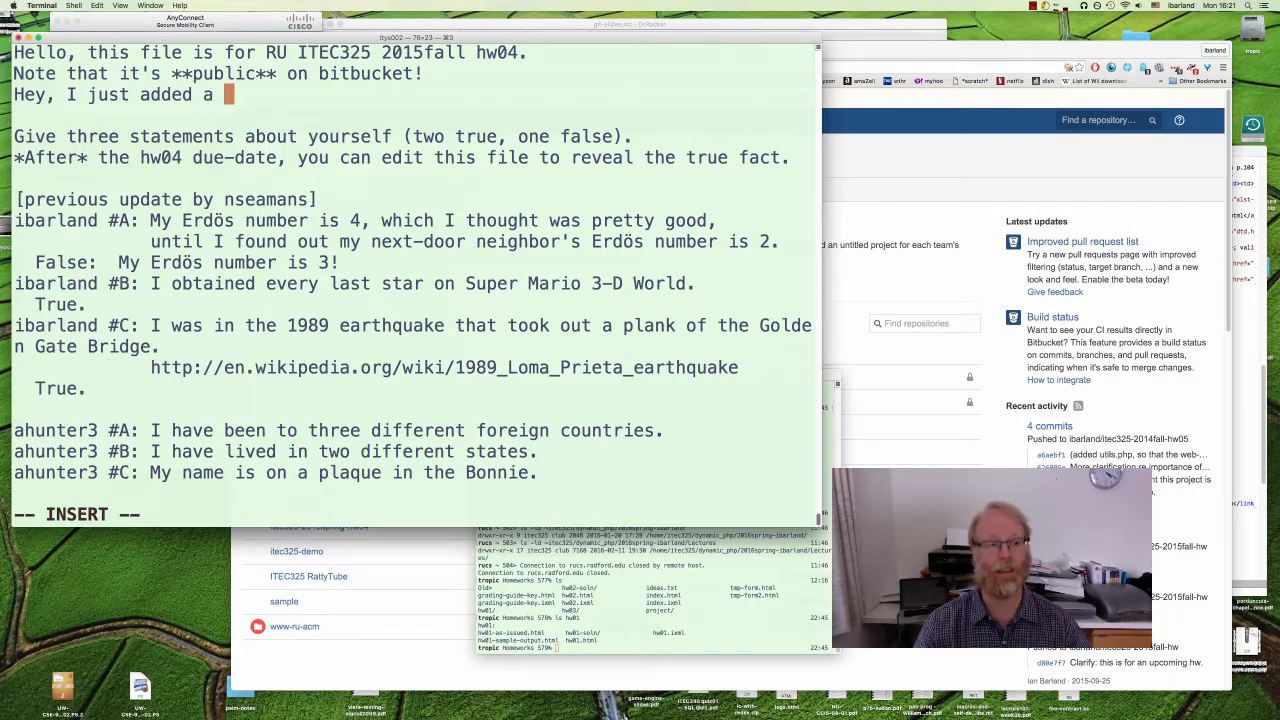
pyautogui.write('line here! (whoa')
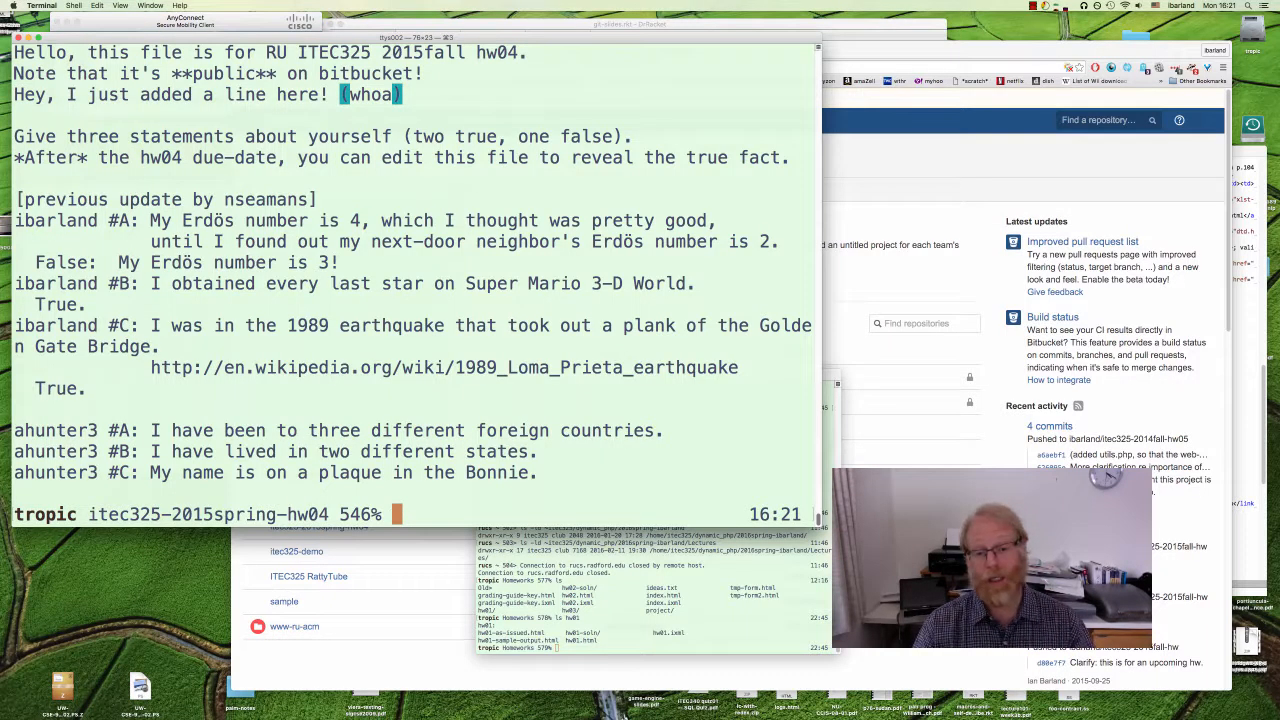
# Run git status to see facts.txt modified and picts.html untracked
pyautogui.write('git status')
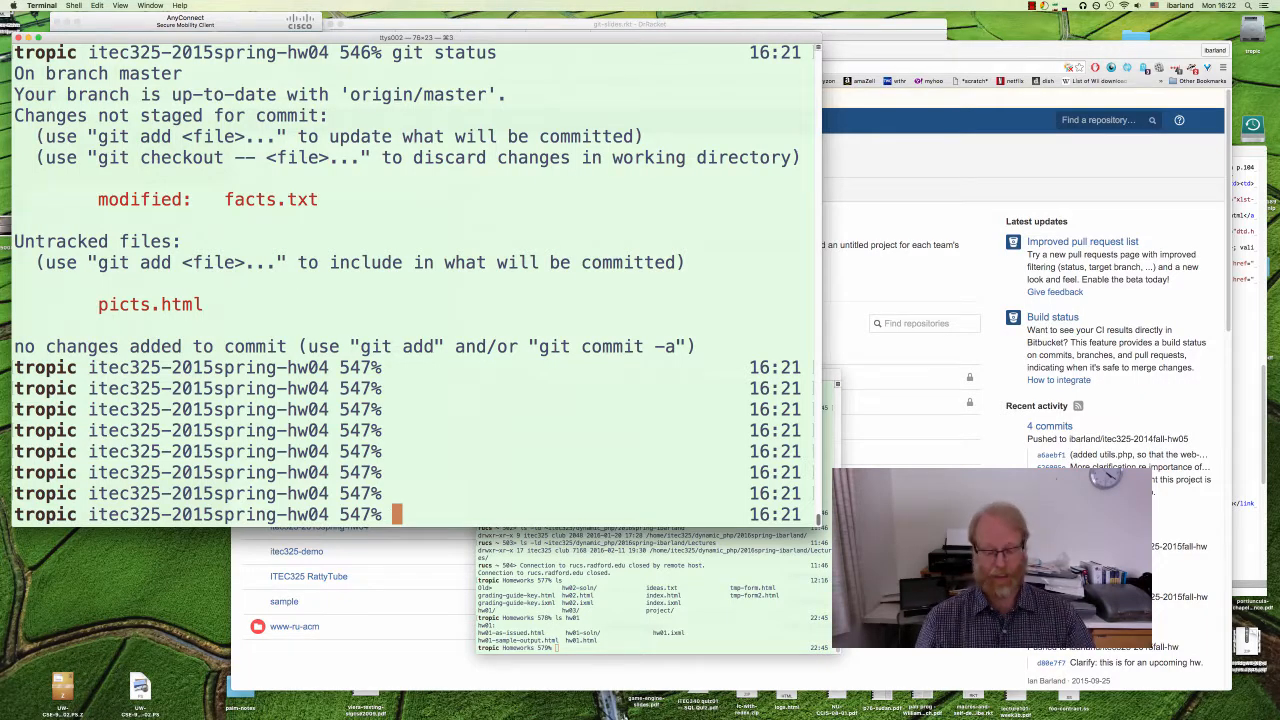
# Commit with git commit . using the message 'I made an awesome new line in the file.'
pyautogui.write('git commit')
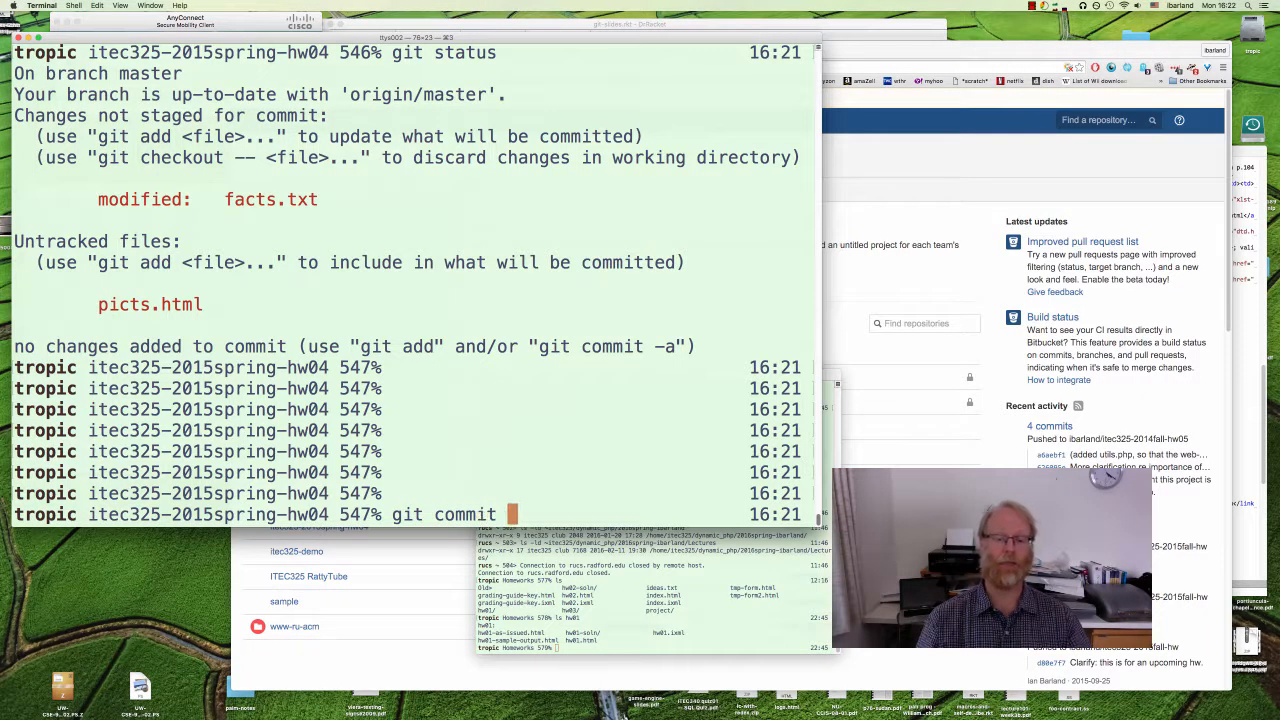
pyautogui.write('.')
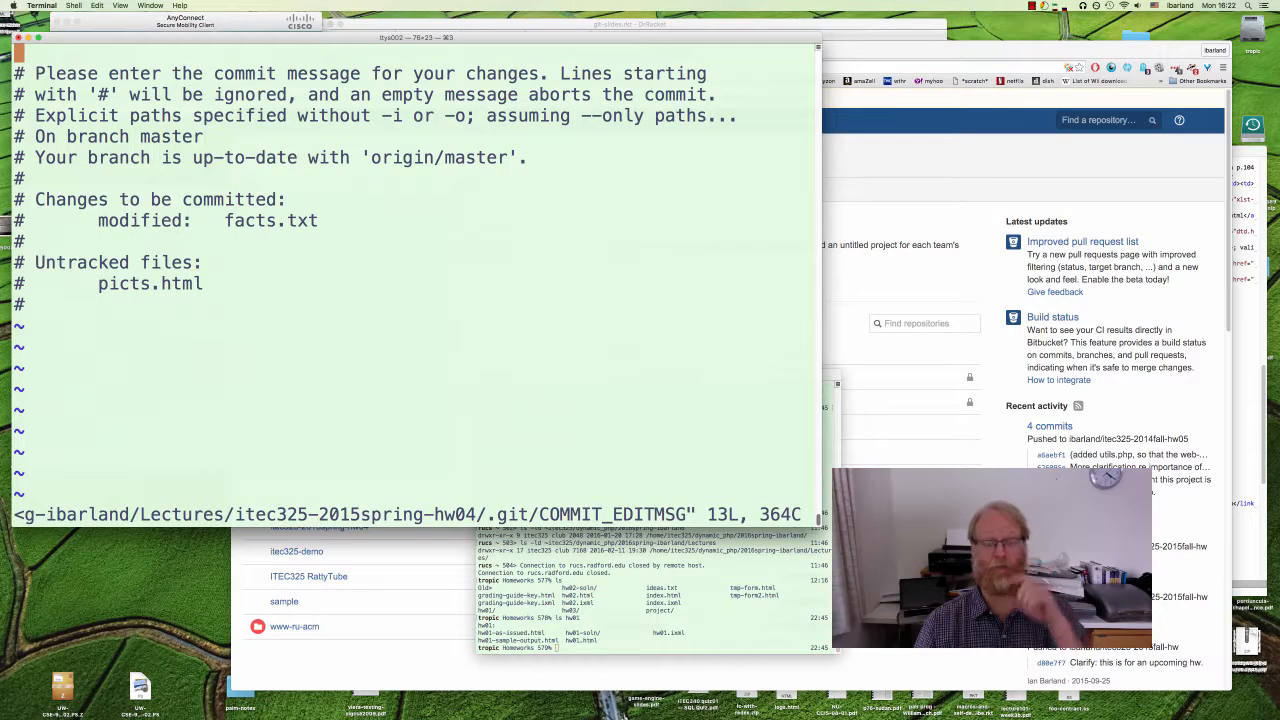
pyautogui.press('i')
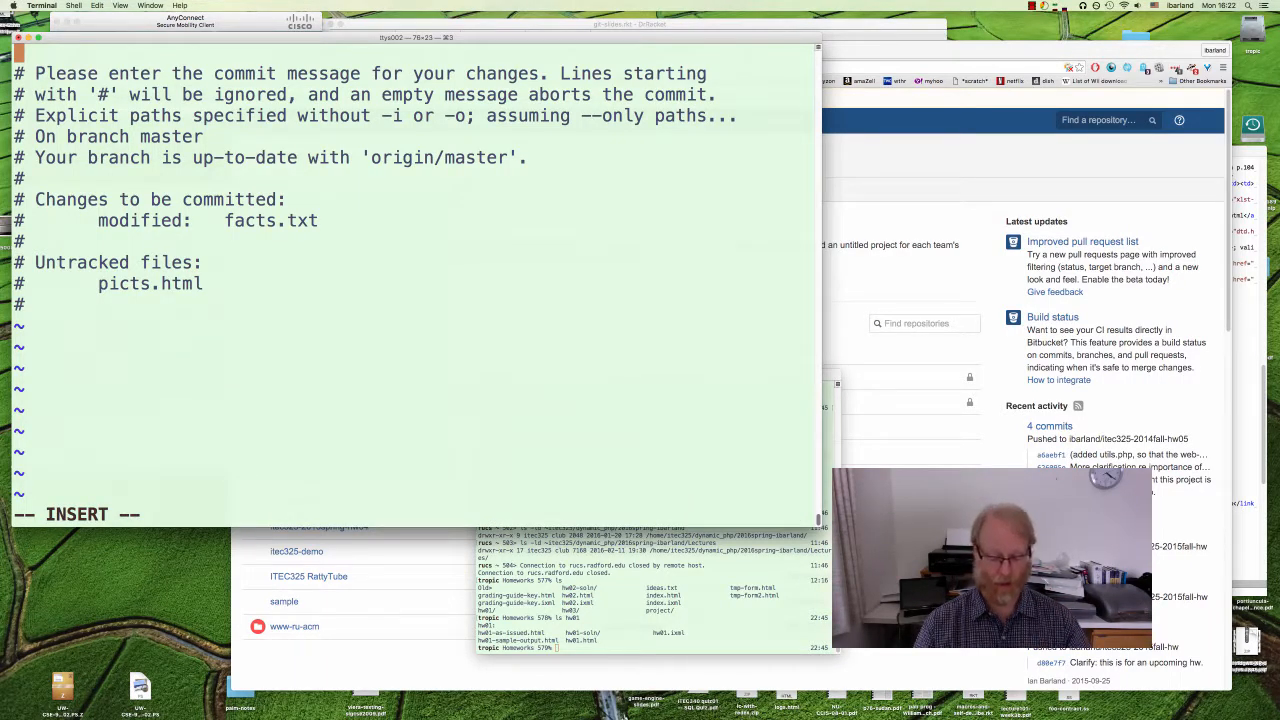
pyautogui.write('I made an')
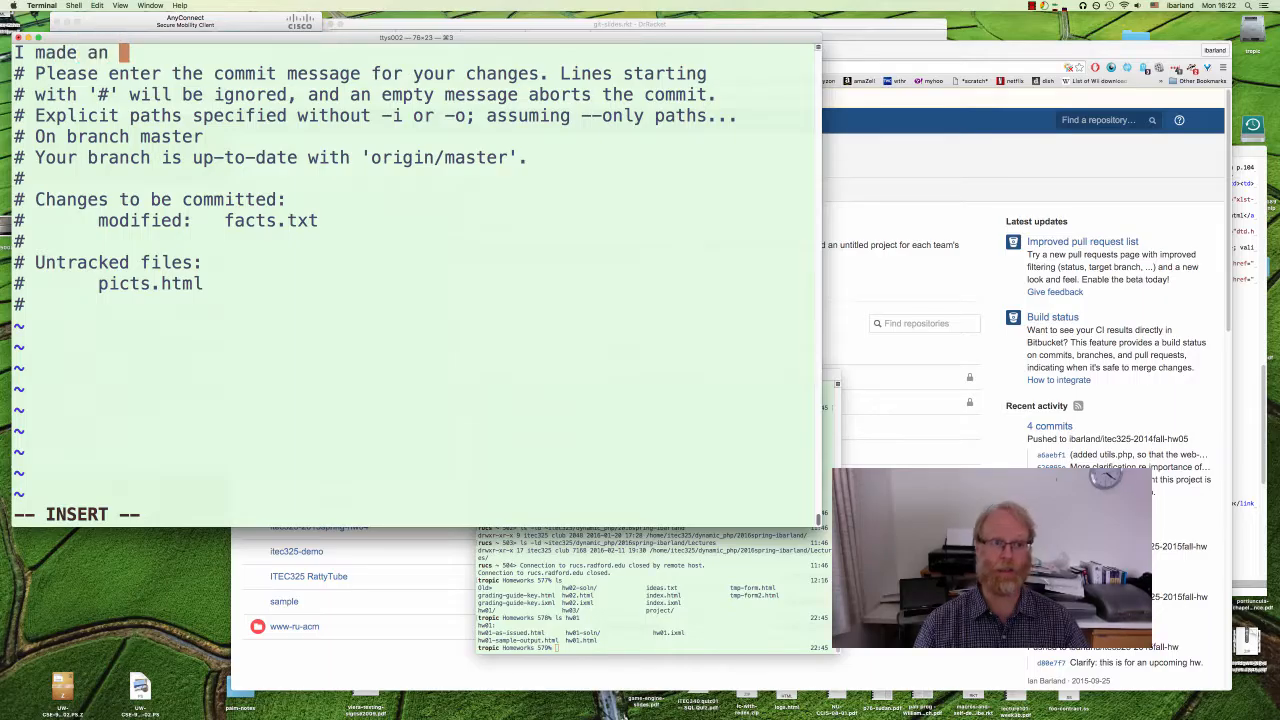
pyautogui.write('awesome new li')
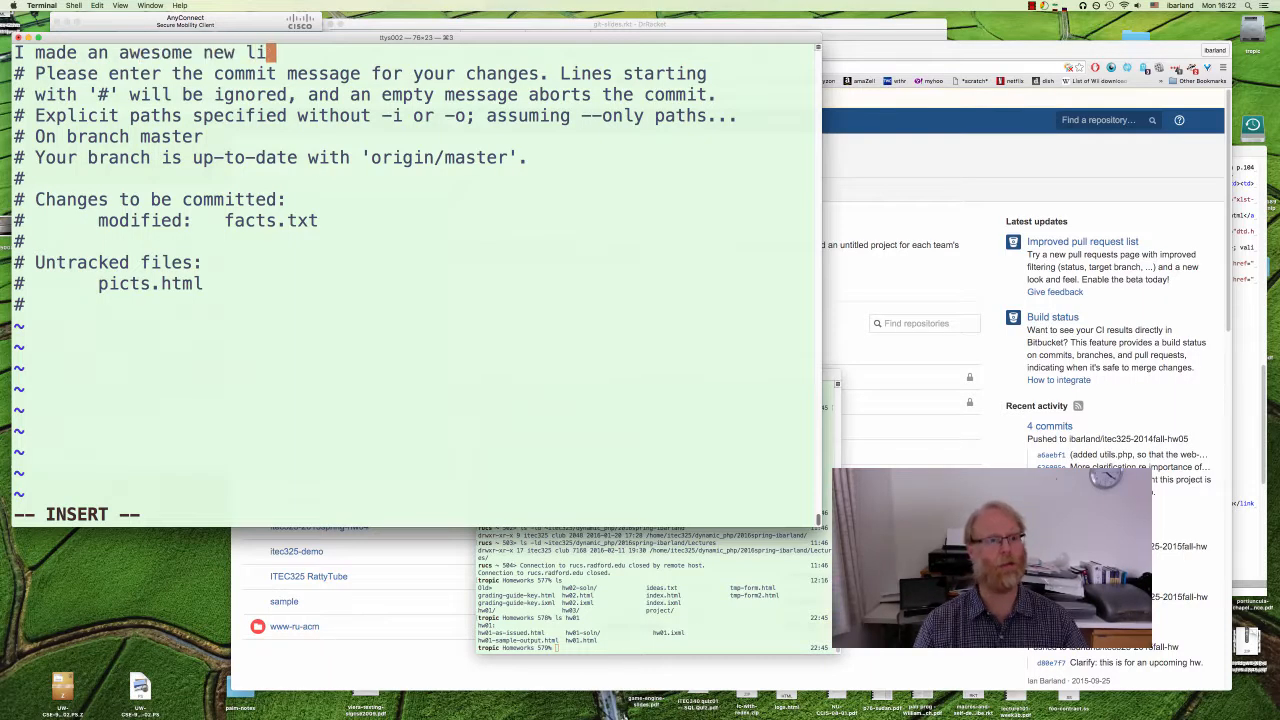
pyautogui.write('ne in the file.')
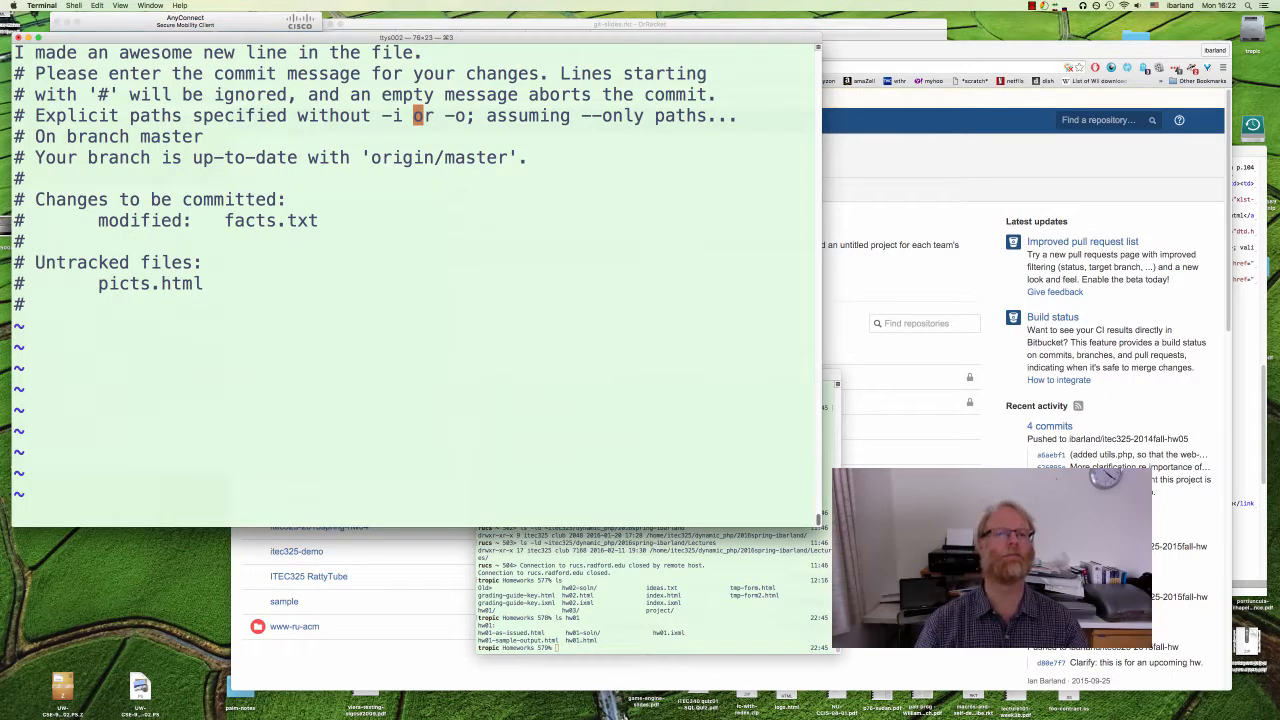
pyautogui.write(':w')
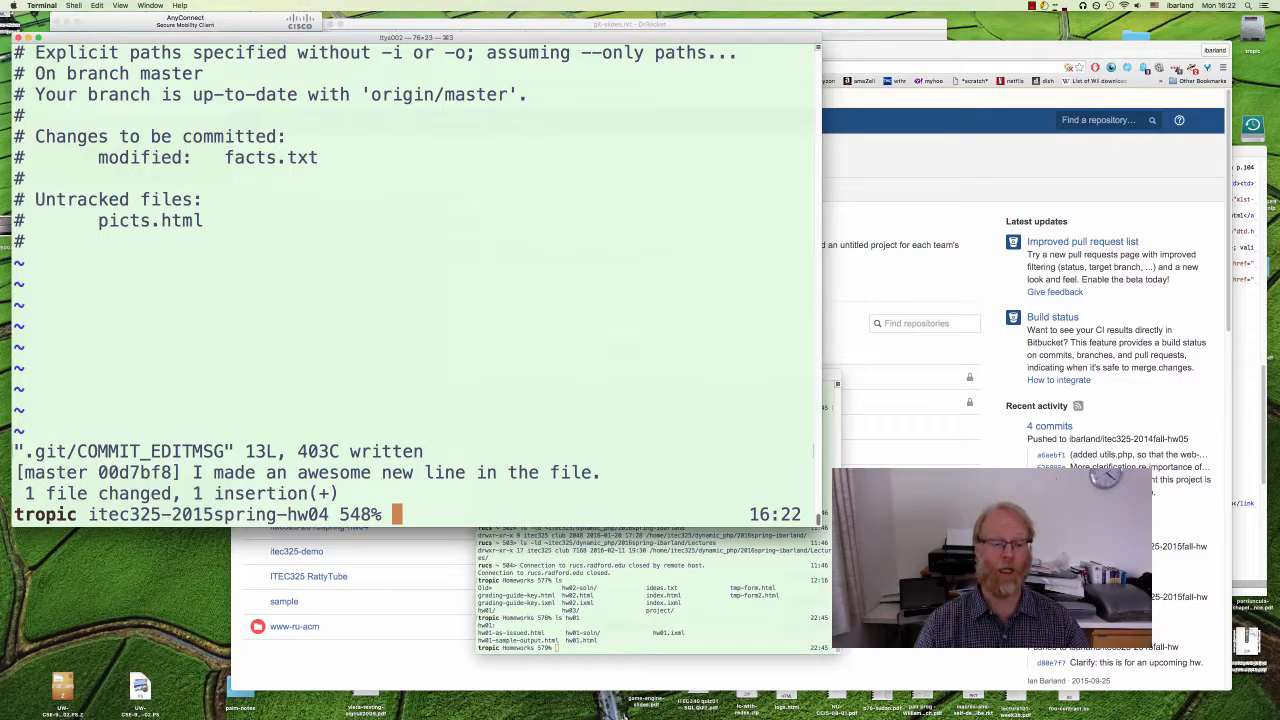
# Check git status, log and diff: one commit ahead of origin, no uncommitted changes
pyautogui.write('git status')
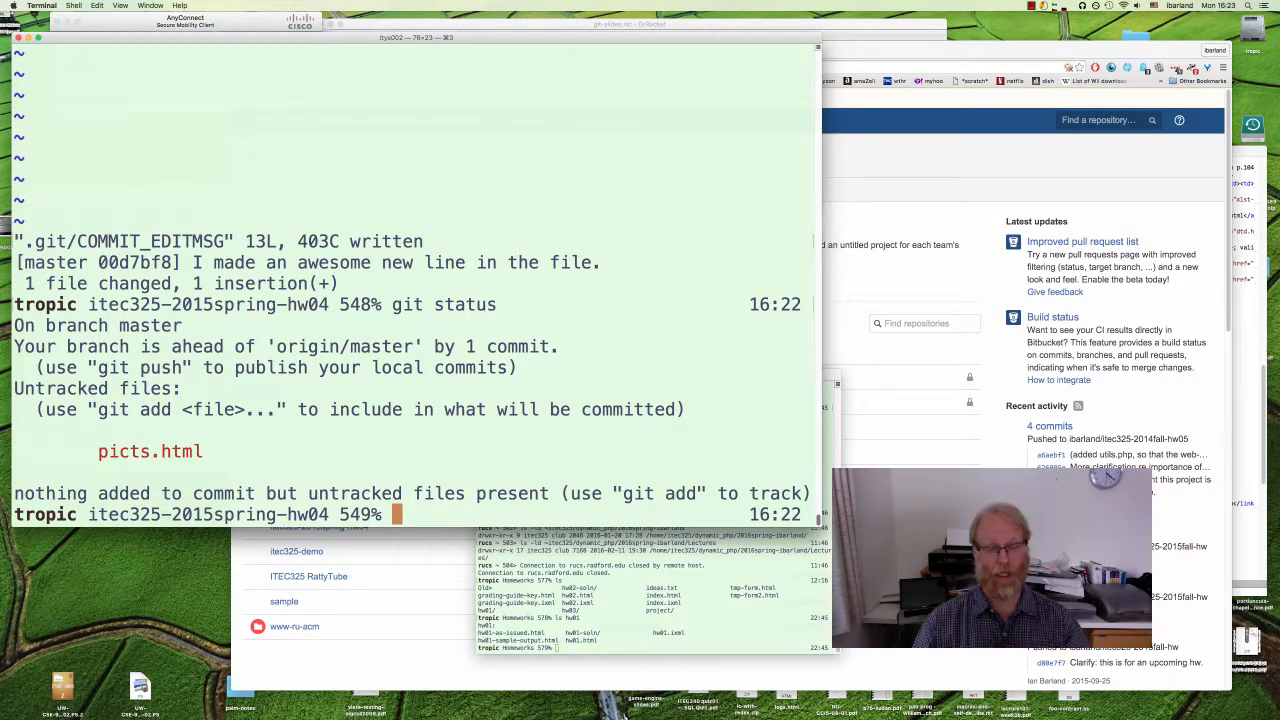
pyautogui.write('git')
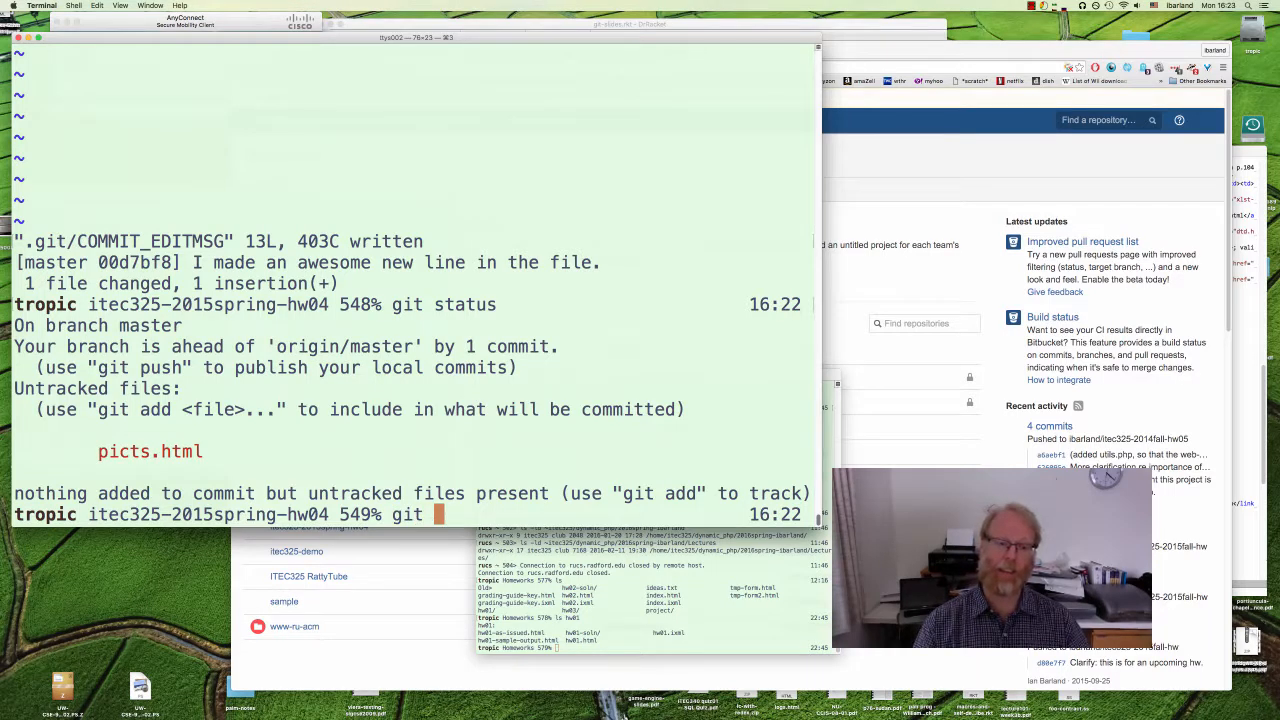
pyautogui.write('log')
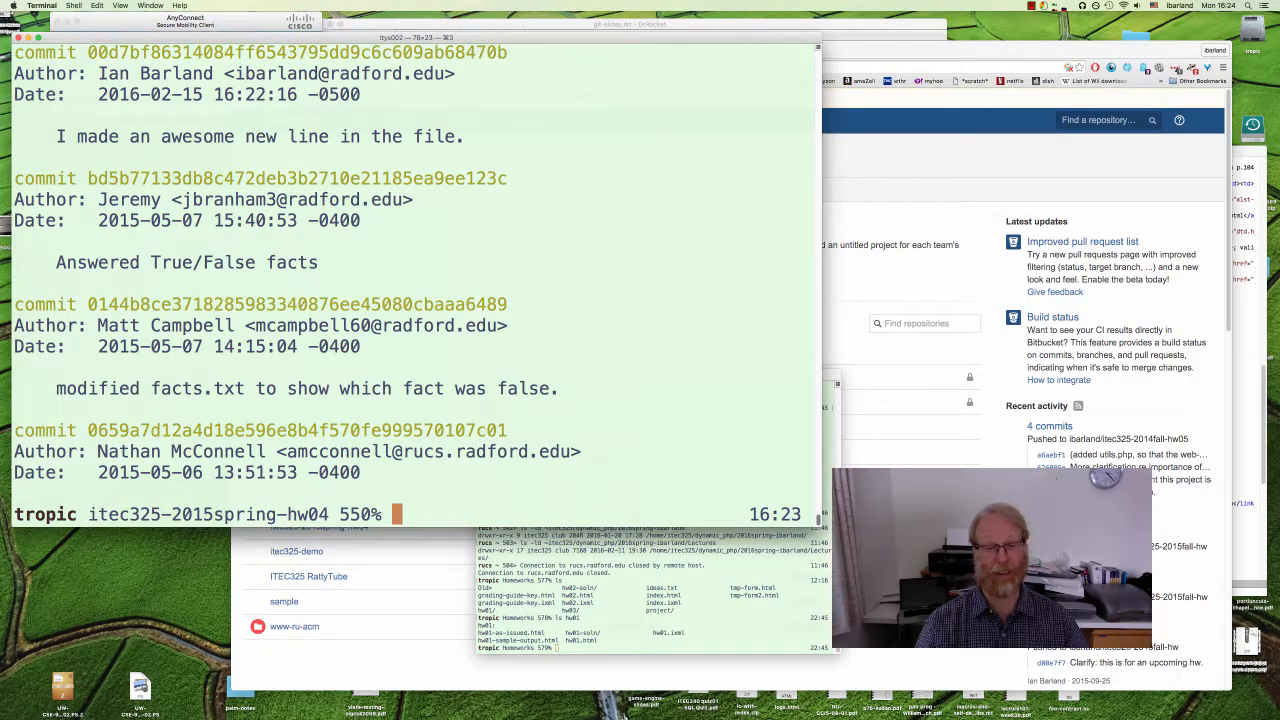
pyautogui.write('git diff')
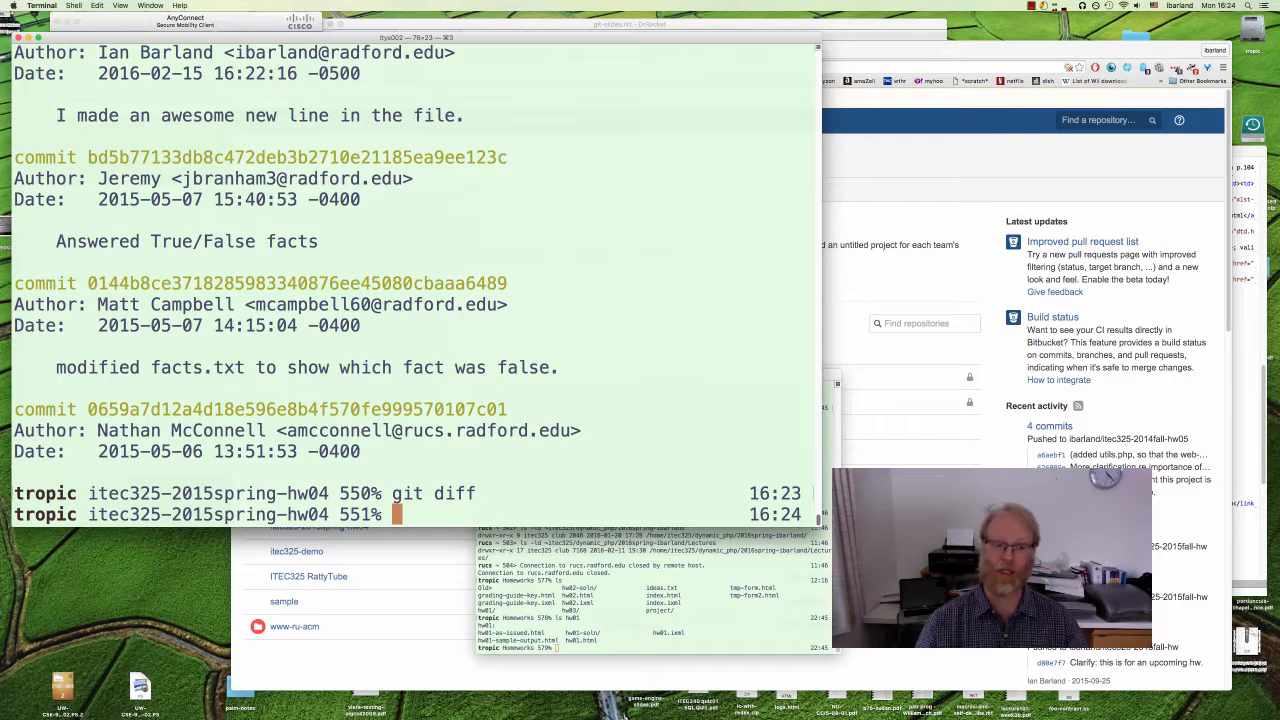
# Add 'And even a second line.' to facts.txt in vi, then view it with git diff
pyautogui.write('vi fac')
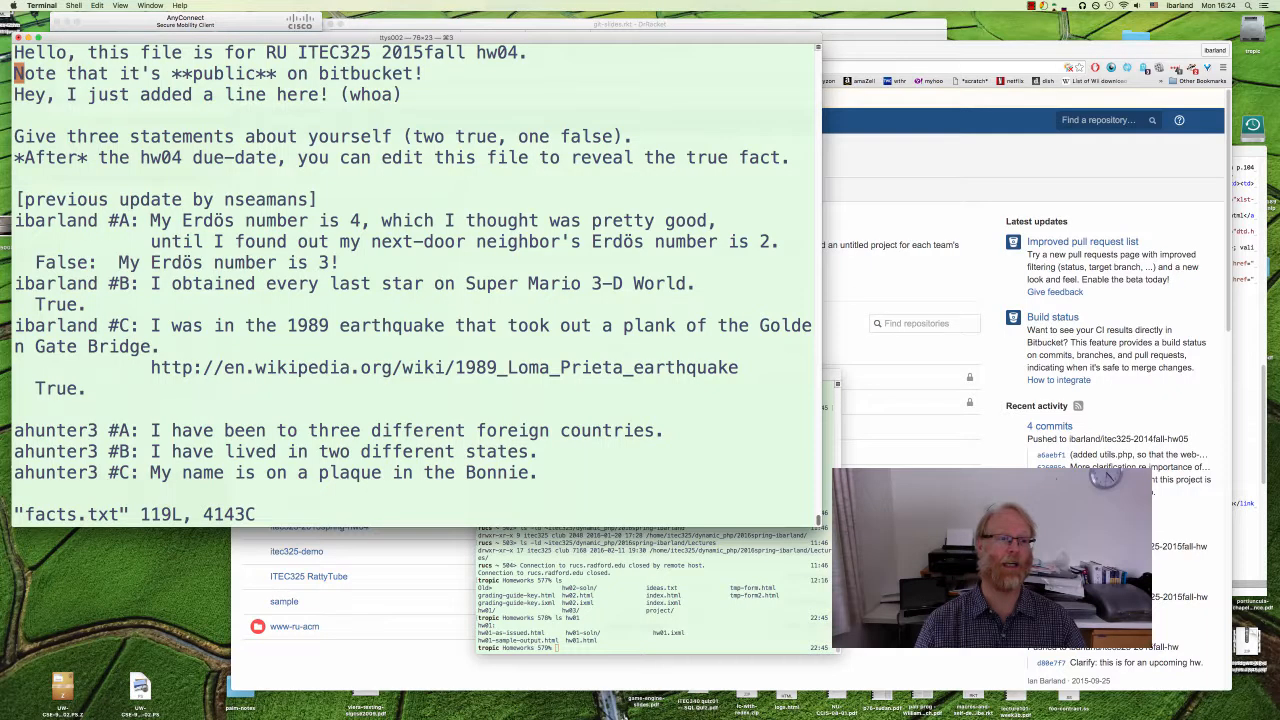
pyautogui.write('And even a second line.')
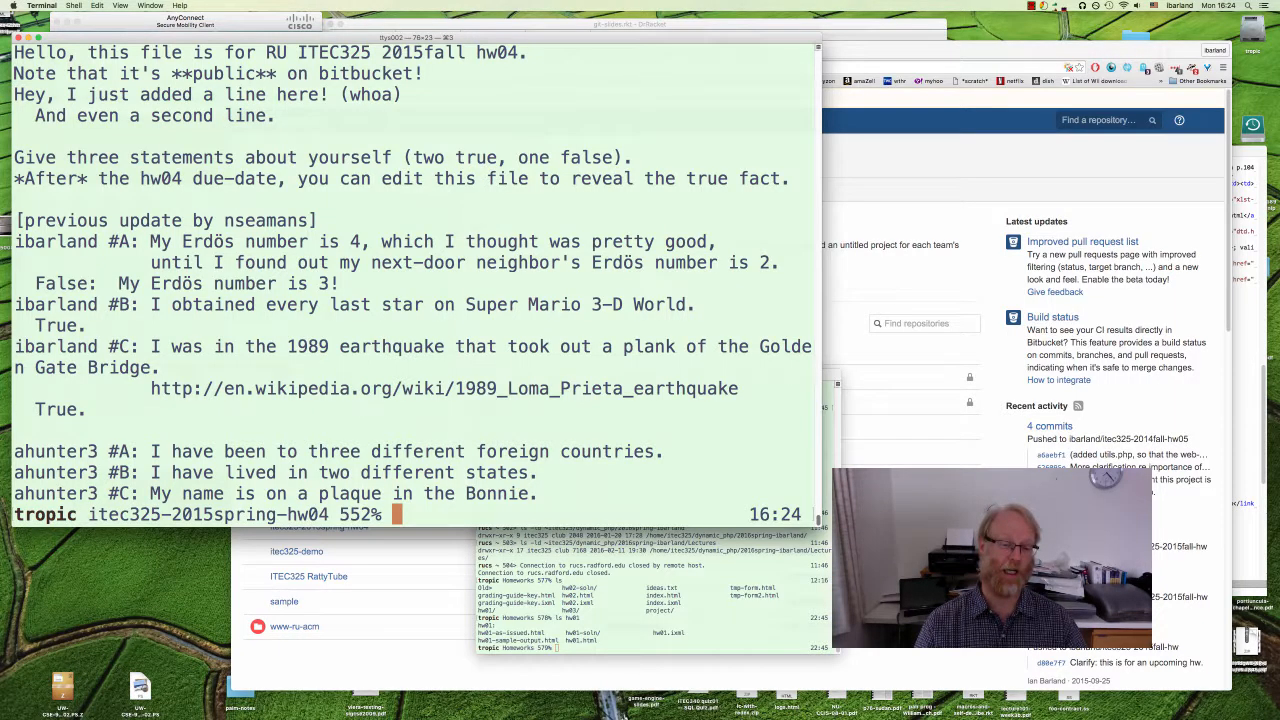
pyautogui.write('git')
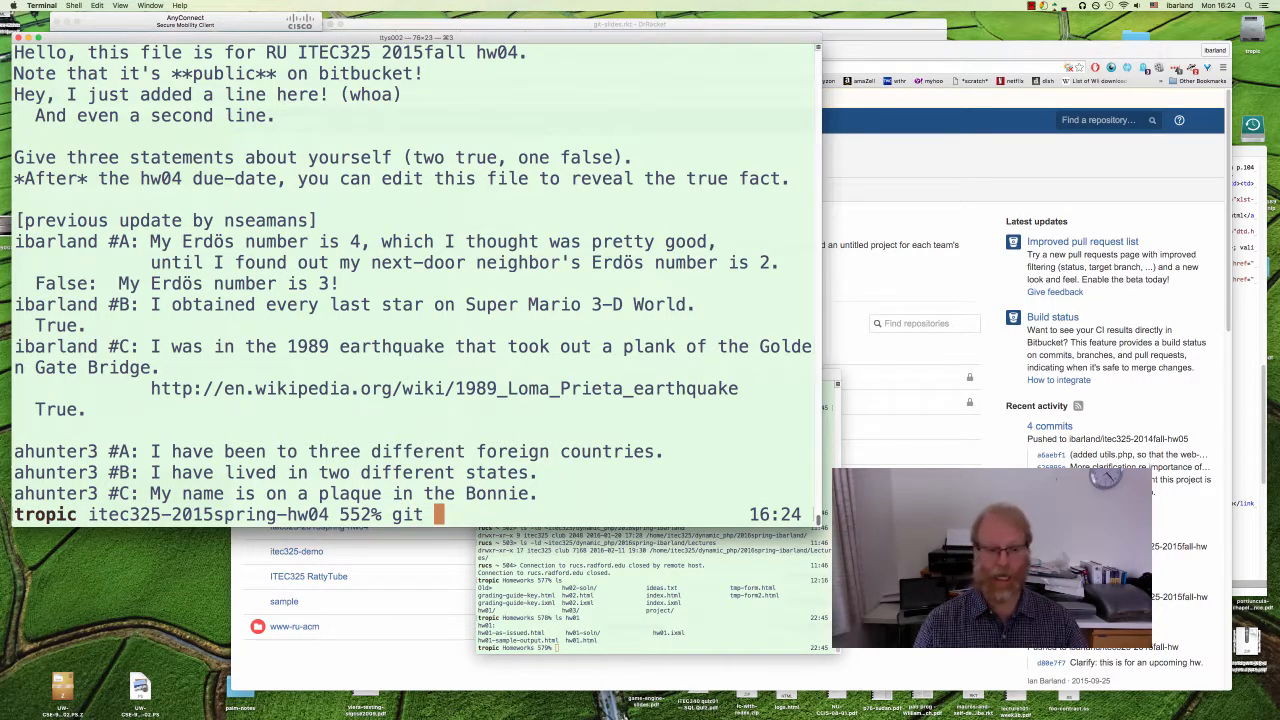
pyautogui.write('diff')
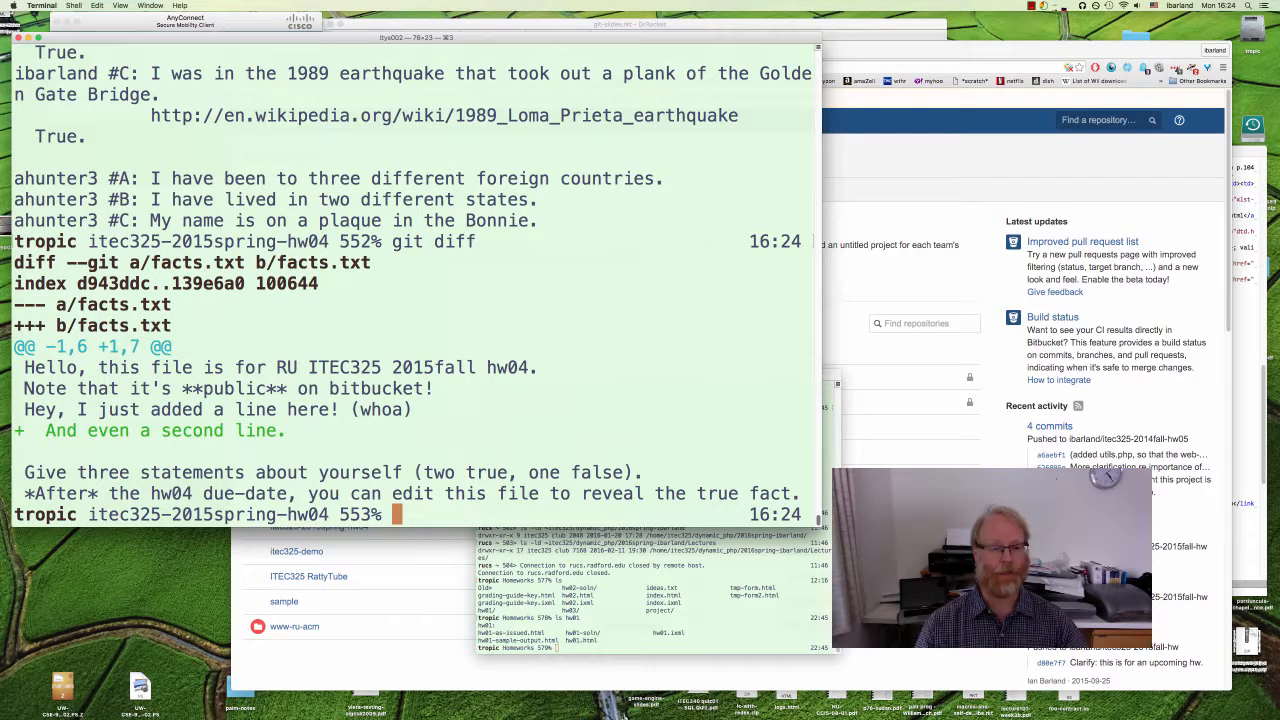
# Run git pull with the Bitbucket password, finding the branch already up to date
pyautogui.write('git')
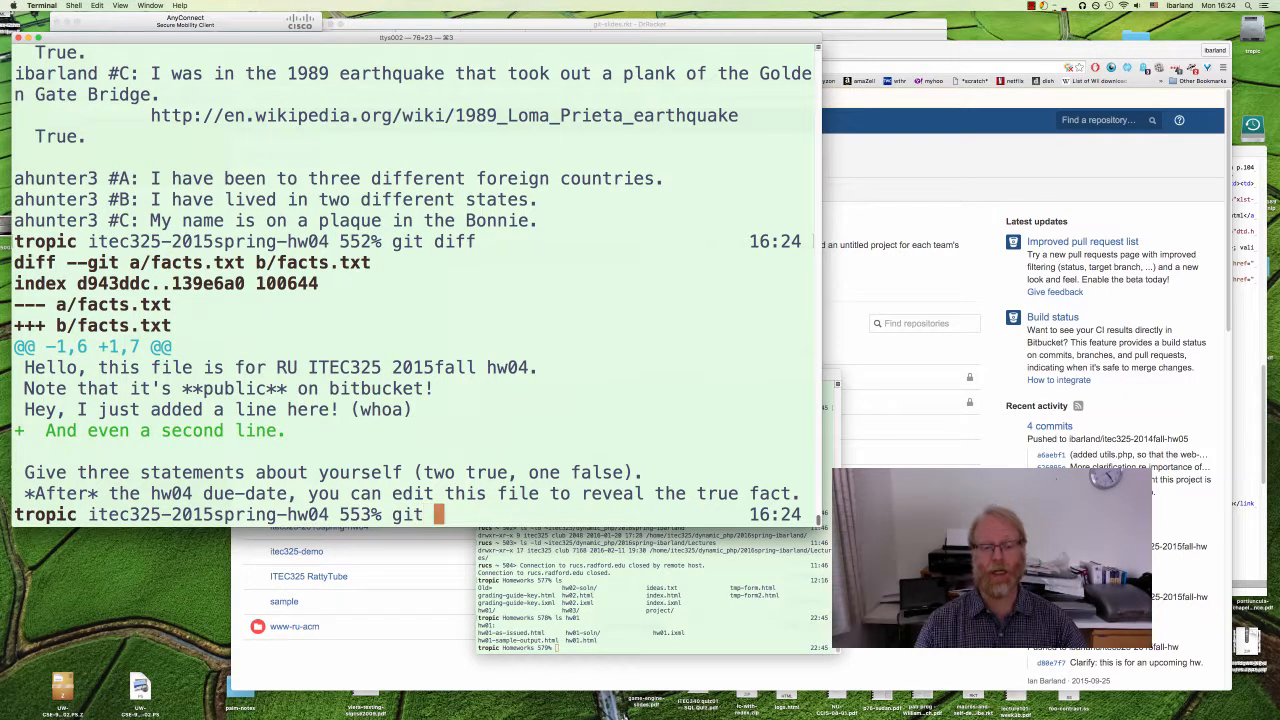
pyautogui.write('push')
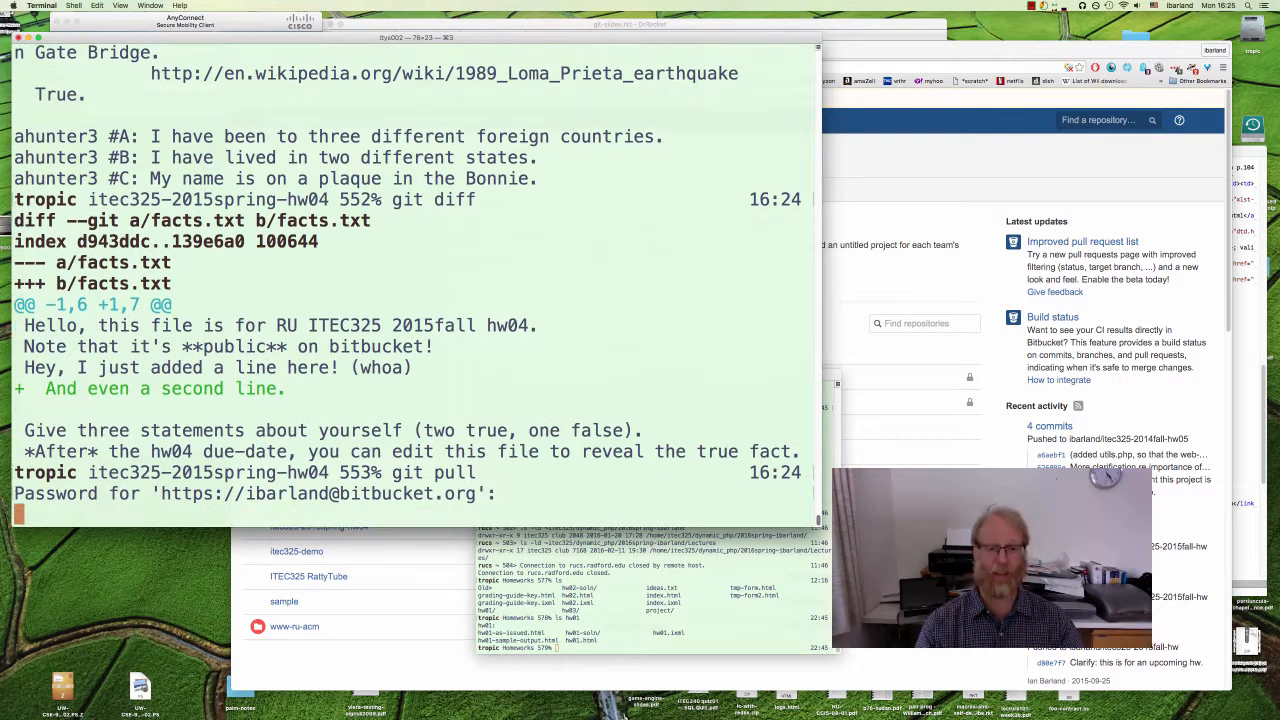
pyautogui.press('Return')
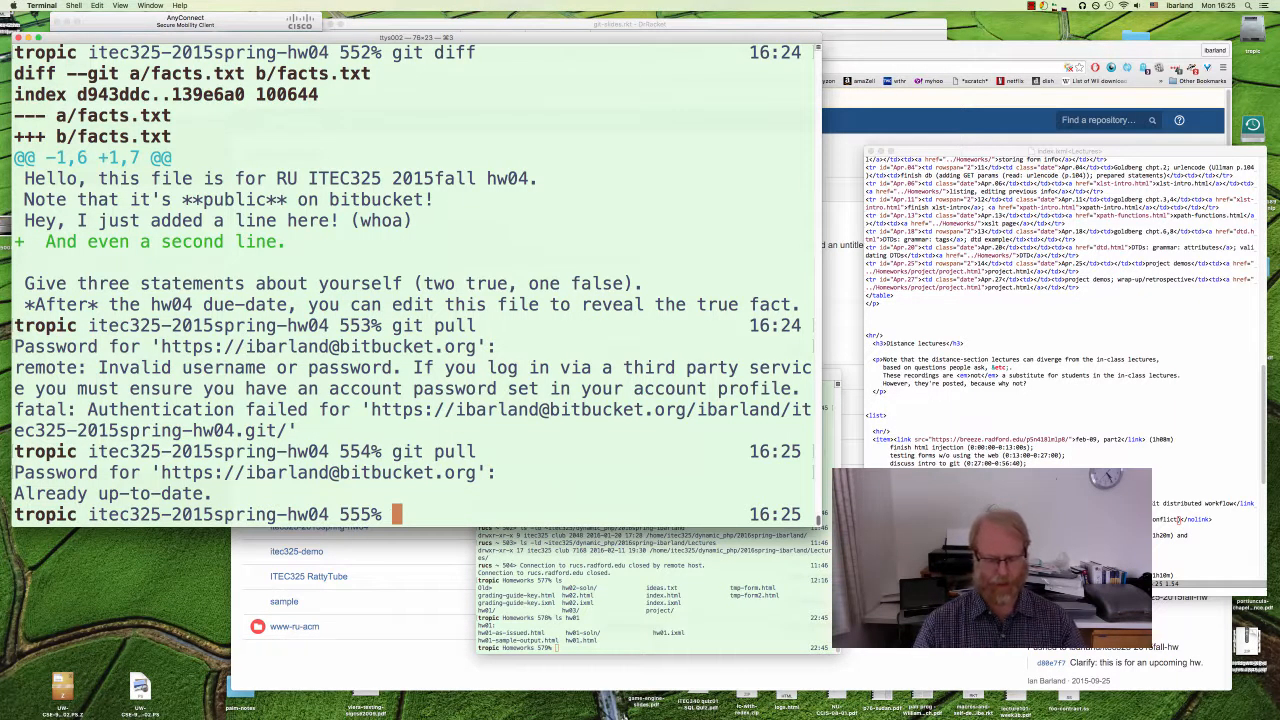
# Run git push to send the new commit to Bitbucket
pyautogui.write('git pus')
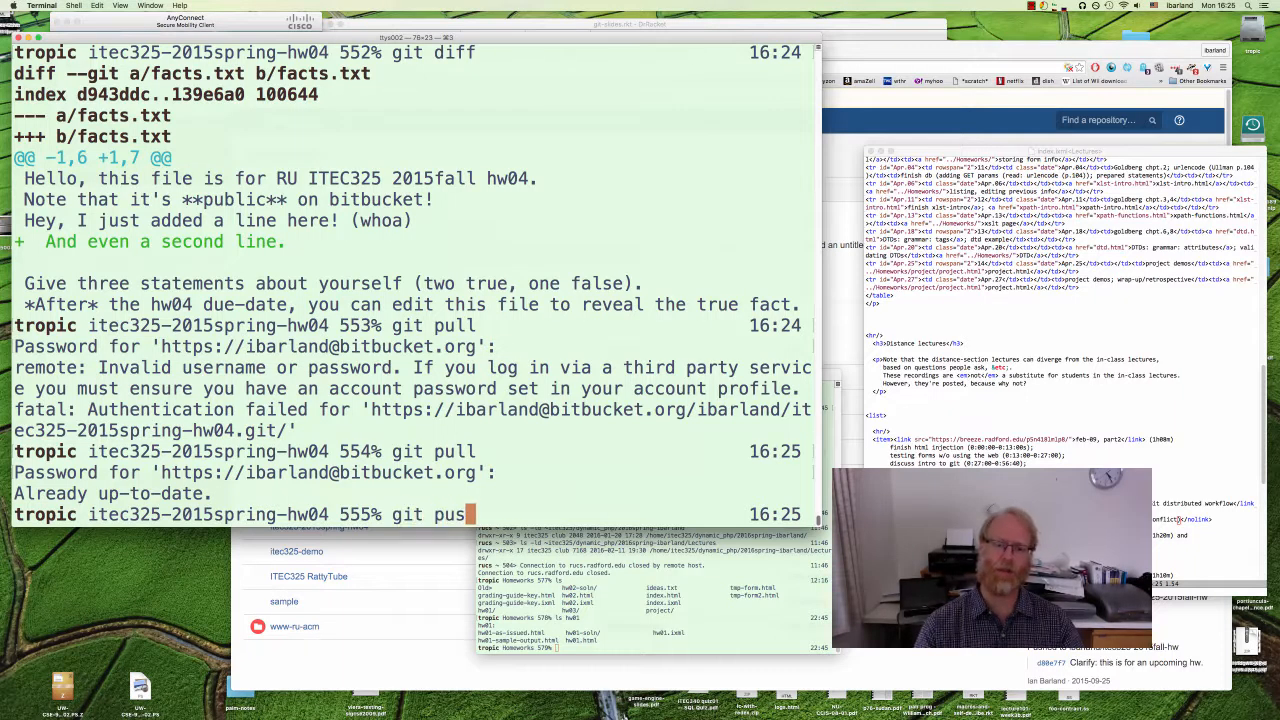
pyautogui.press('Return')
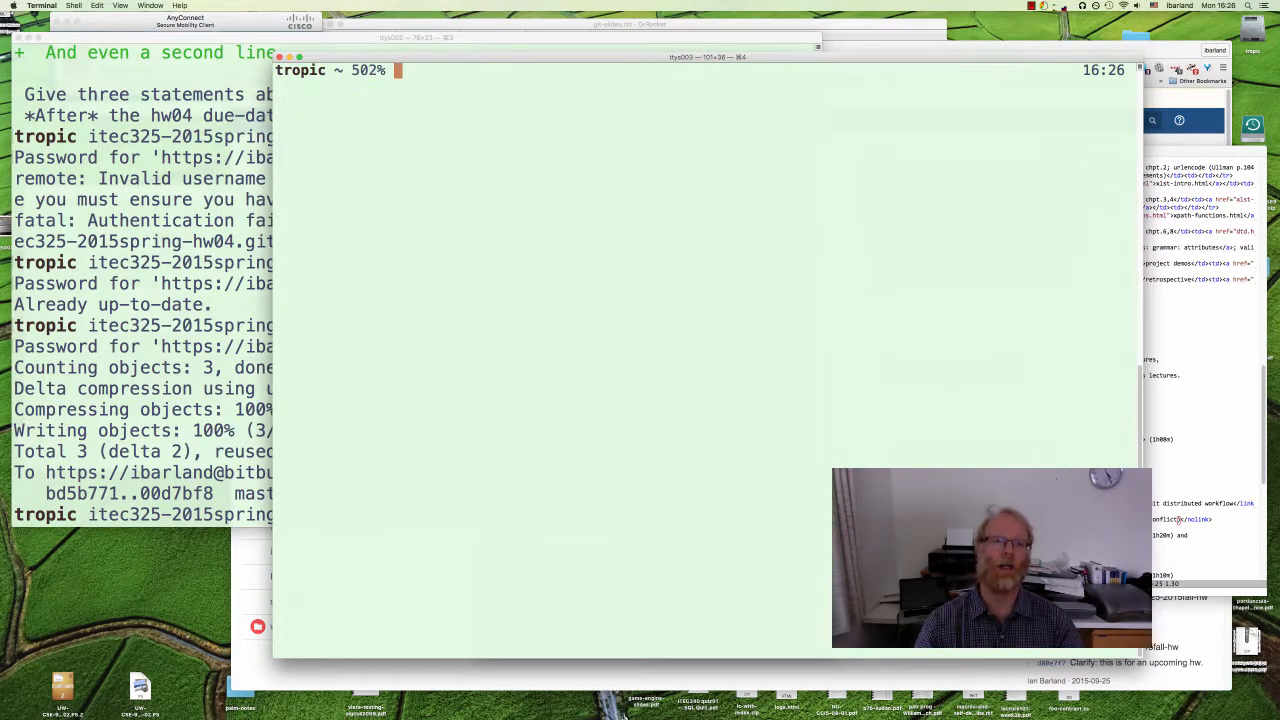
# Change into the Tmp folder in the second terminal window
pyautogui.write('cd Tmp')
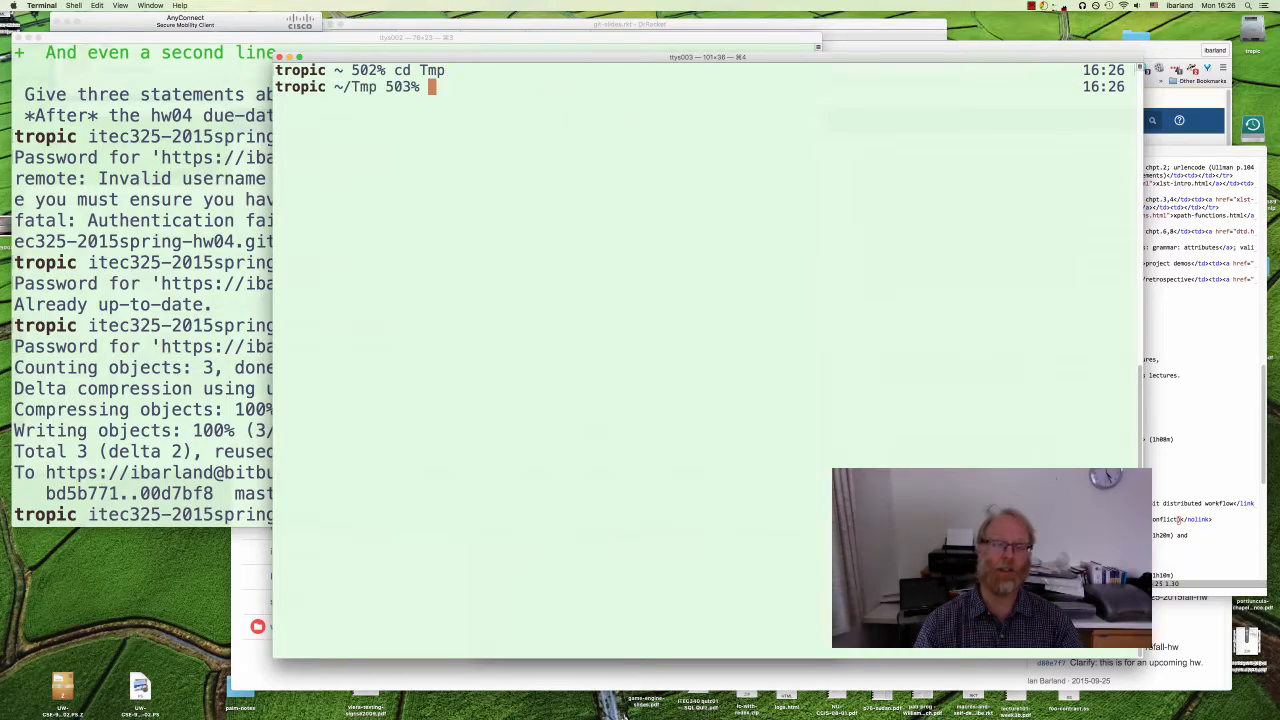
pyautogui.write('git')
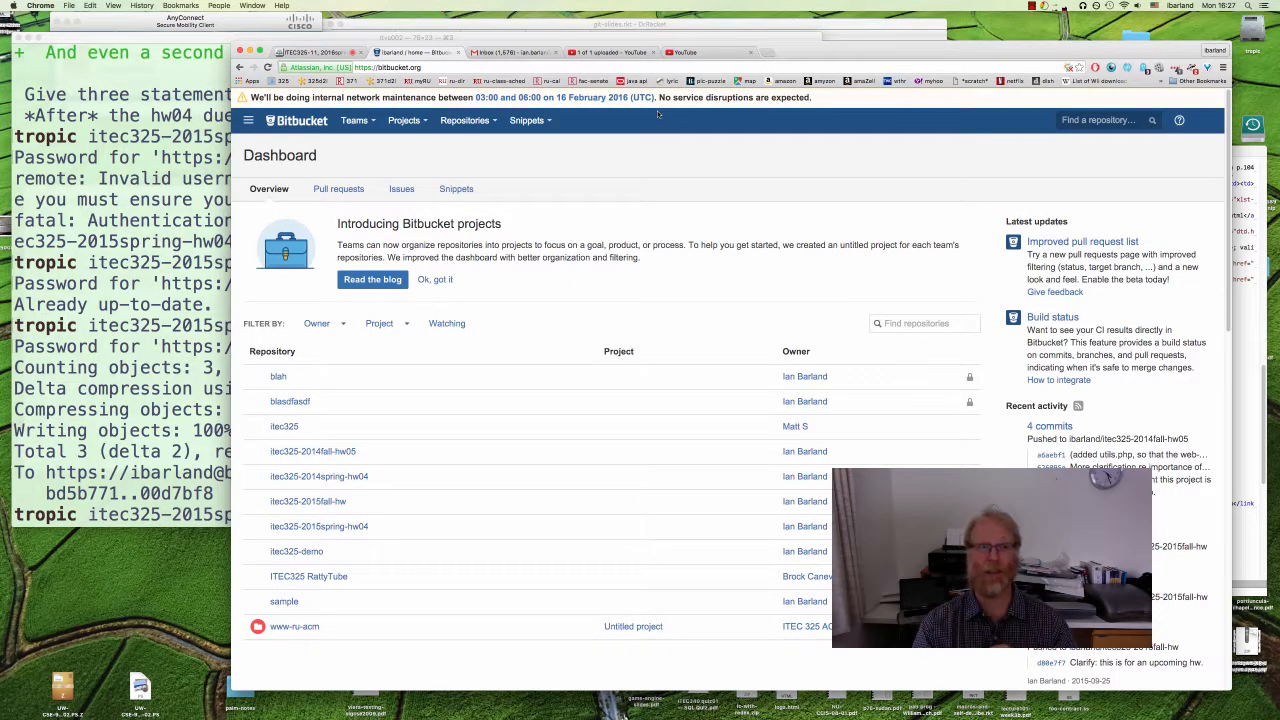
pyautogui.moveTo(564, 124)
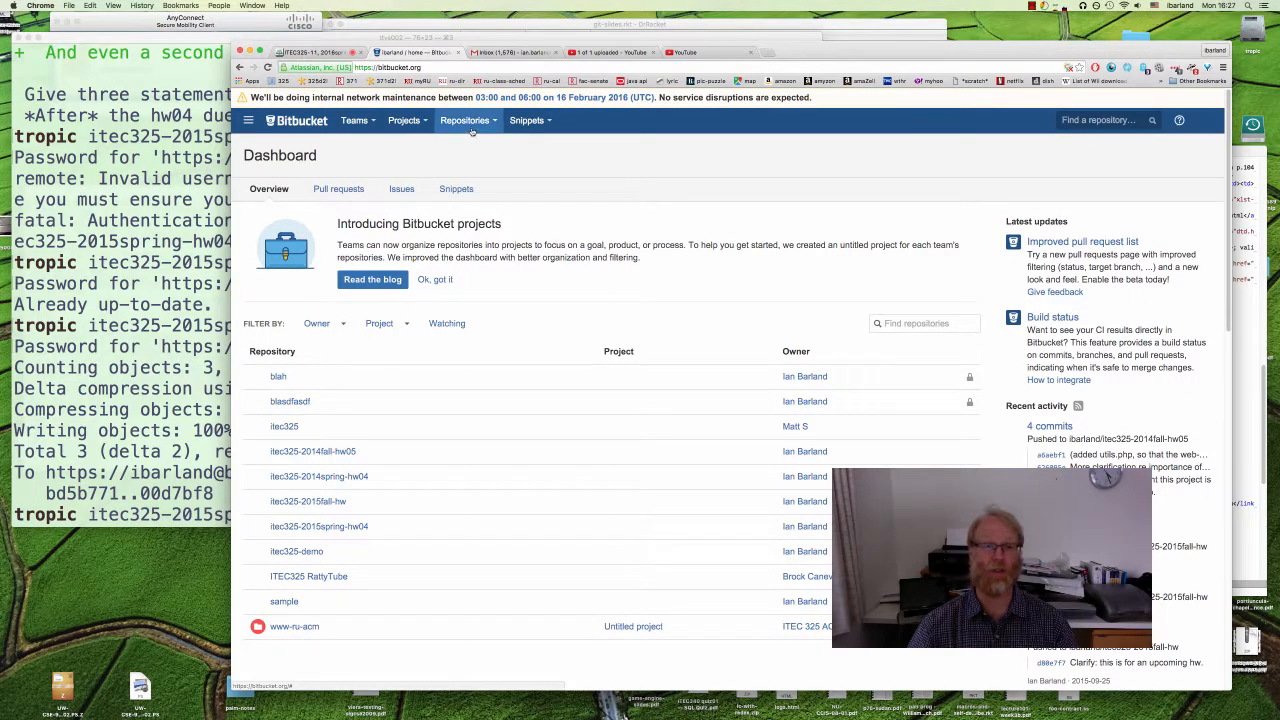
# Choose itec325-2015spring-hw04 from the Repositories menu to view its overview
pyautogui.click(464, 120)
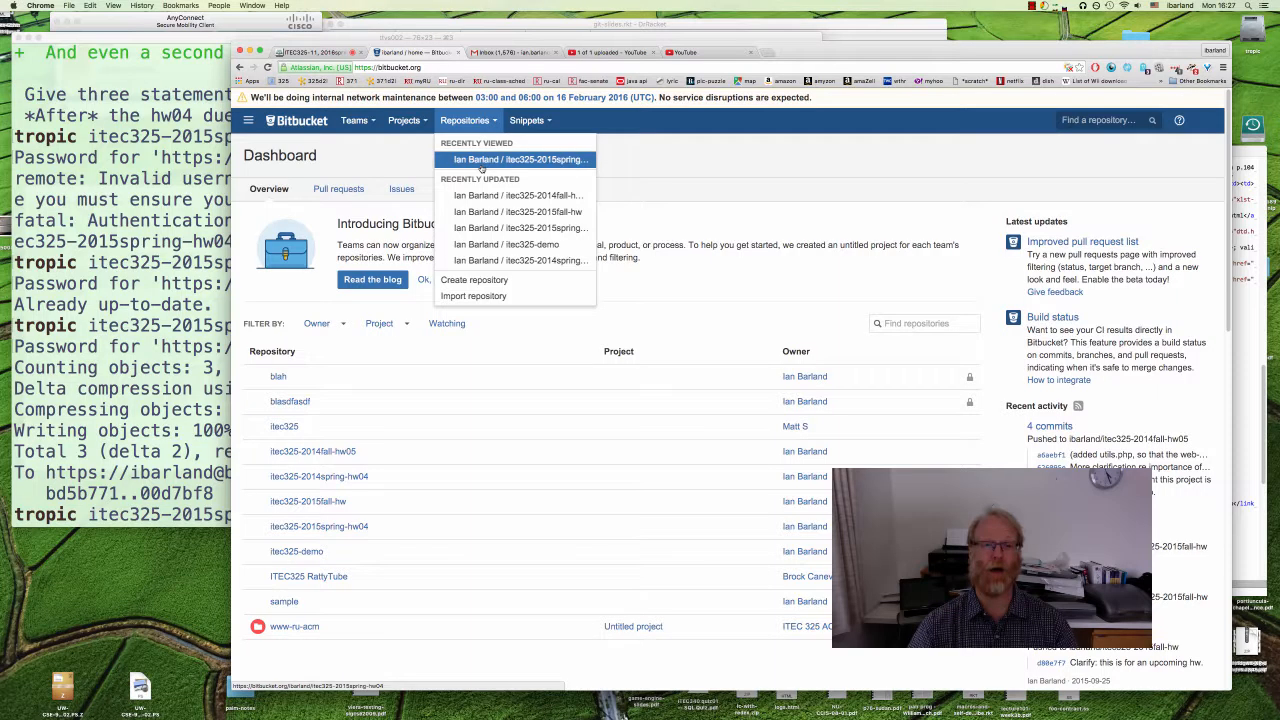
pyautogui.click(516, 160)
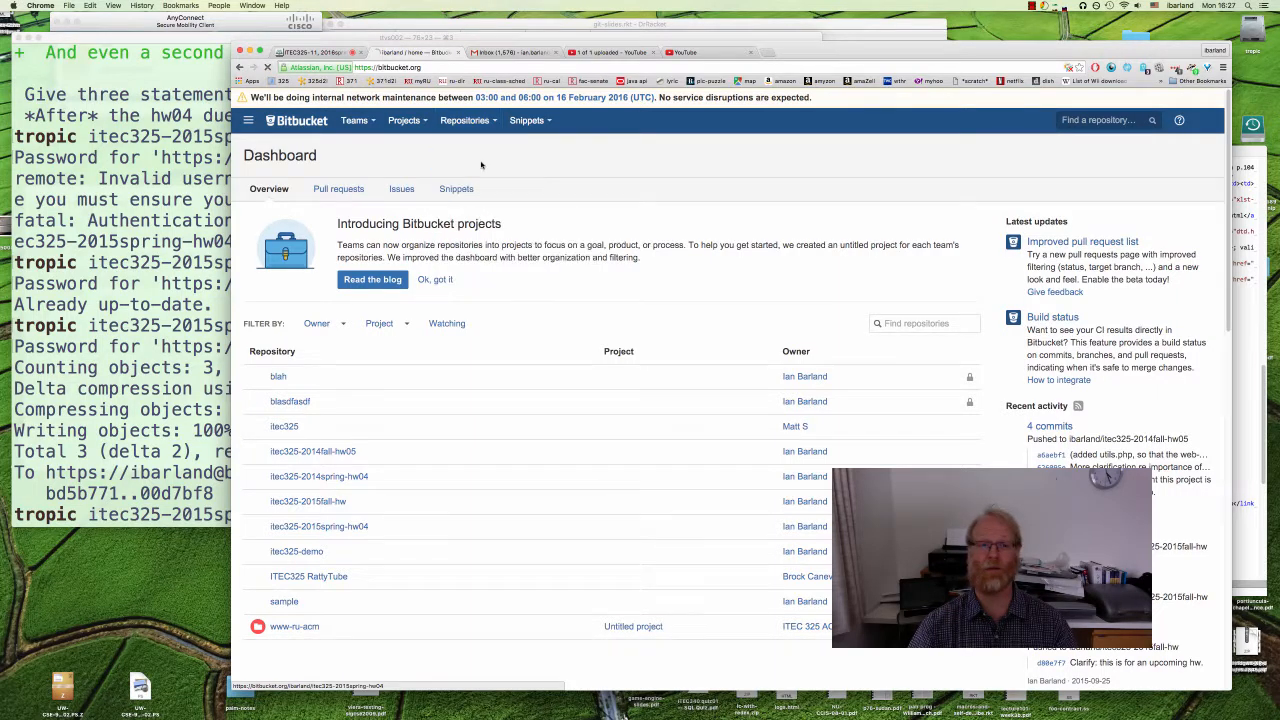
pyautogui.click(318, 526)
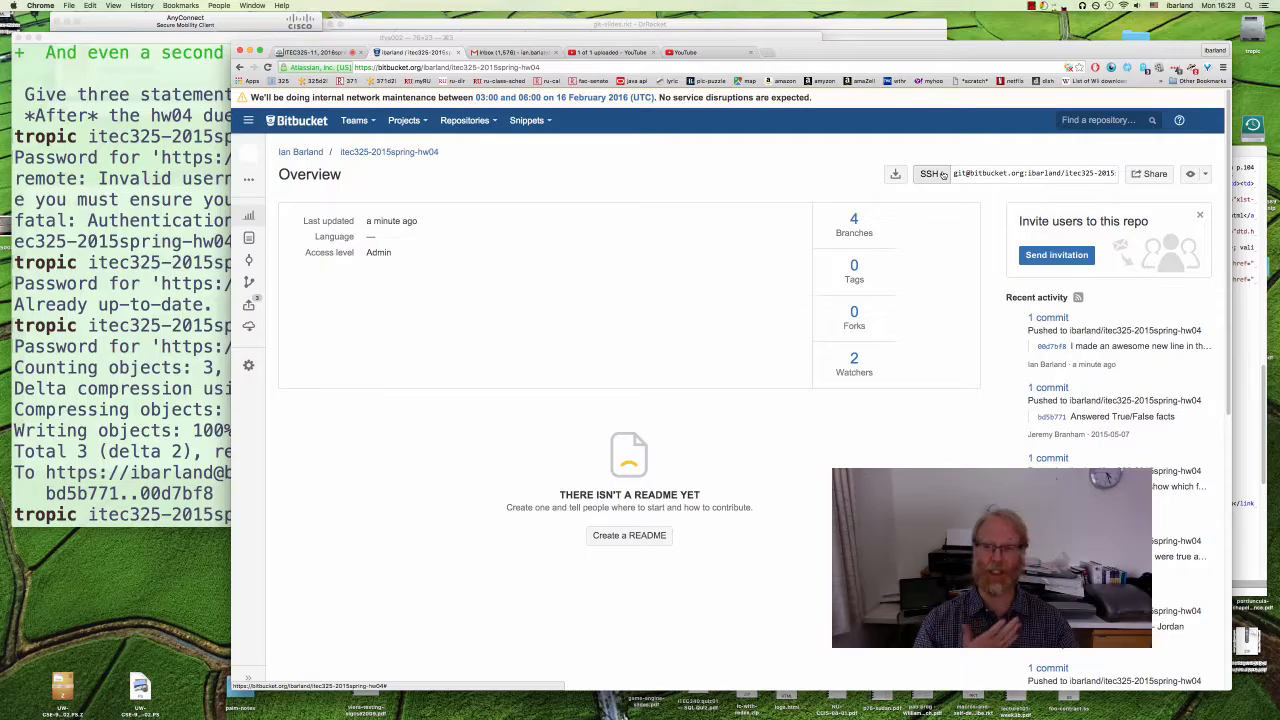
# Switch the clone address from SSH to HTTPS
pyautogui.click(930, 172)
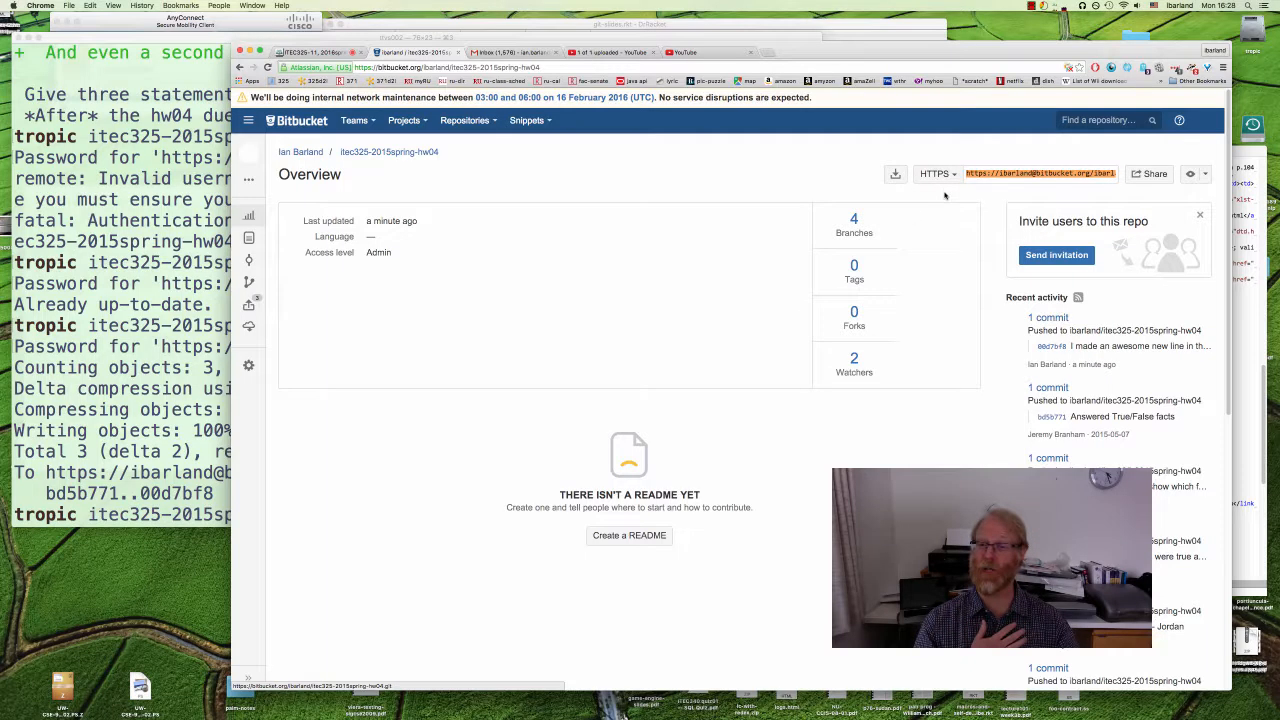
pyautogui.moveTo(984, 144)
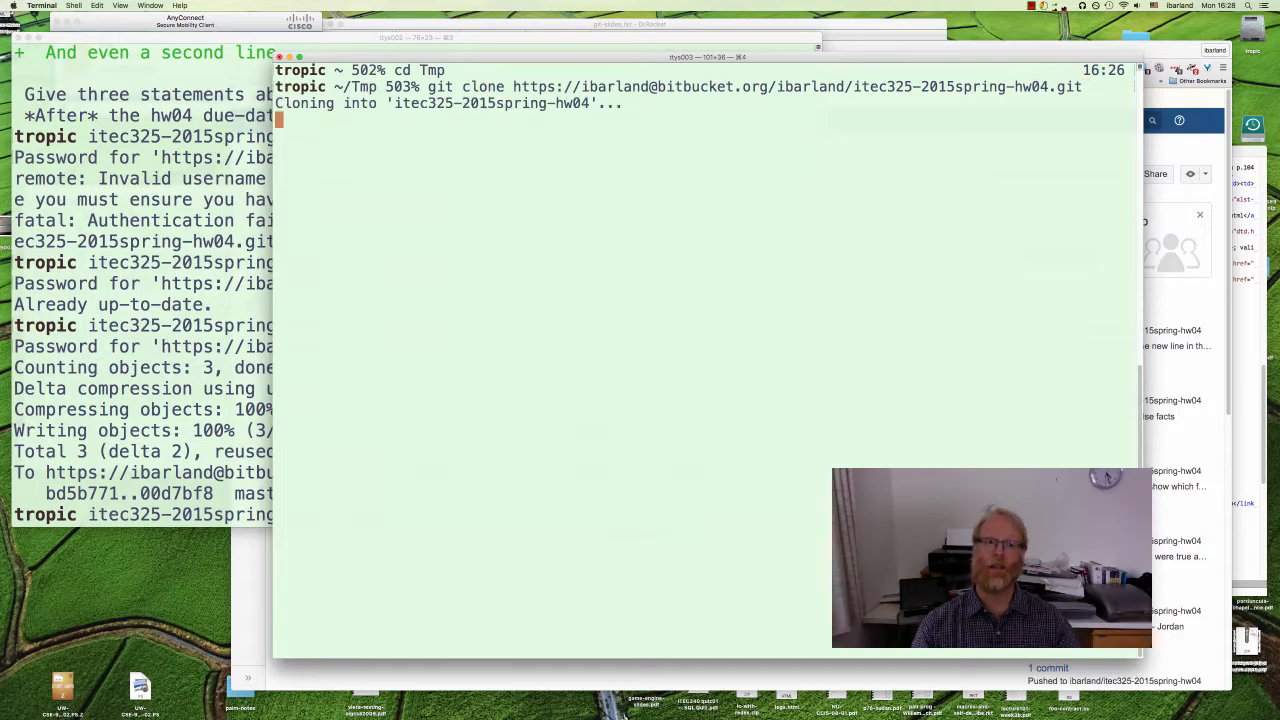
# Clone itec325-2015spring-hw04 over HTTPS into ~/Tmp, entering the Bitbucket password
pyautogui.press('Return')
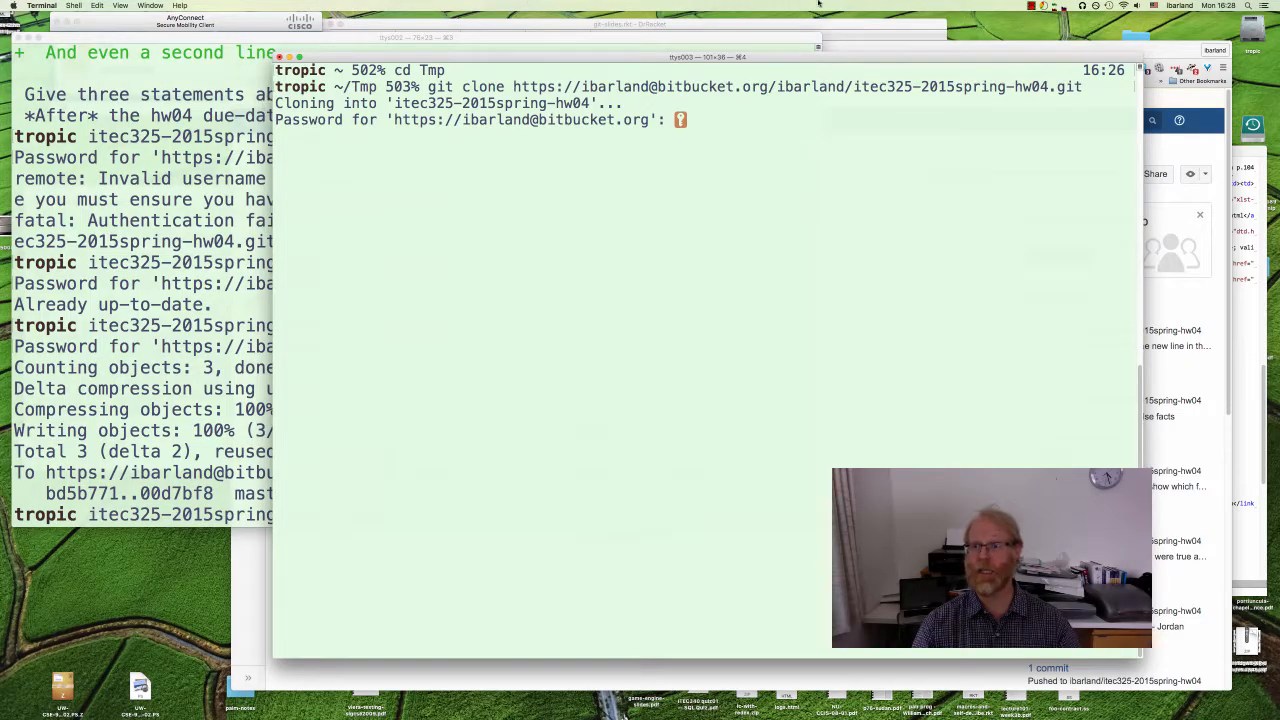
pyautogui.click(1064, 8)
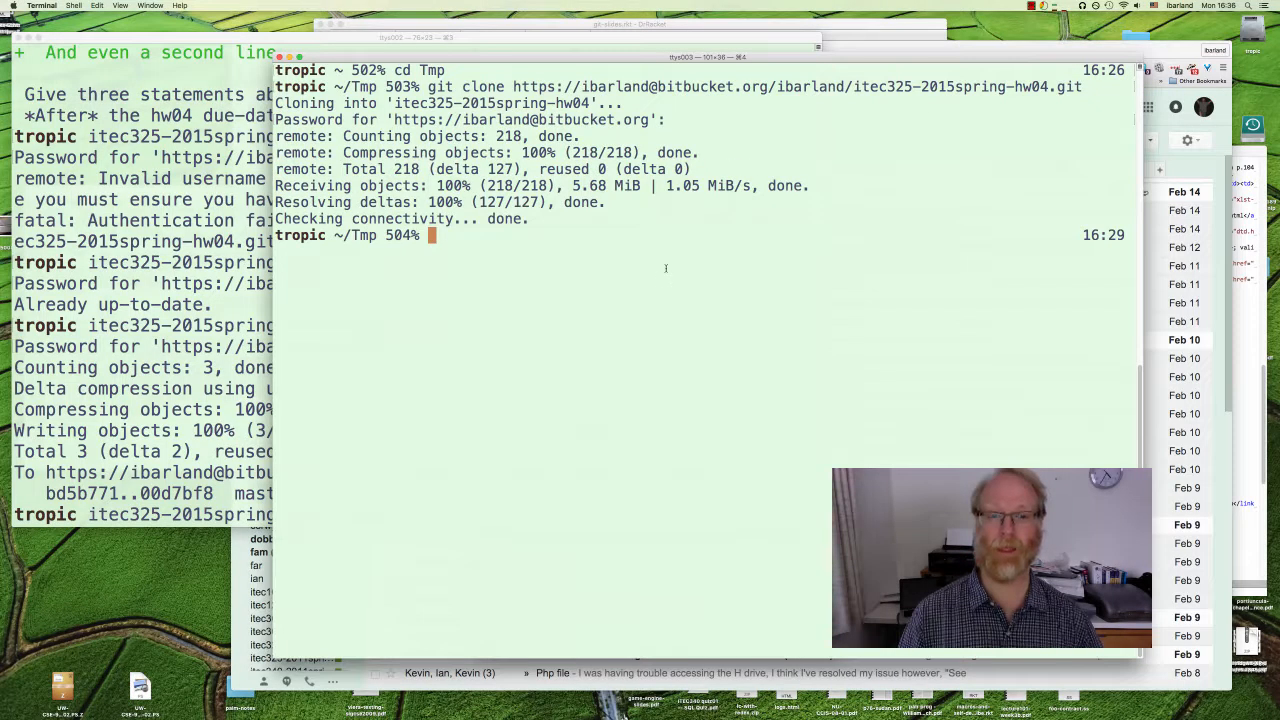
pyautogui.moveTo(676, 220)
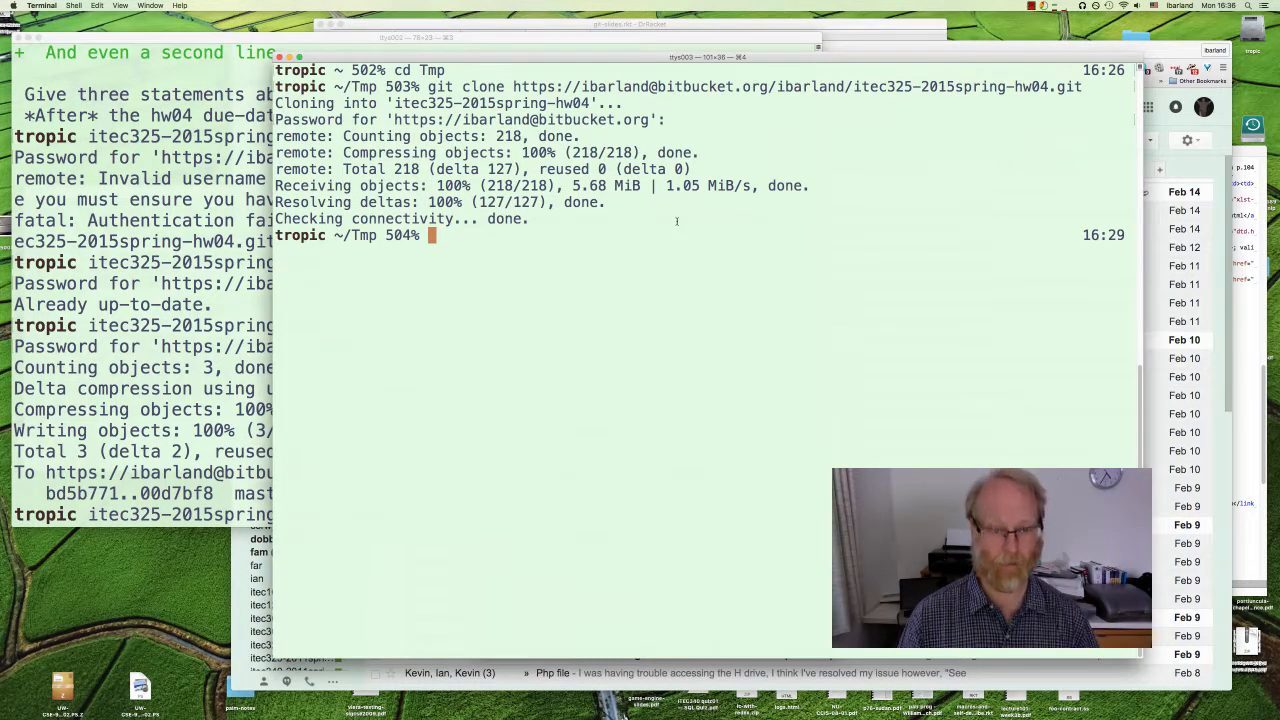
# Enter the fresh clone, list its files, and bring facts.txt up in vi
pyautogui.write('vi facts')
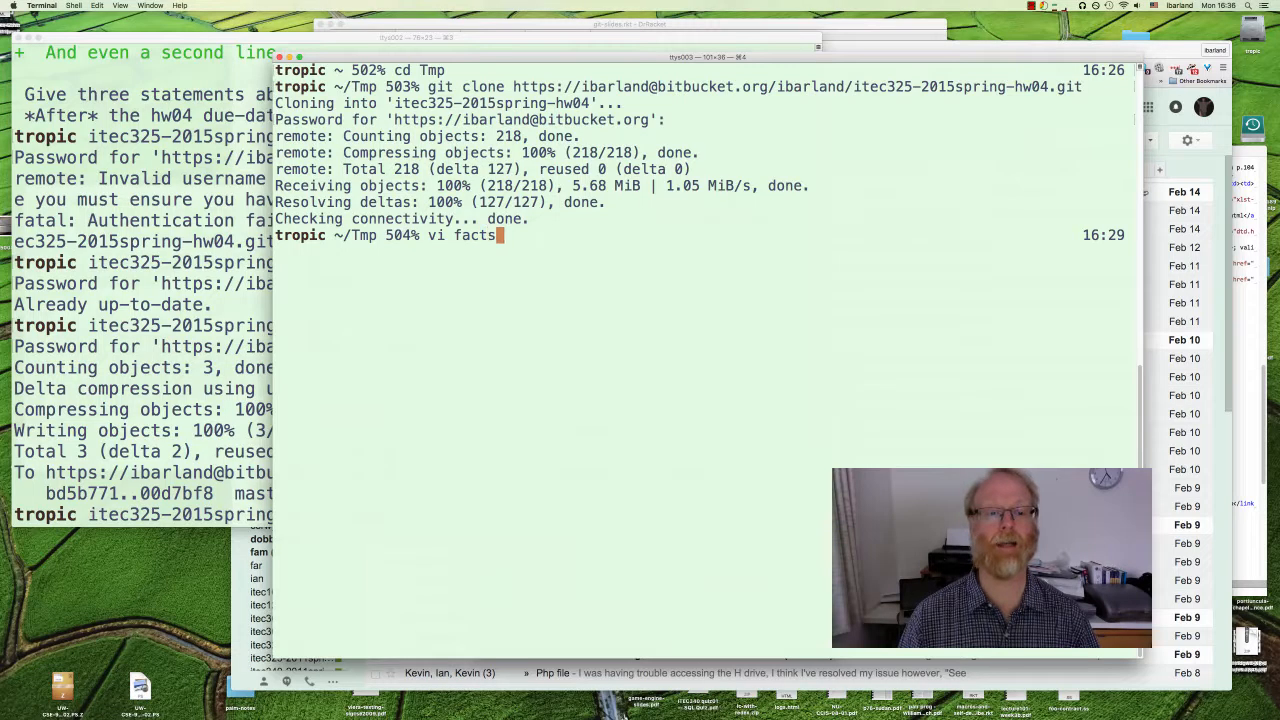
pyautogui.write('.')
pyautogui.write('vi tex')
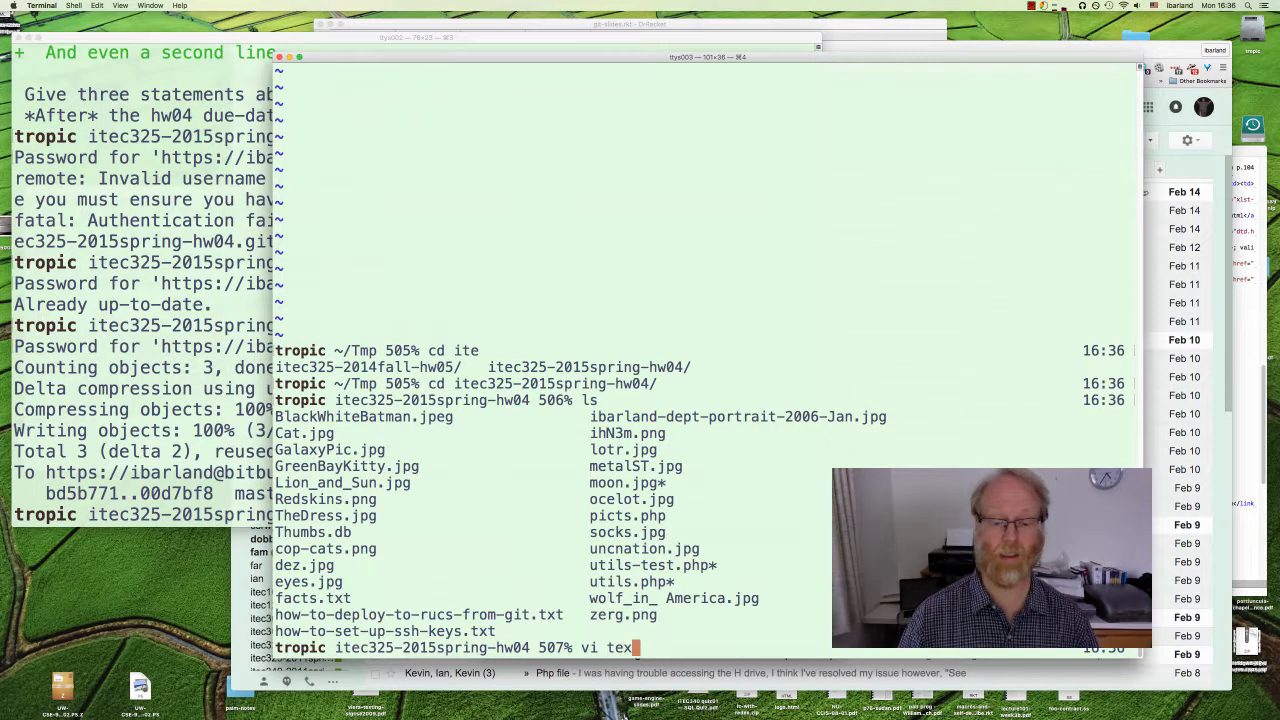
pyautogui.write('facts.txt')
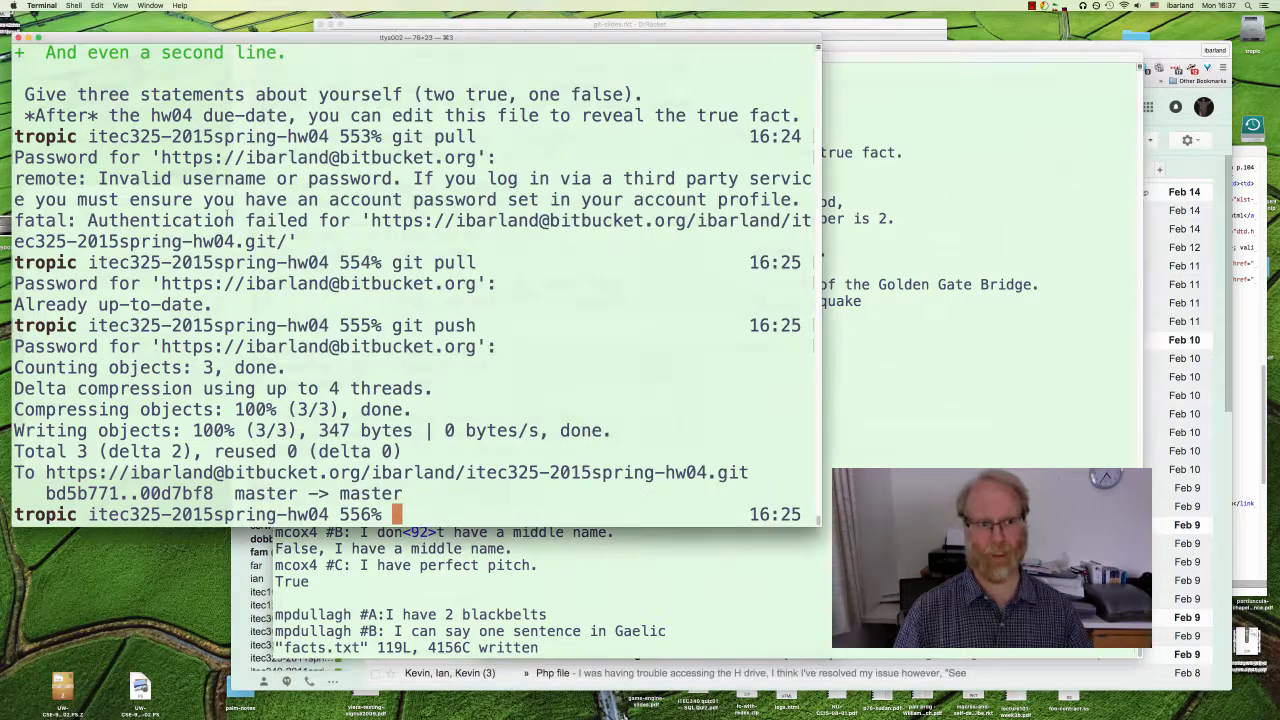
# Insert 'This is a line before the previous addition.' near the top of facts.txt and save it
pyautogui.write('vi')
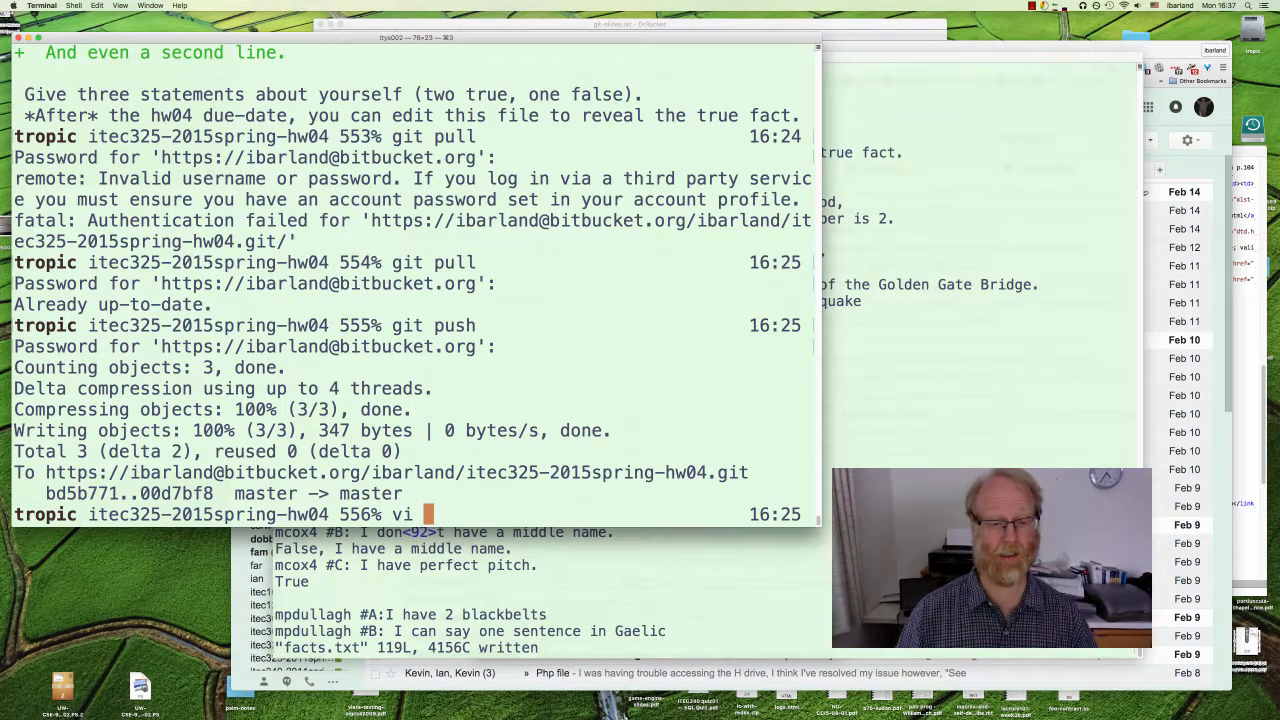
pyautogui.press('Return')
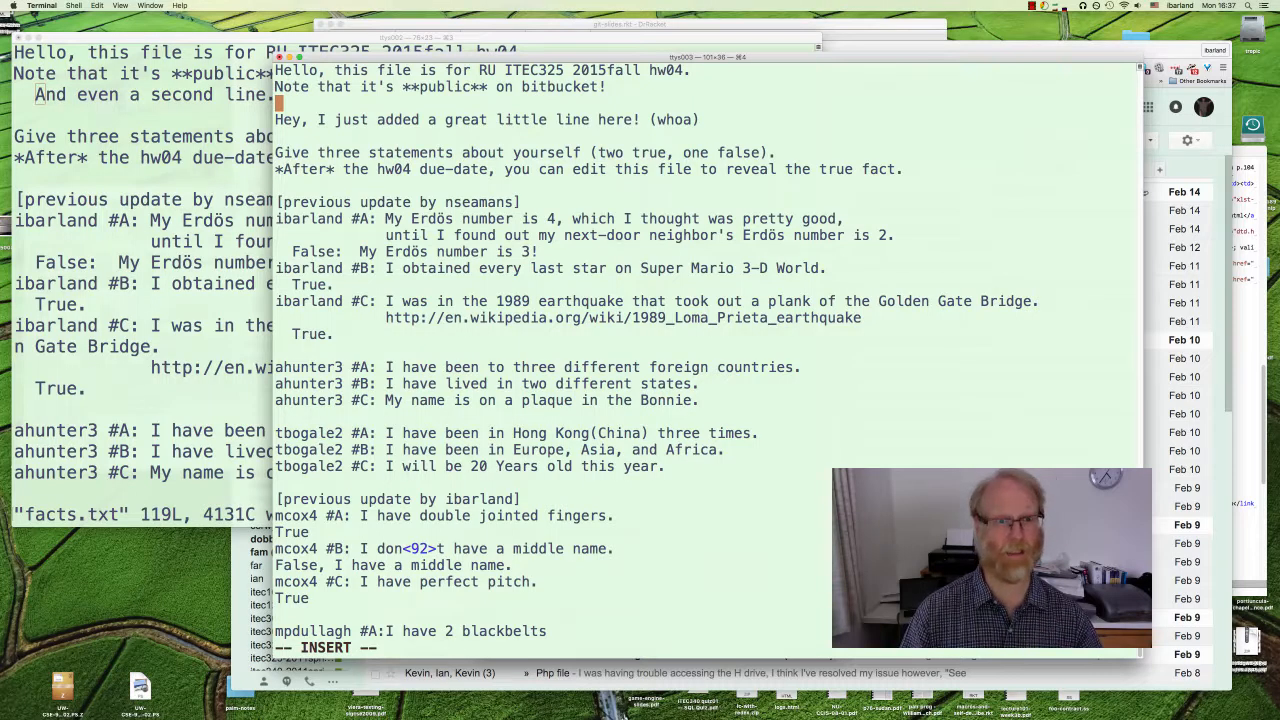
pyautogui.write('THi')
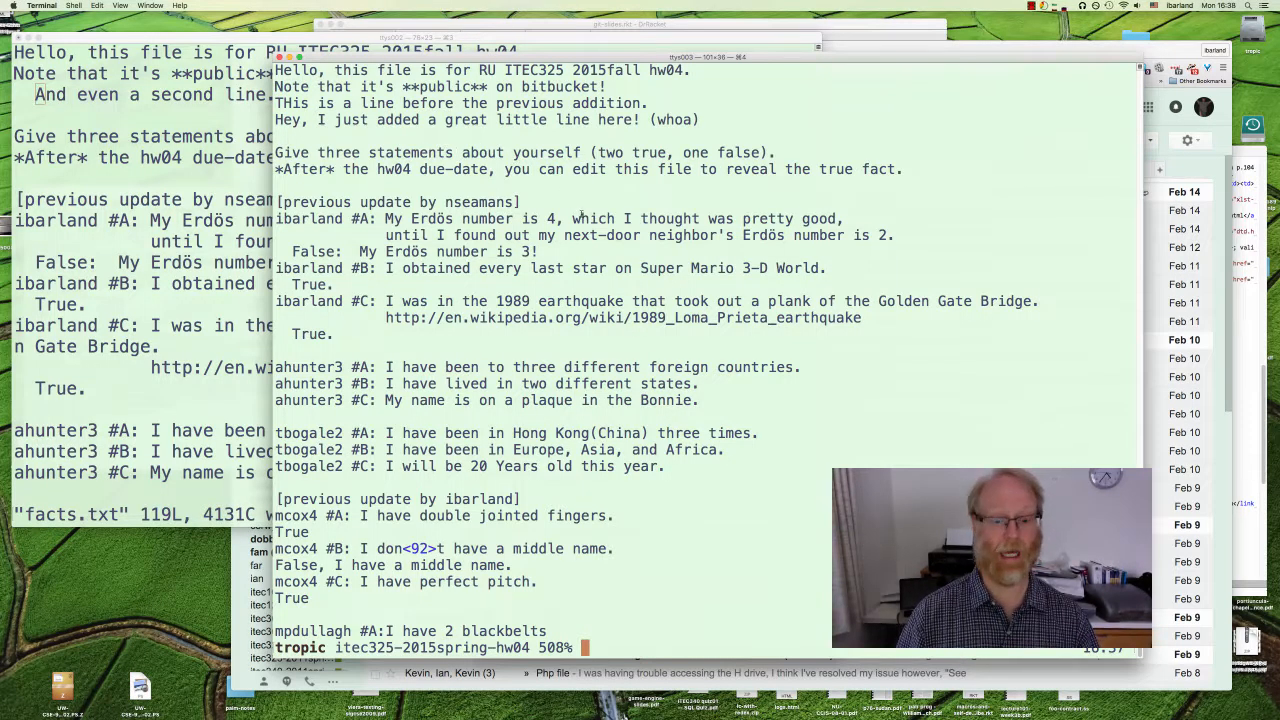
# Check git status and start committing facts.txt in the fresh clone
pyautogui.write('git status')
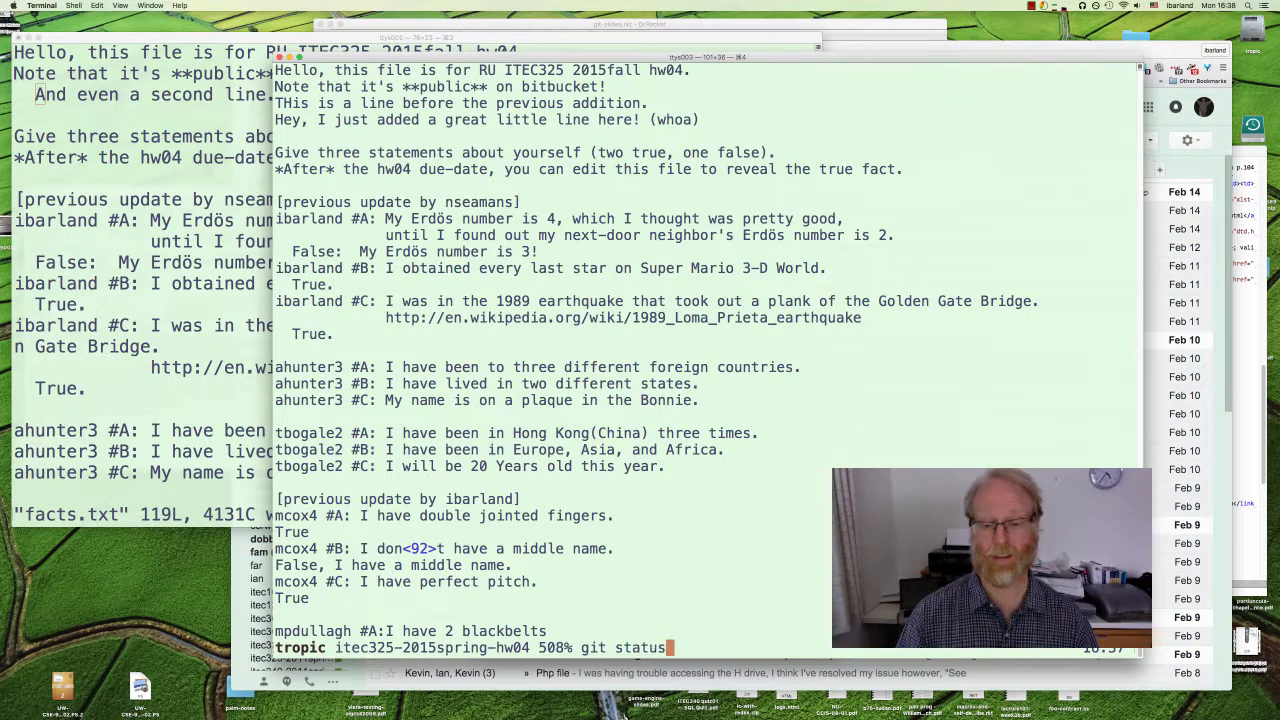
pyautogui.press('Return')
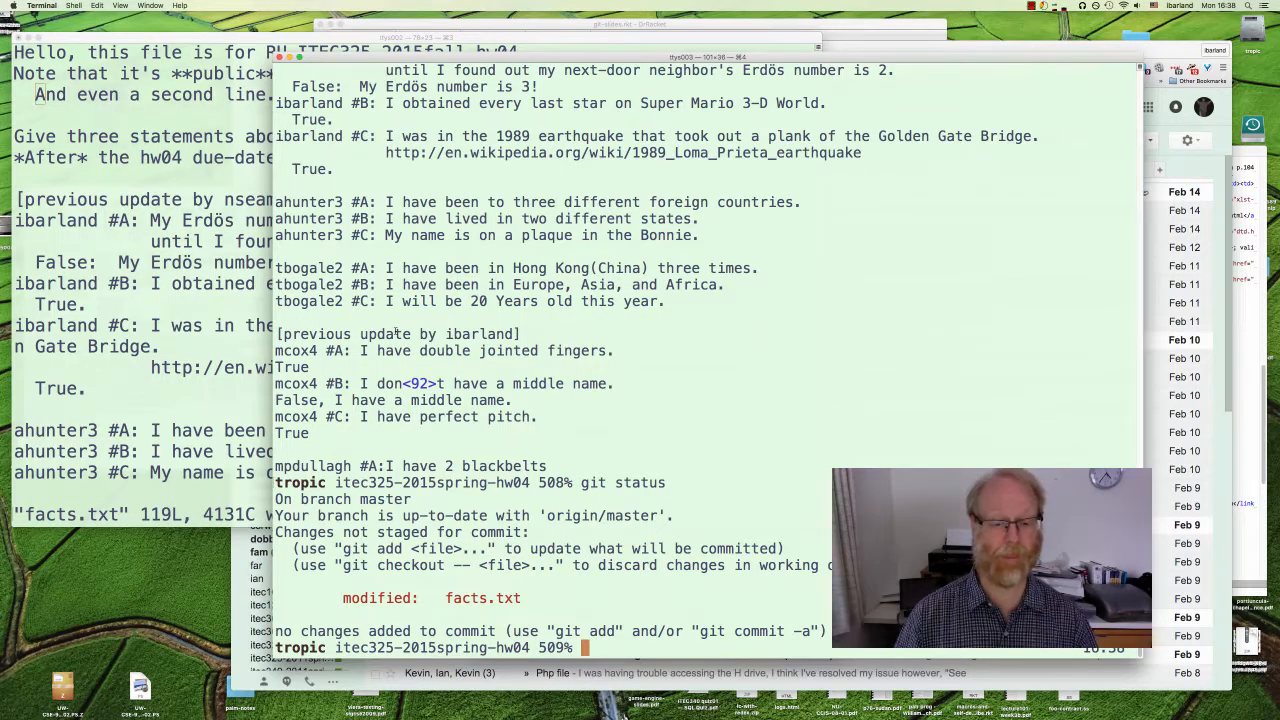
pyautogui.write('git commit')
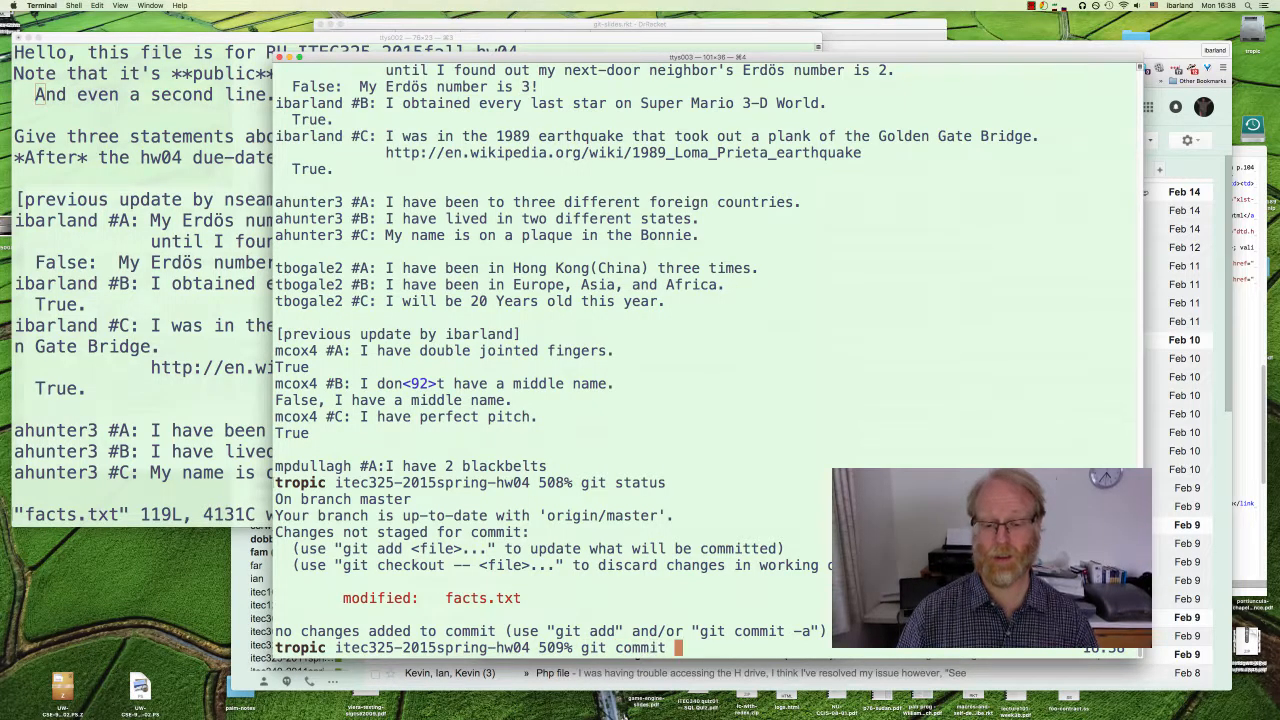
pyautogui.press('Return')
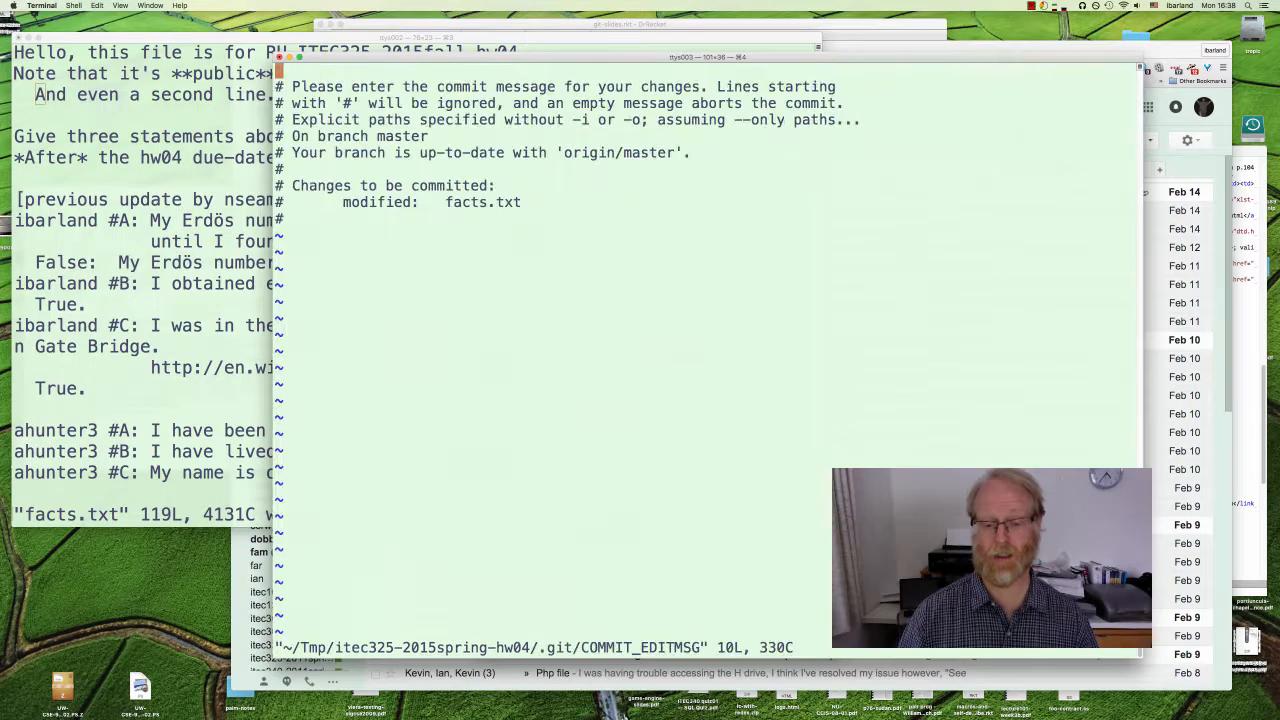
# Write the commit message 'changed the intro paragraph.' in vim and save it
pyautogui.press('i')
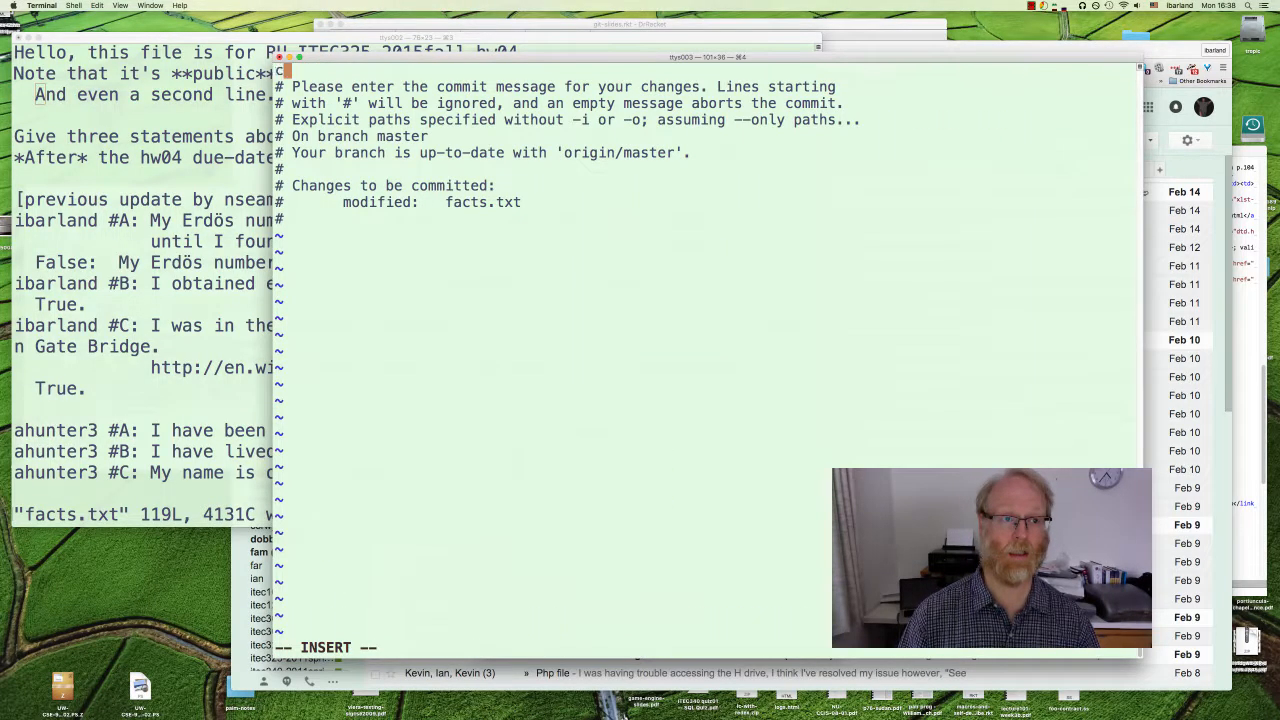
pyautogui.write('changed the intro par')
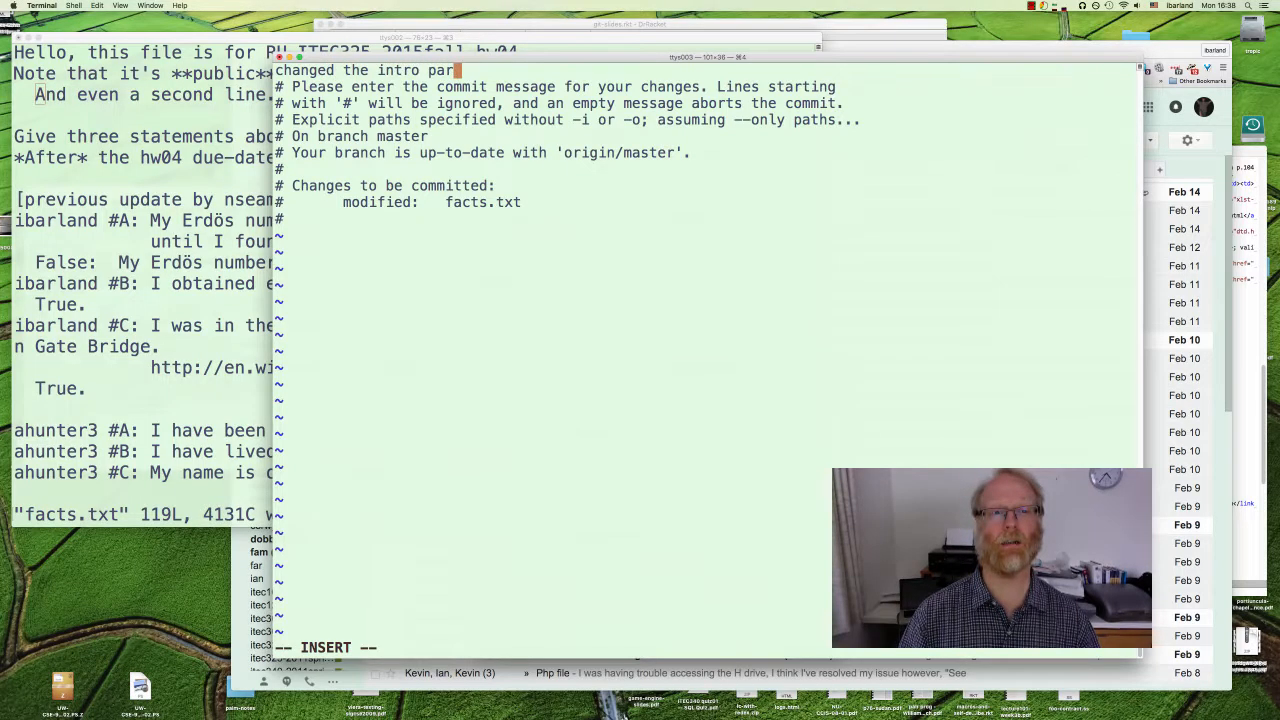
pyautogui.write('agrp')
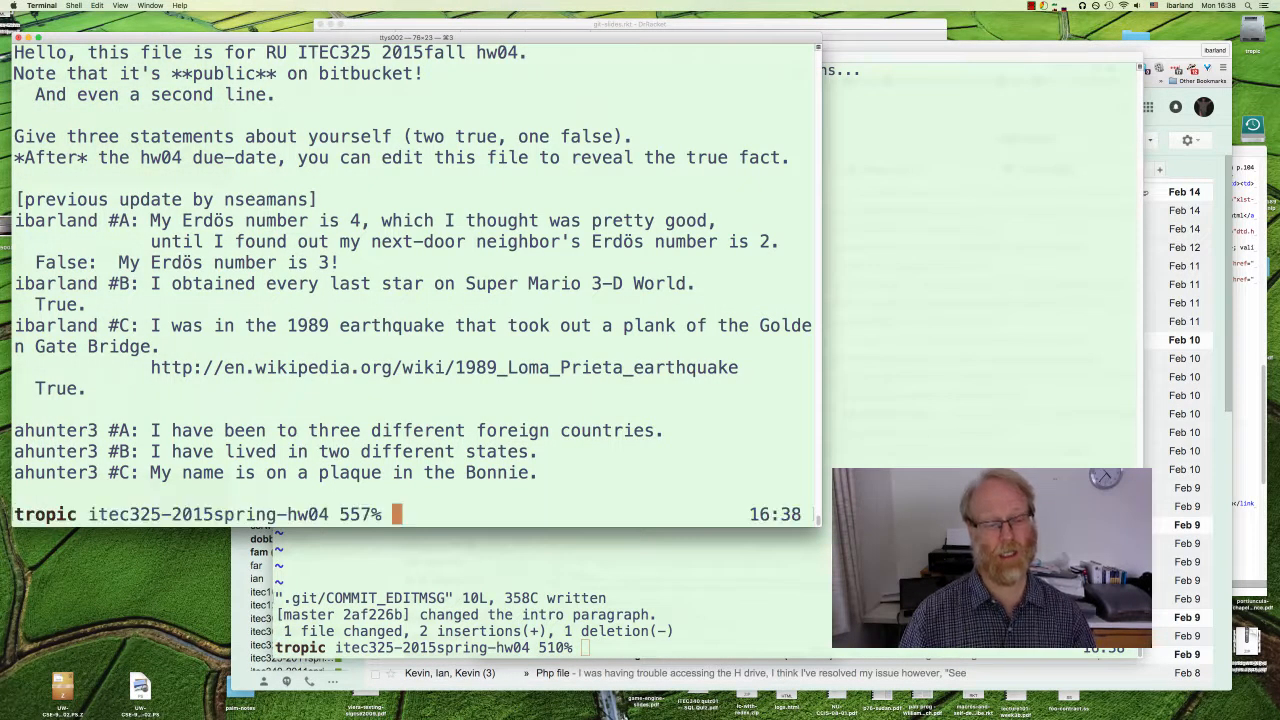
# In the original clone, commit facts.txt with the message 'Improved the opening paragraph.' via :wq
pyautogui.write('git status')
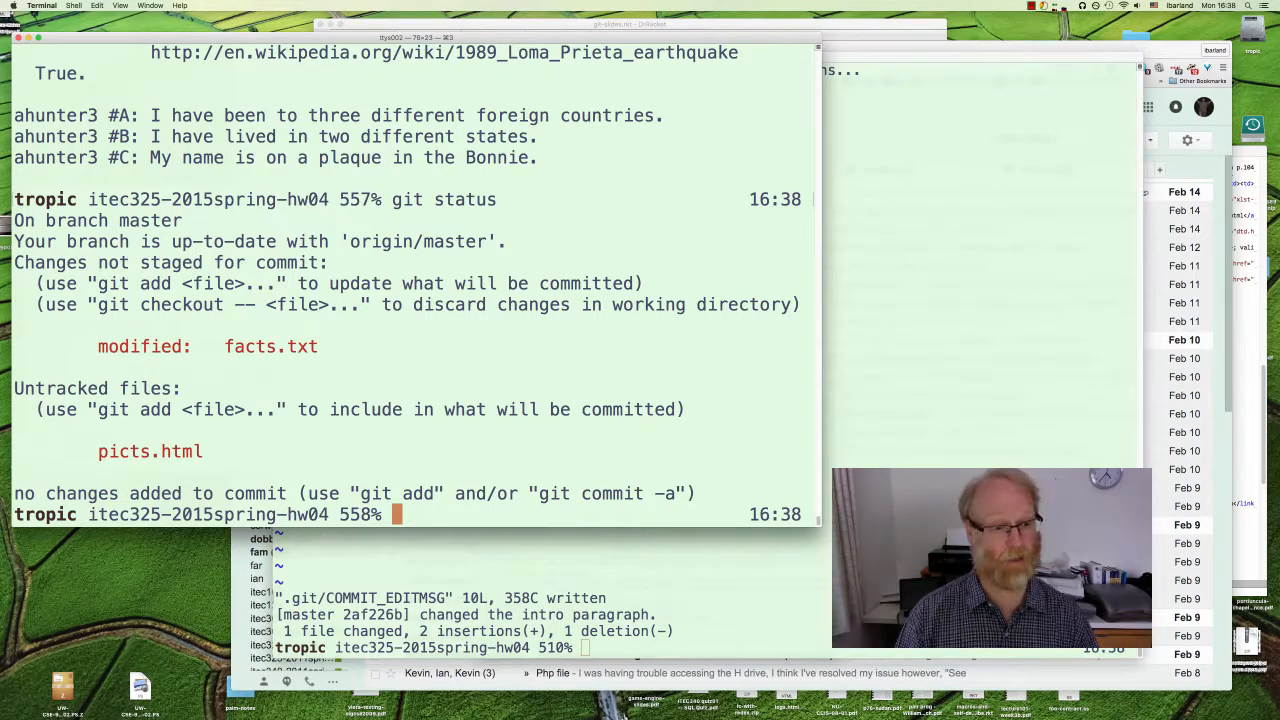
pyautogui.write('git commit')
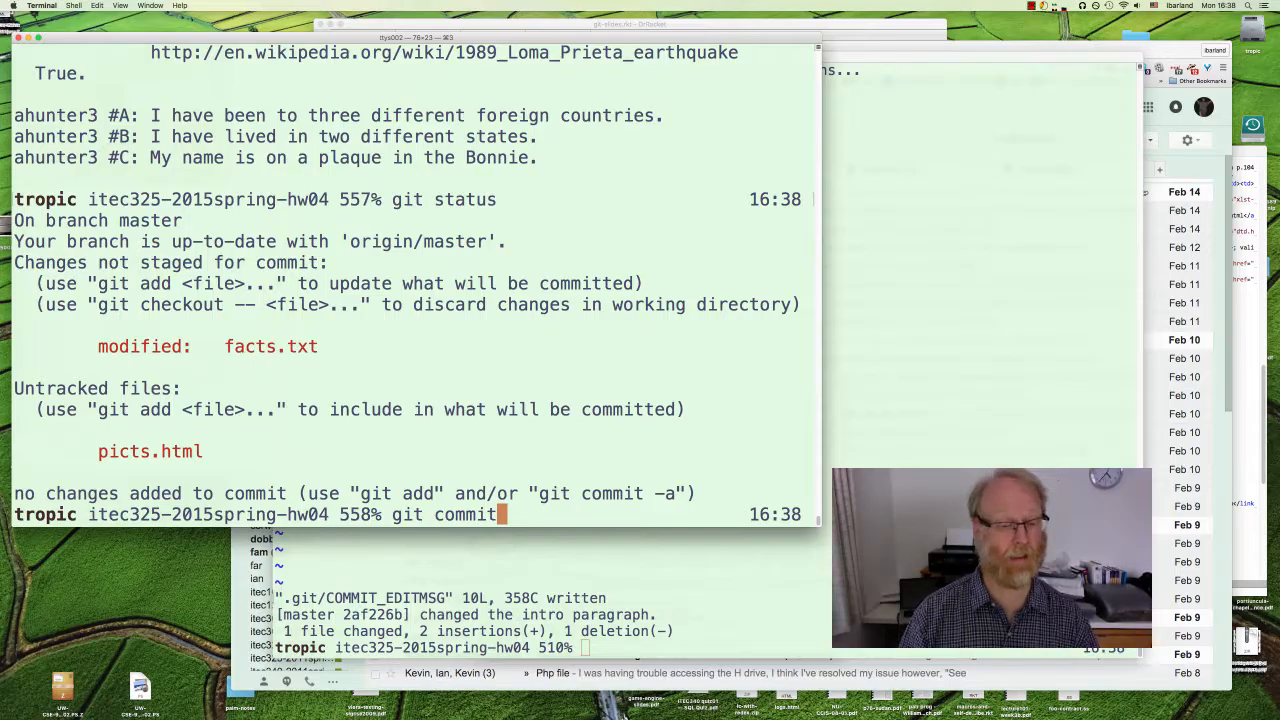
pyautogui.write('.')
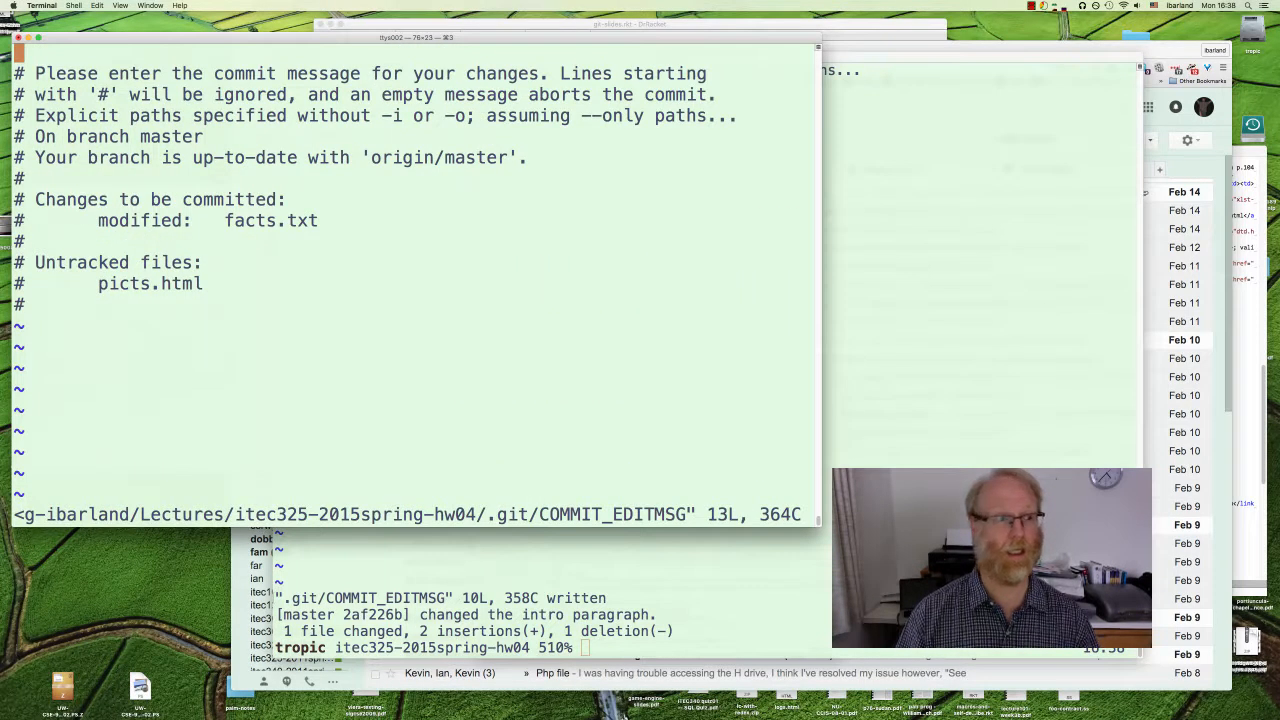
pyautogui.press('i')
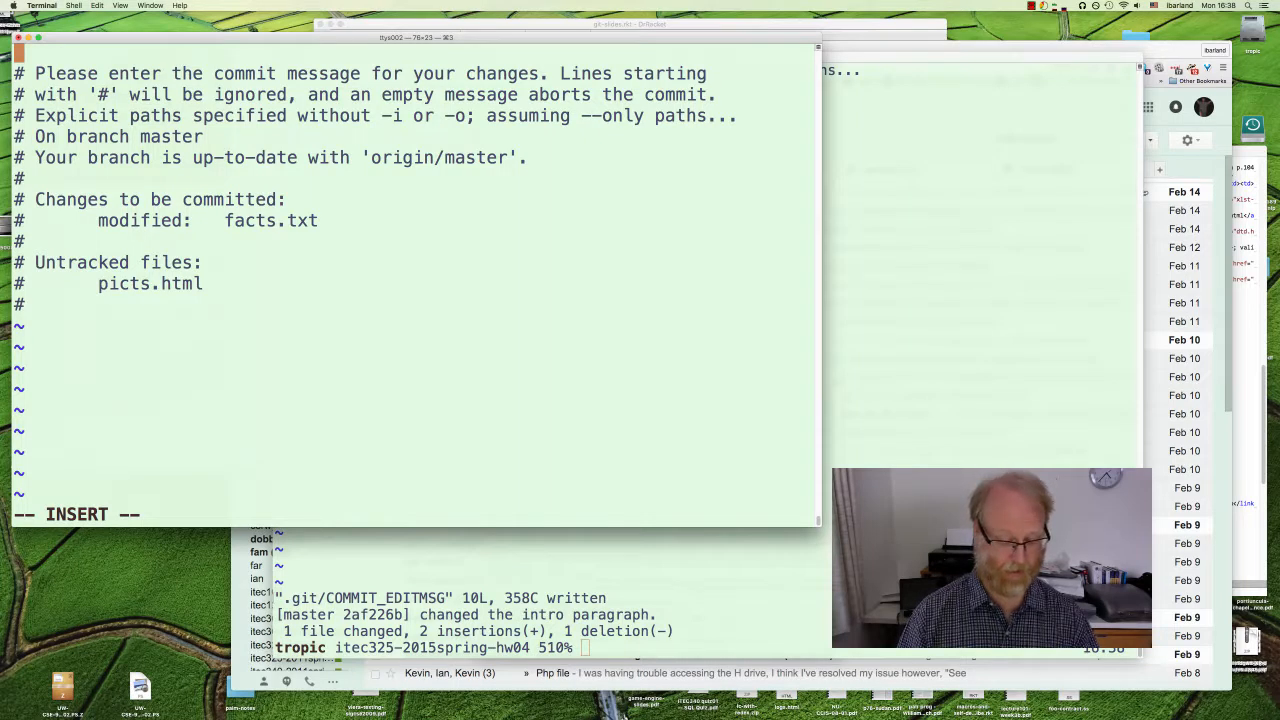
pyautogui.write('Improved the opening paragraph.')
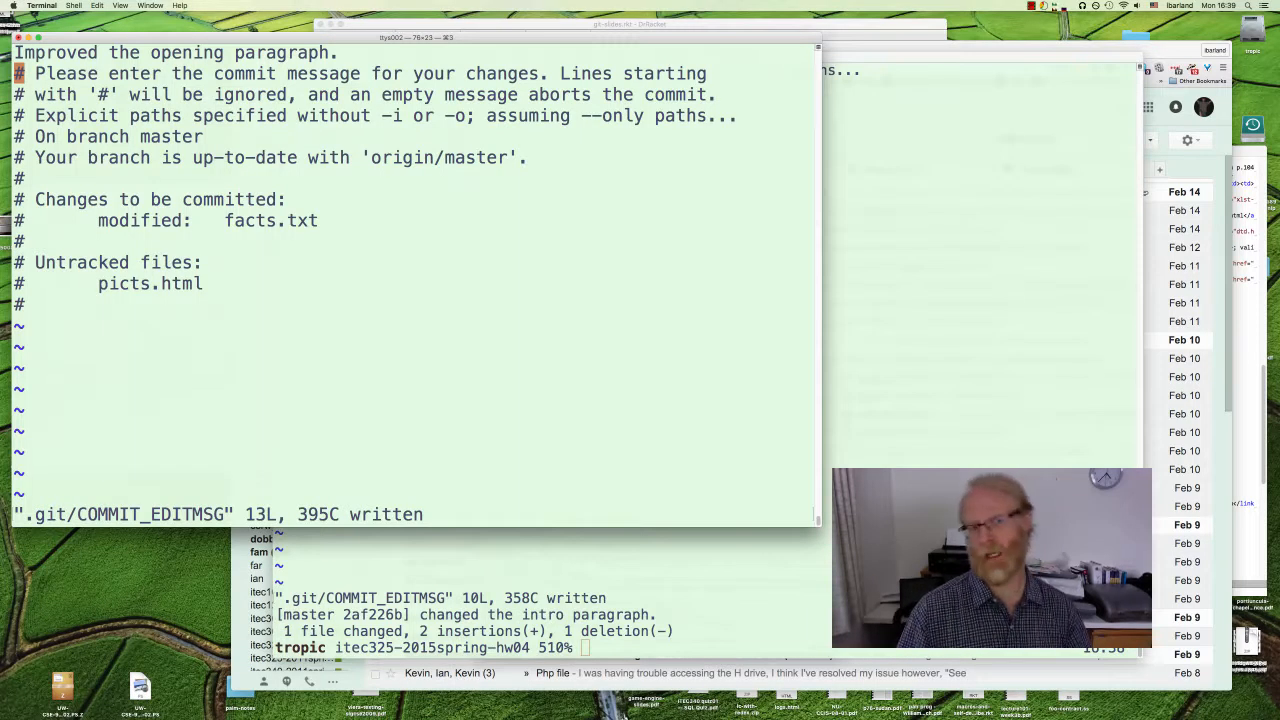
pyautogui.write(':wq')
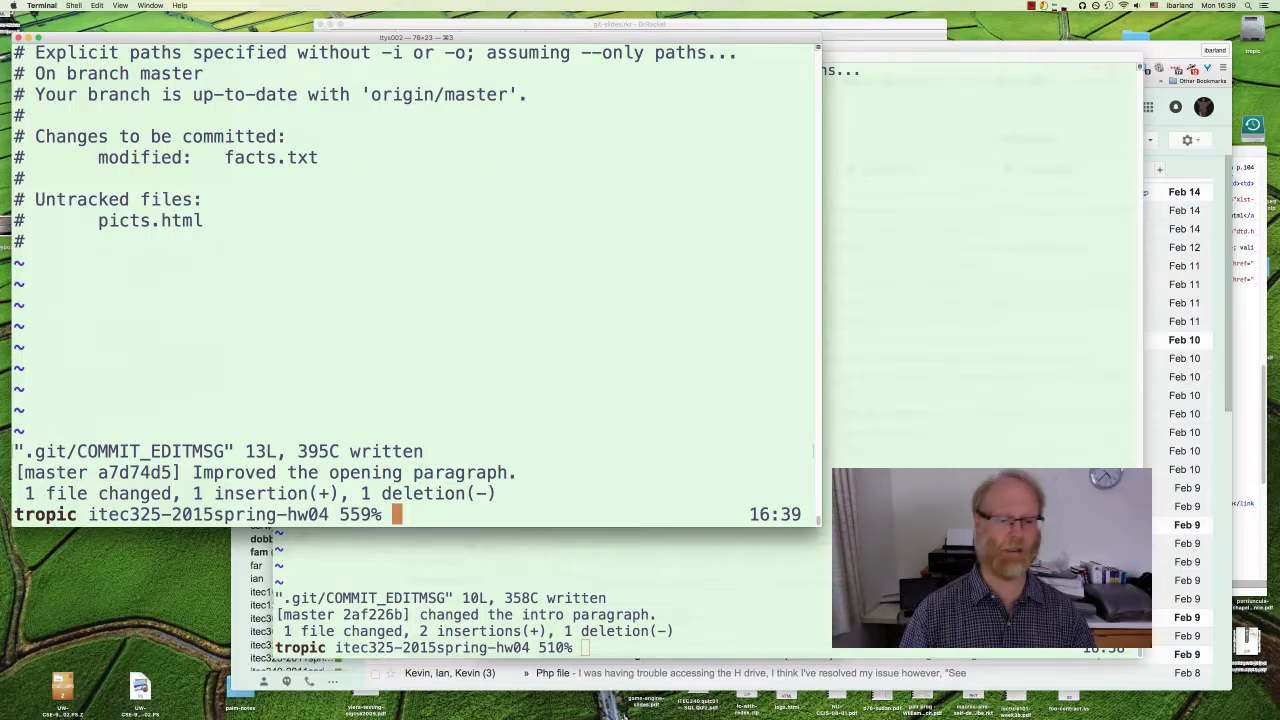
# Pull (already up to date) then push the opening-paragraph commit to Bitbucket master
pyautogui.write('git pull')
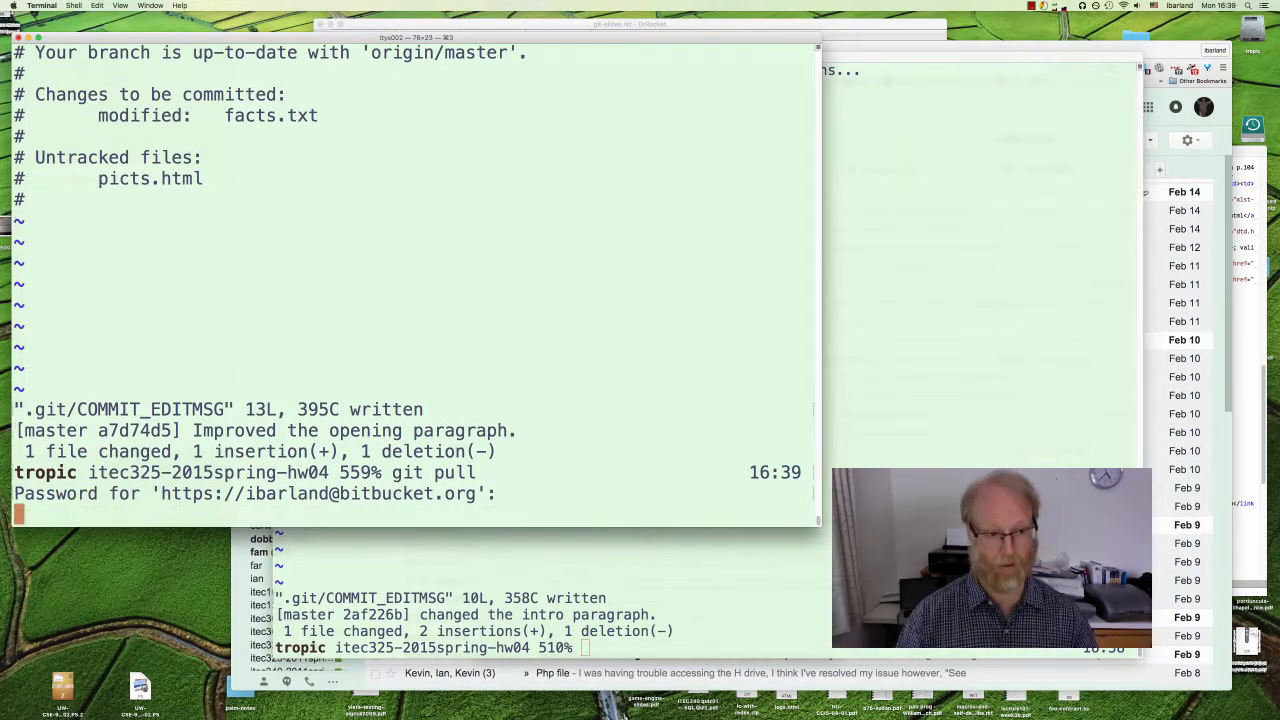
pyautogui.press('Return')
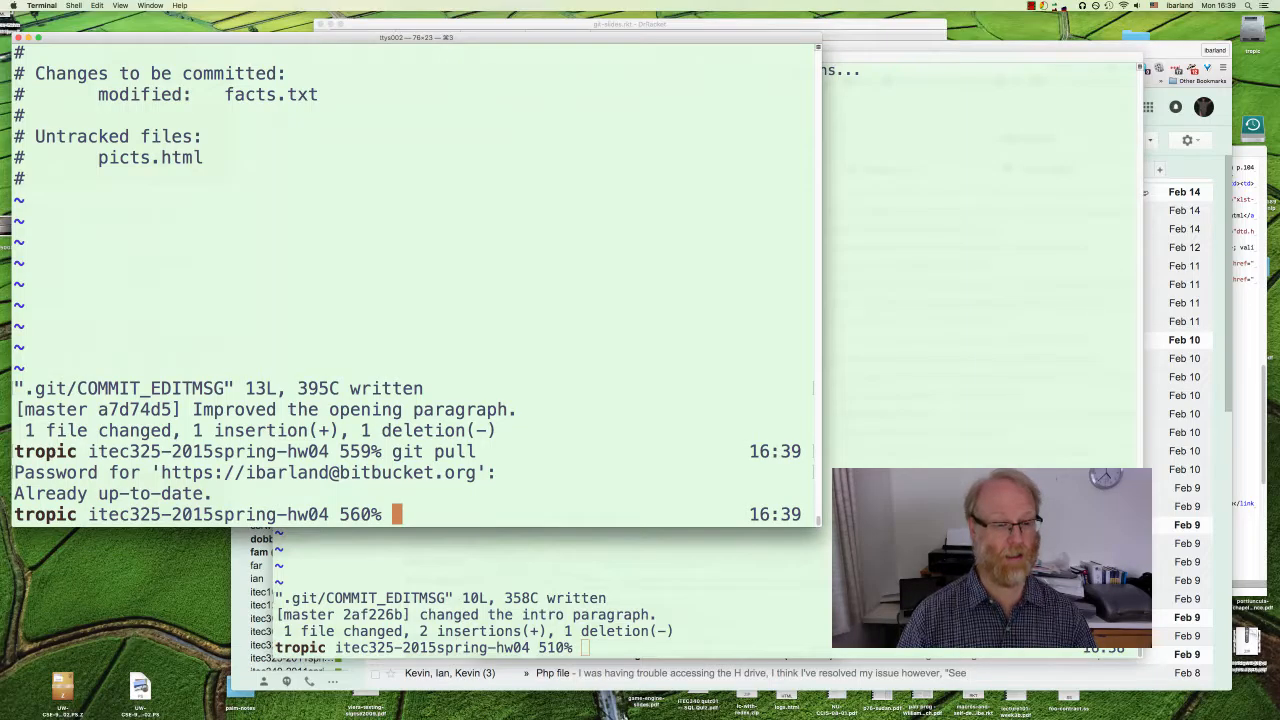
pyautogui.write('git pus')
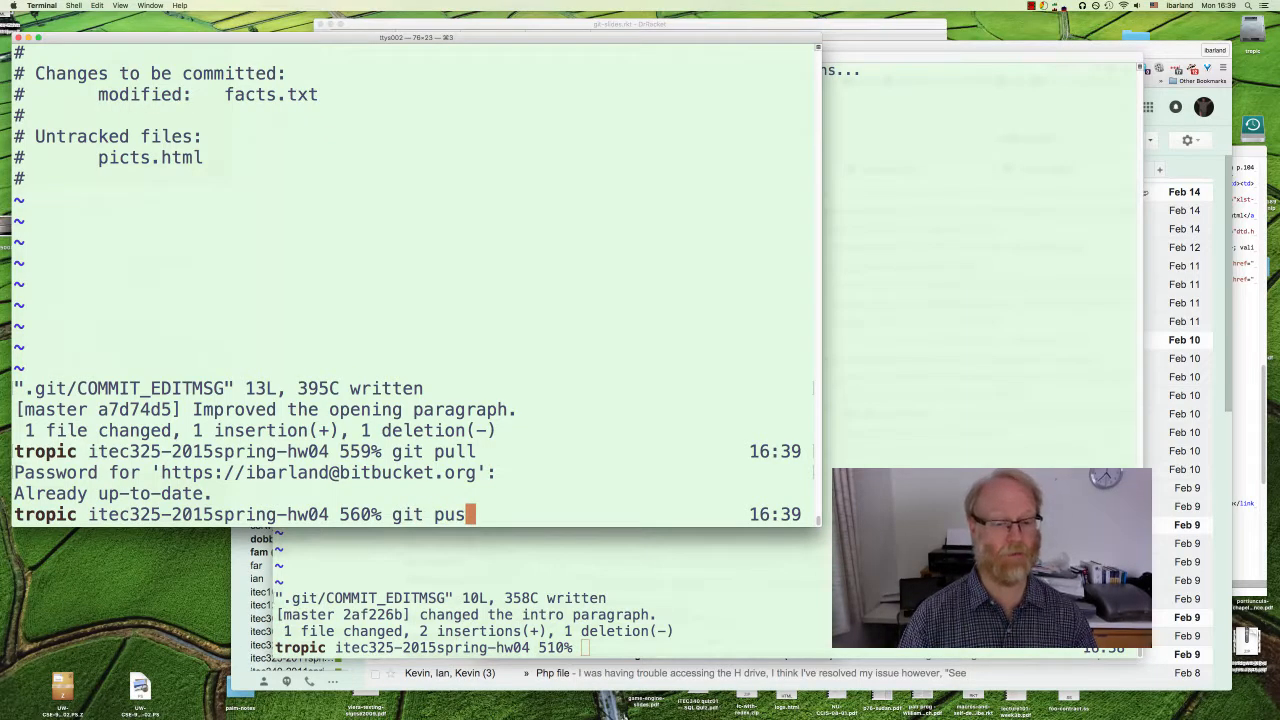
pyautogui.press('Return')
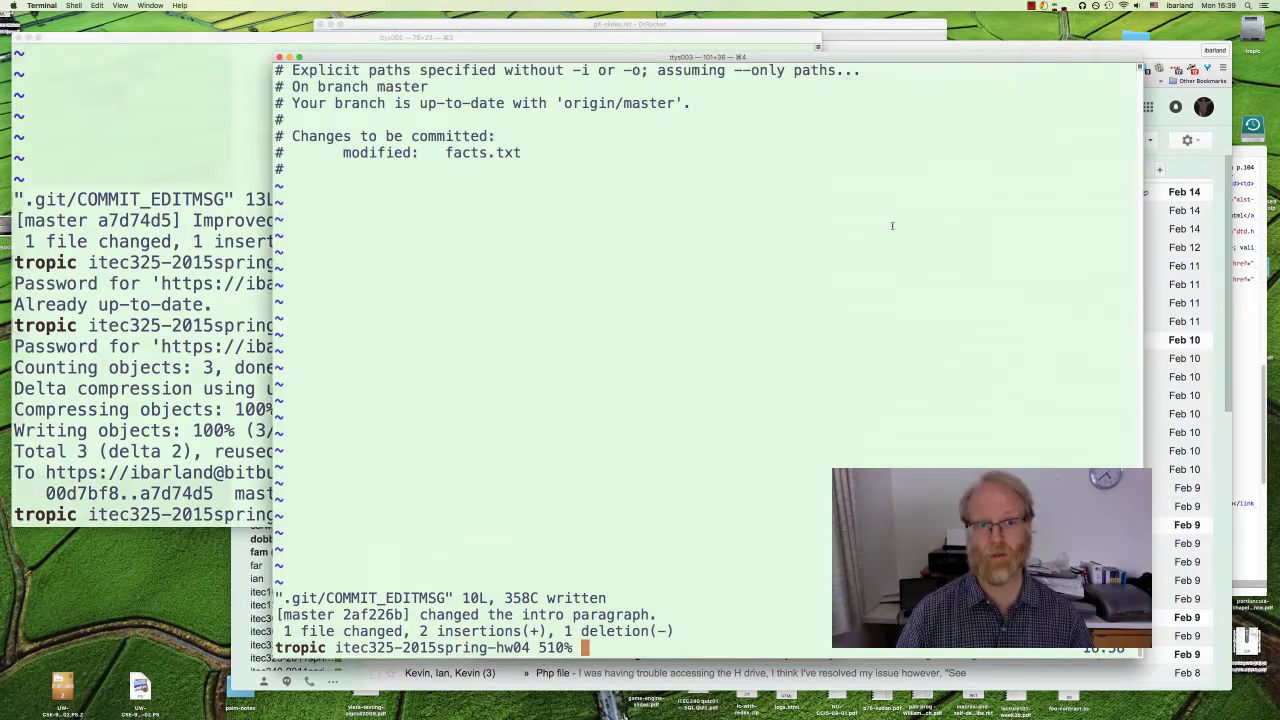
# Pull into the second clone, hitting a merge conflict in facts.txt, and bring the file up in vi
pyautogui.write('git pull')
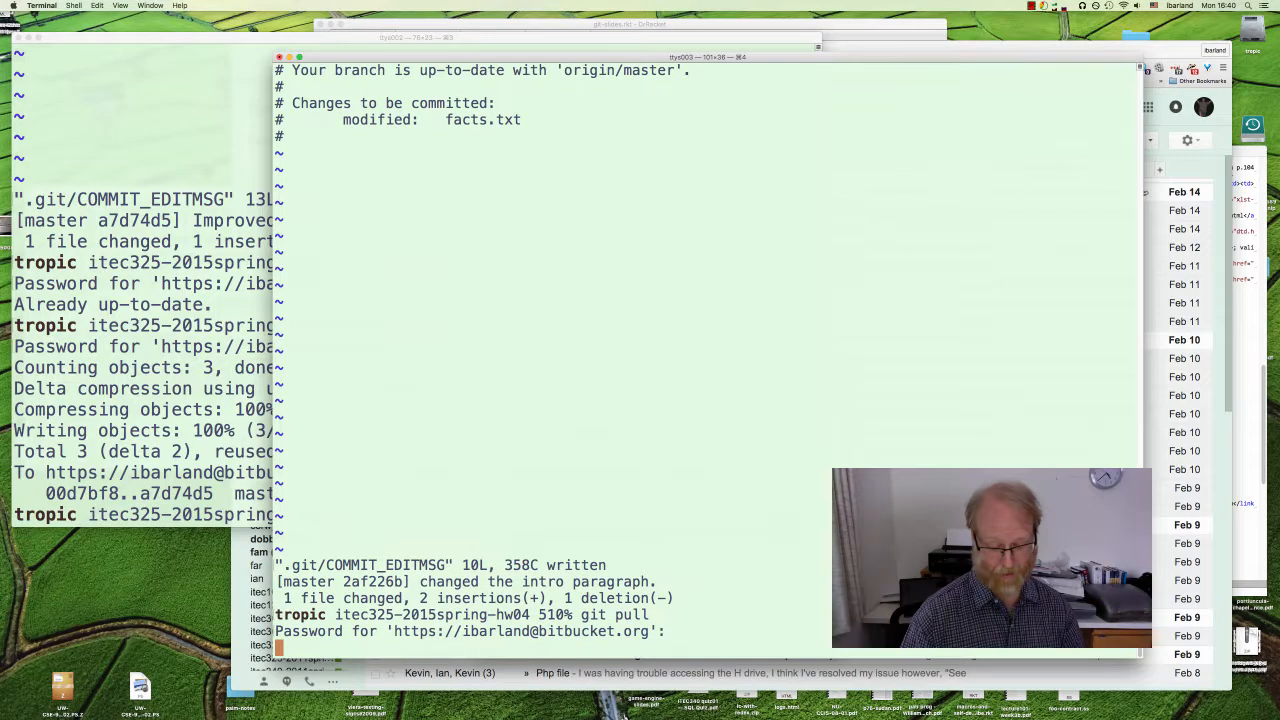
pyautogui.press('Return')
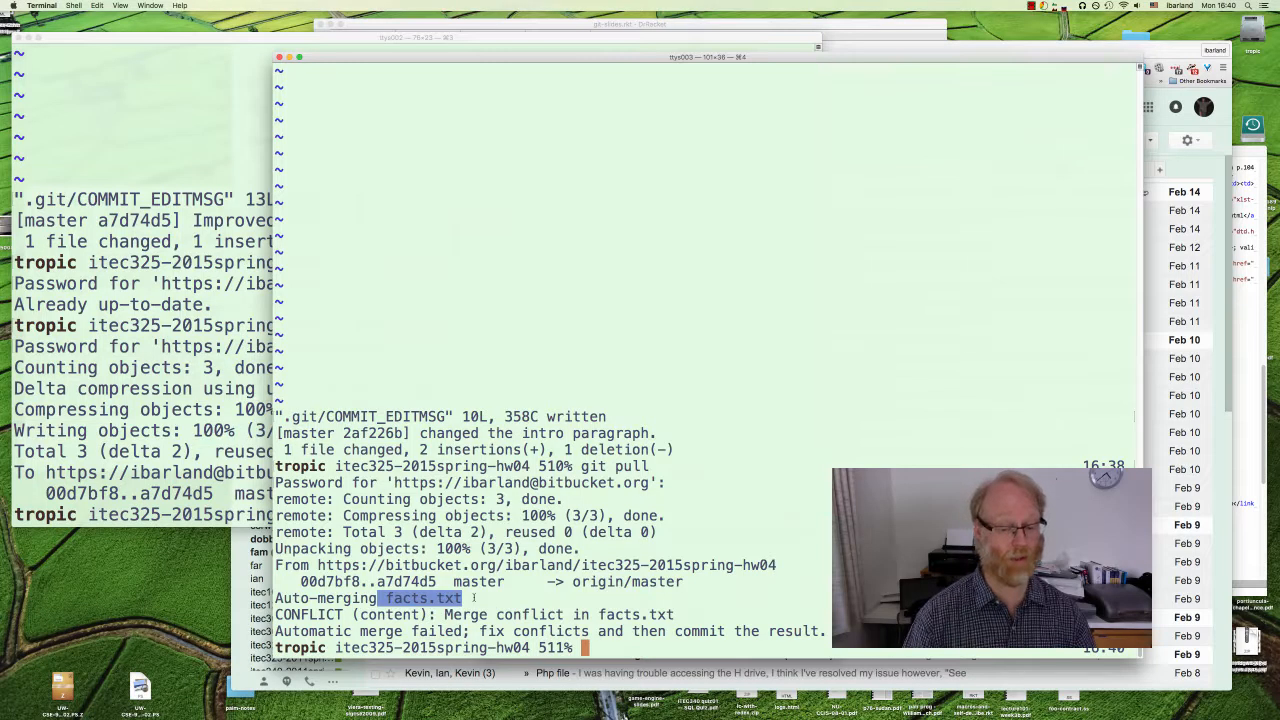
pyautogui.write('vi fac')
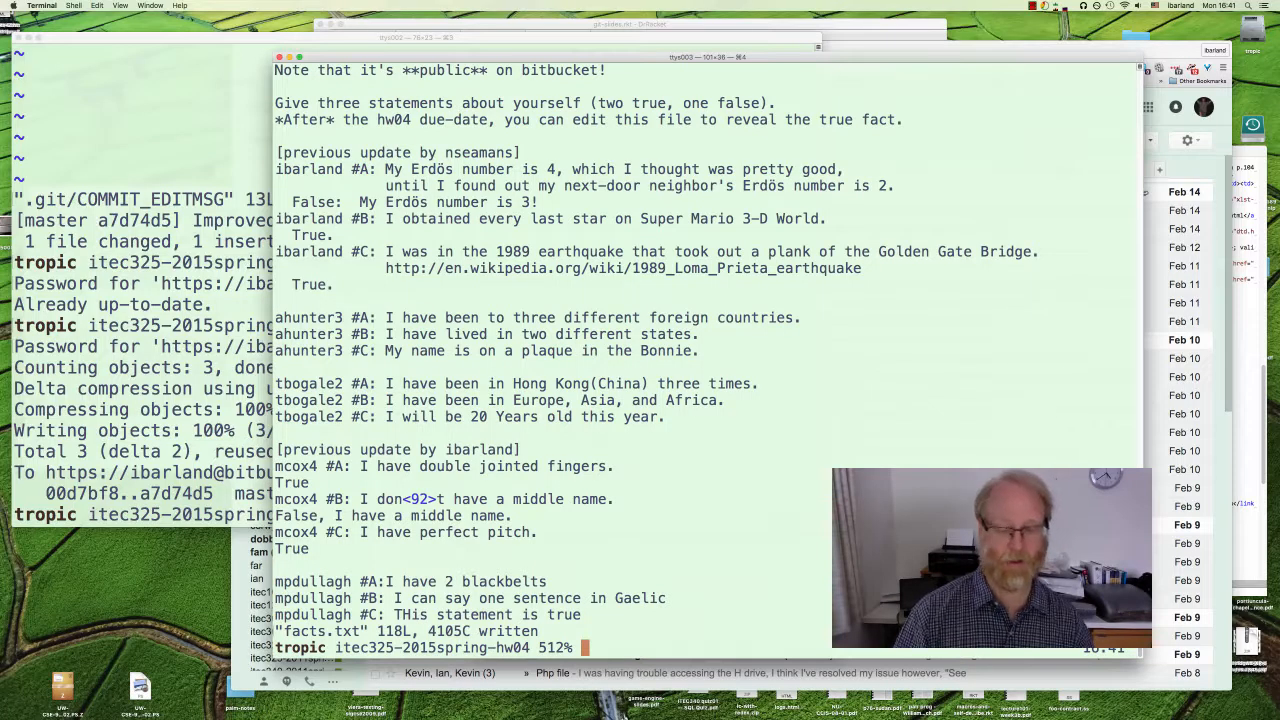
# With the conflict-resolved facts.txt saved at 118 lines, begin a git commit command
pyautogui.write('git commit')
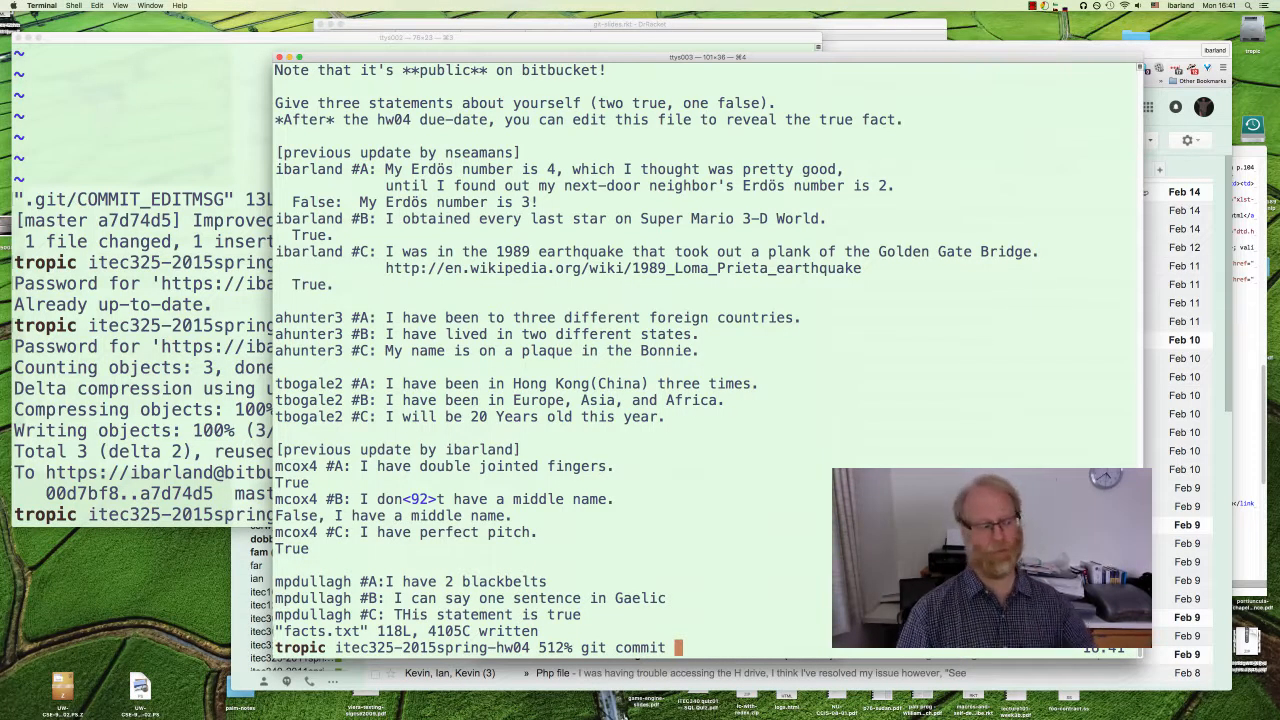
# Run git commit ., get 'cannot do a partial commit during a merge', then enter git commit --include facts.txt
pyautogui.press('Return')
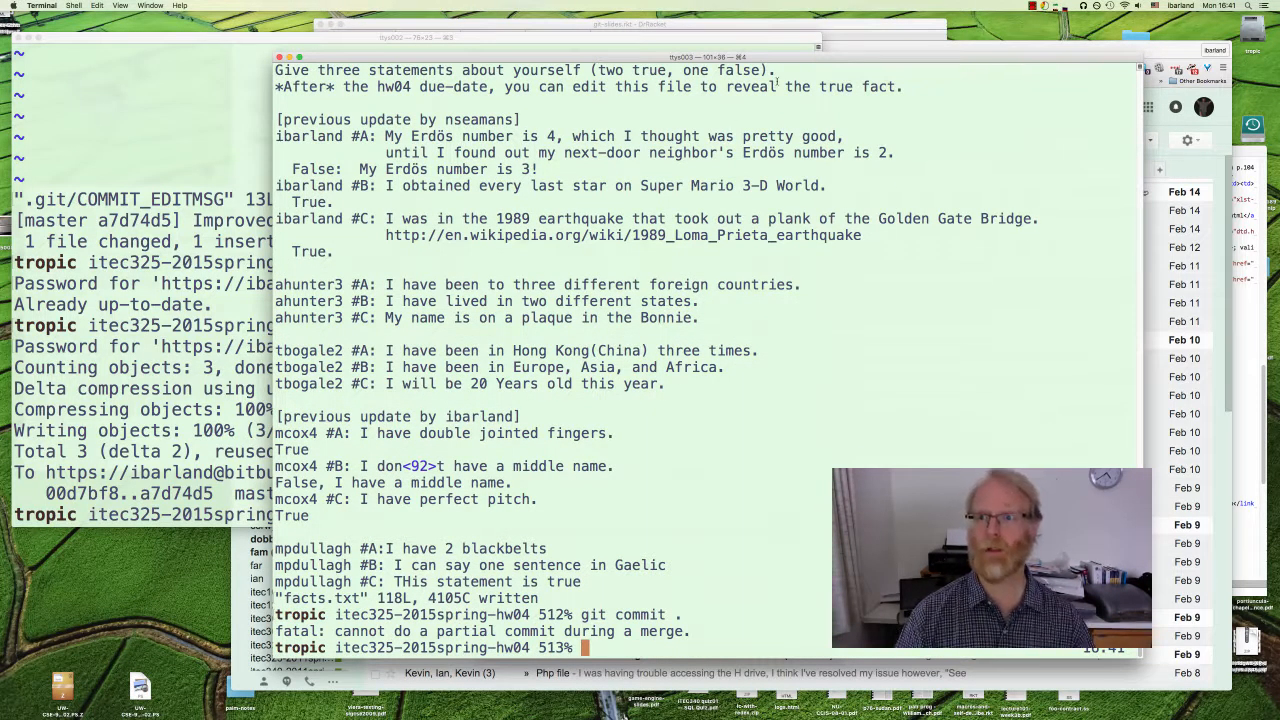
pyautogui.click(1032, 8)
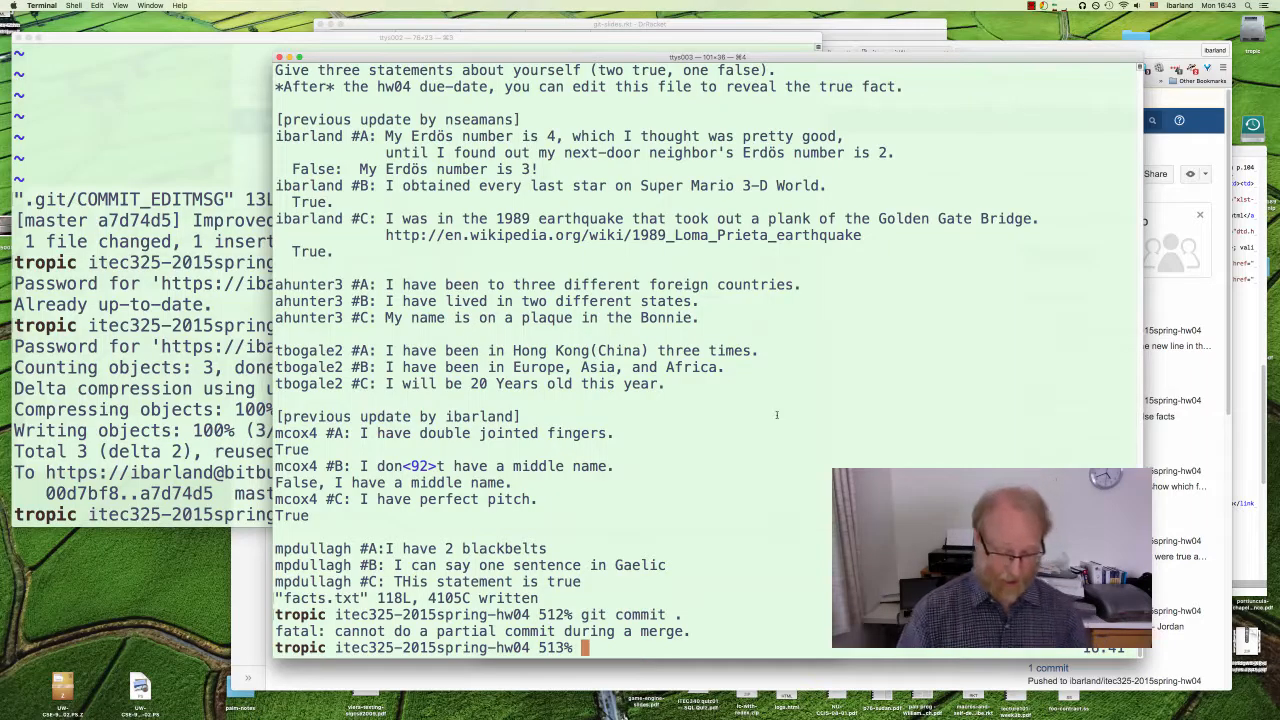
pyautogui.write('git')
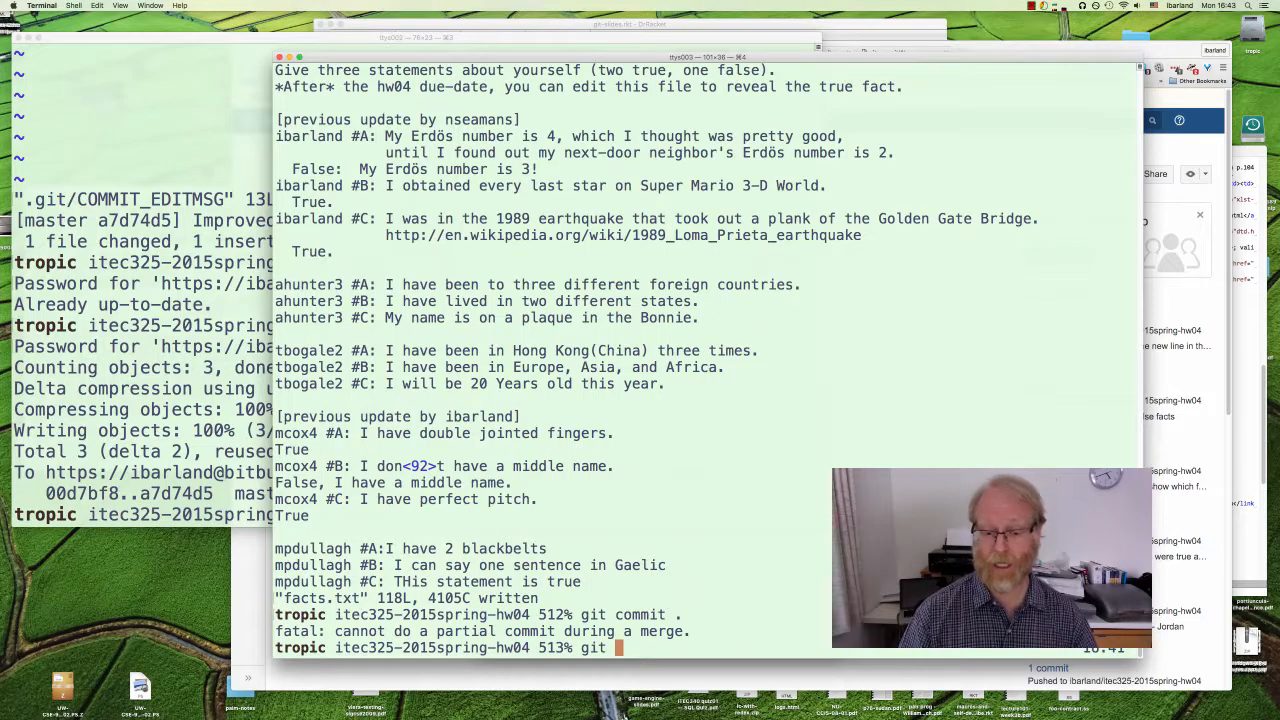
pyautogui.write('commit --include')
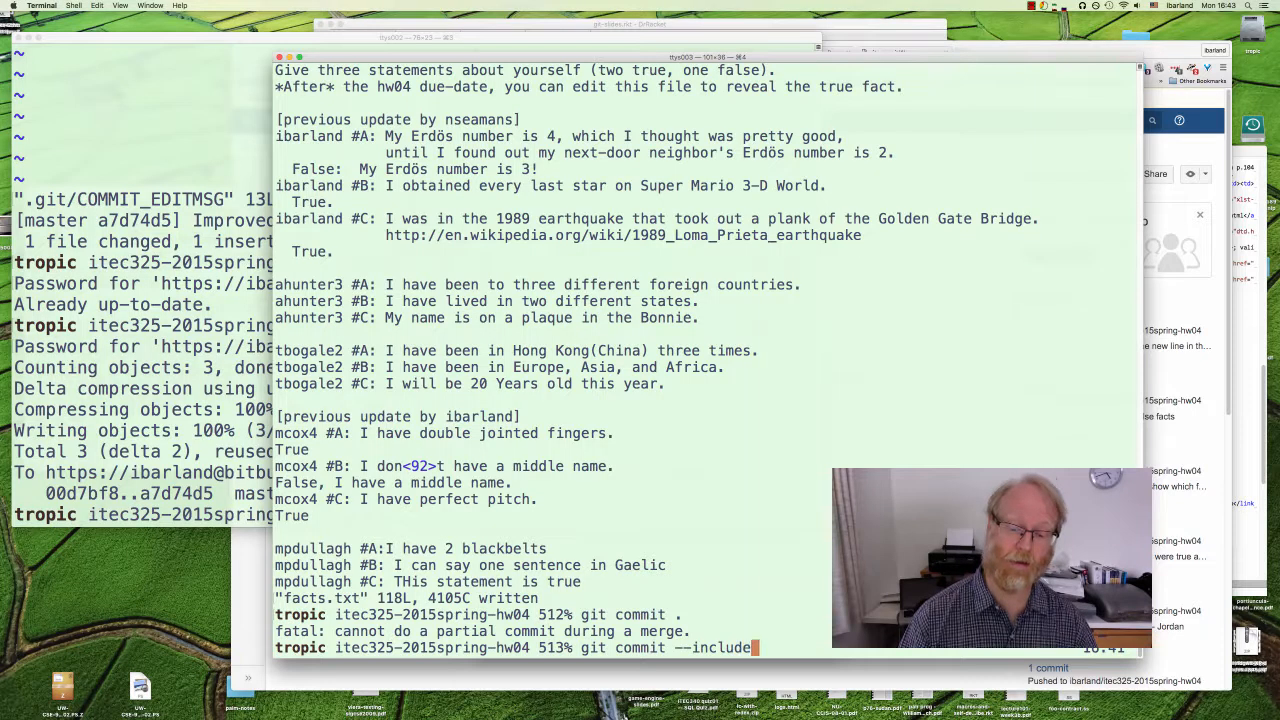
pyautogui.write('f')
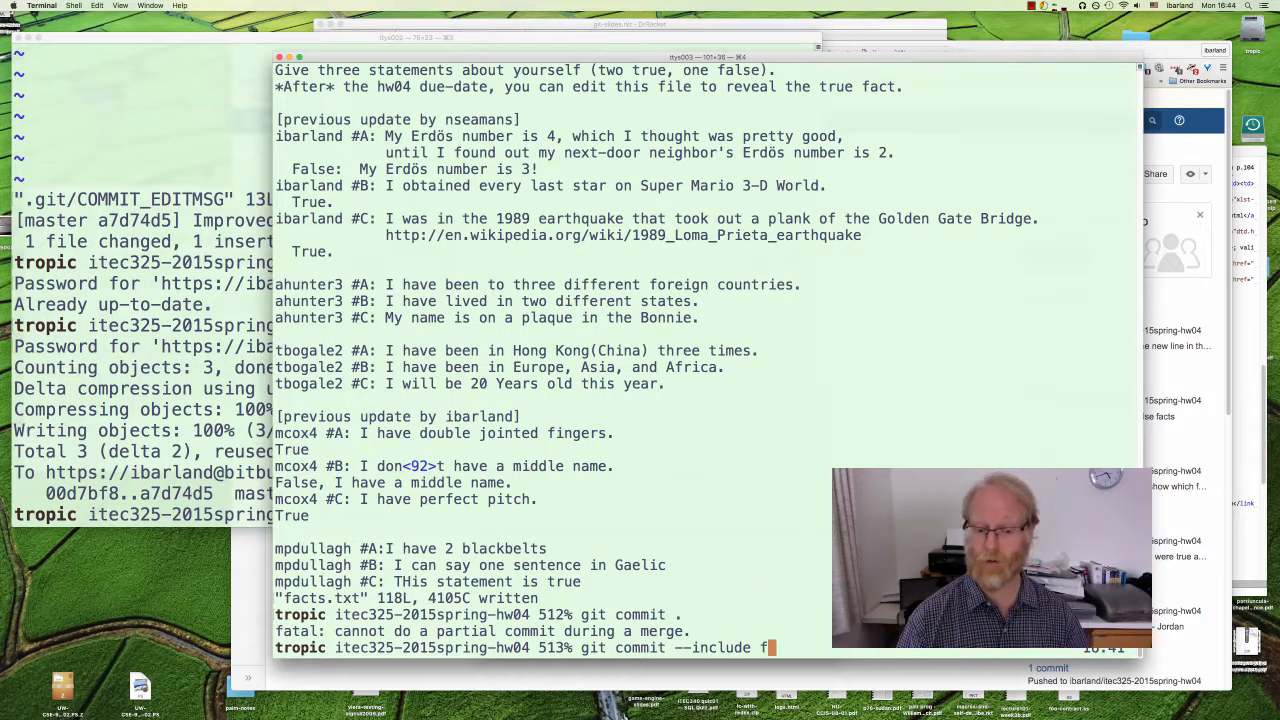
pyautogui.write('acts.txt .')
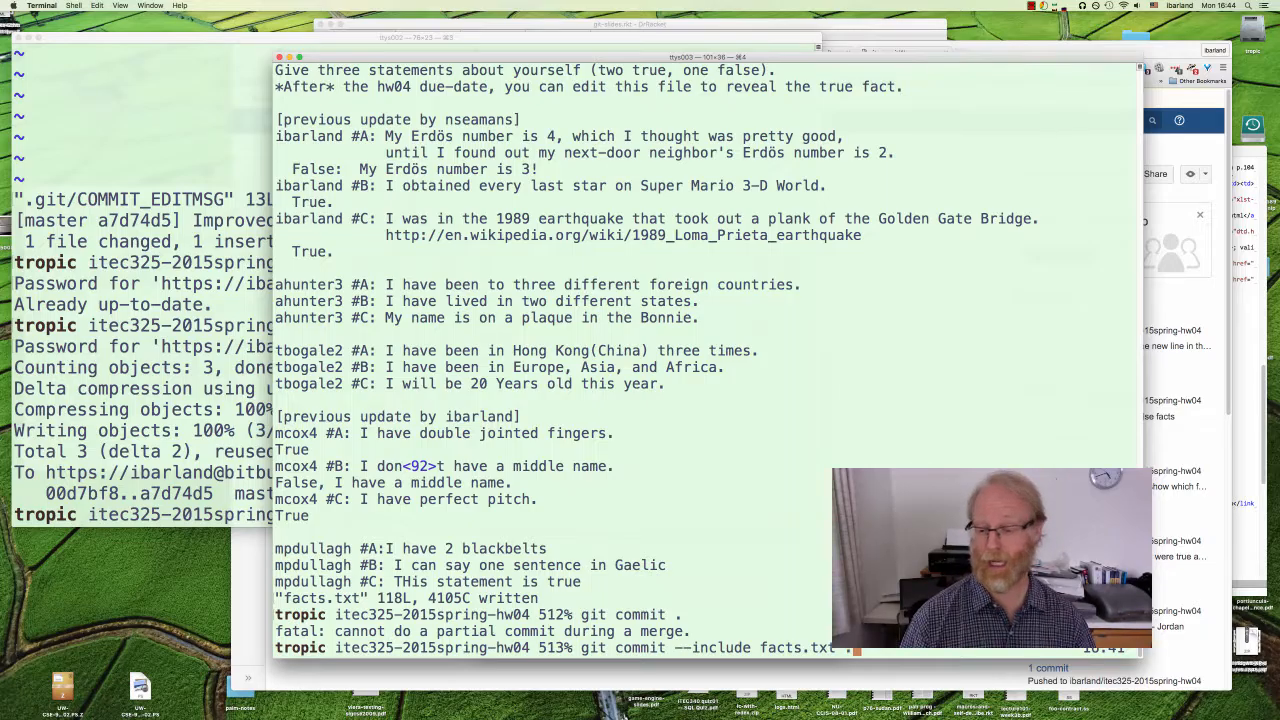
# Run the --include commit and draft an 'Update' message in vi, which errors and aborts the commit
pyautogui.press('Return')
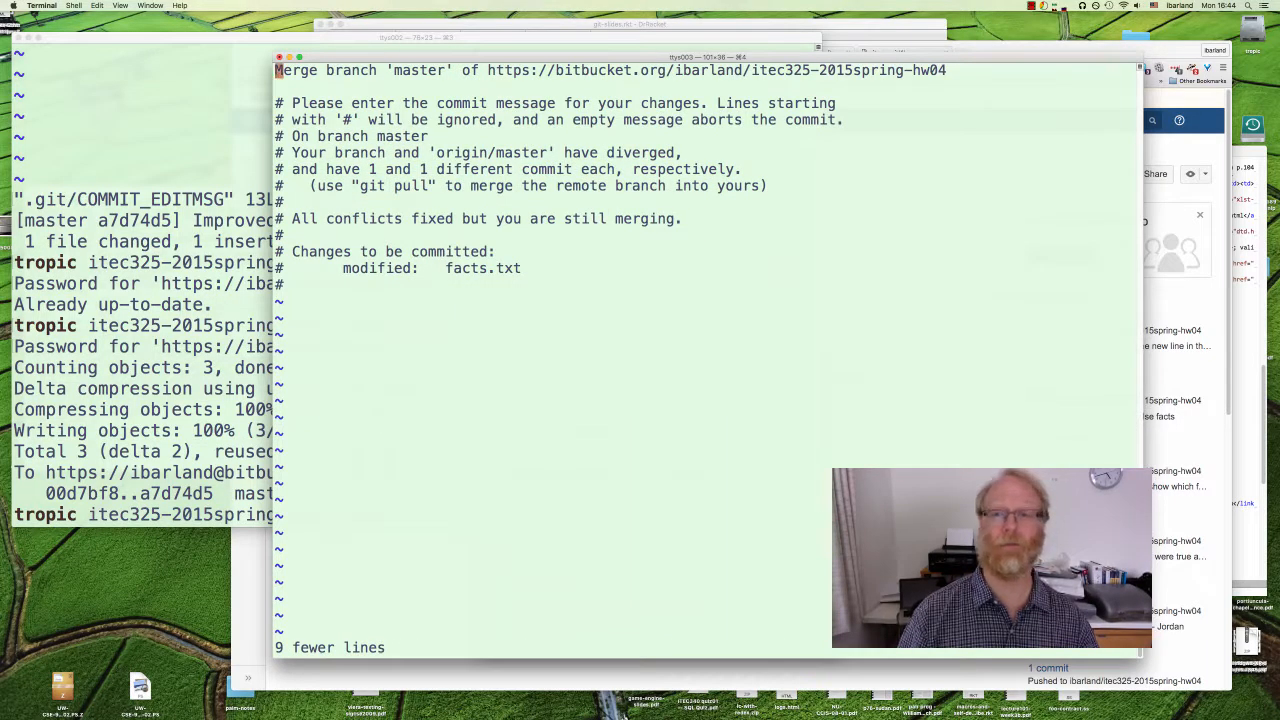
pyautogui.write('Update the fina')
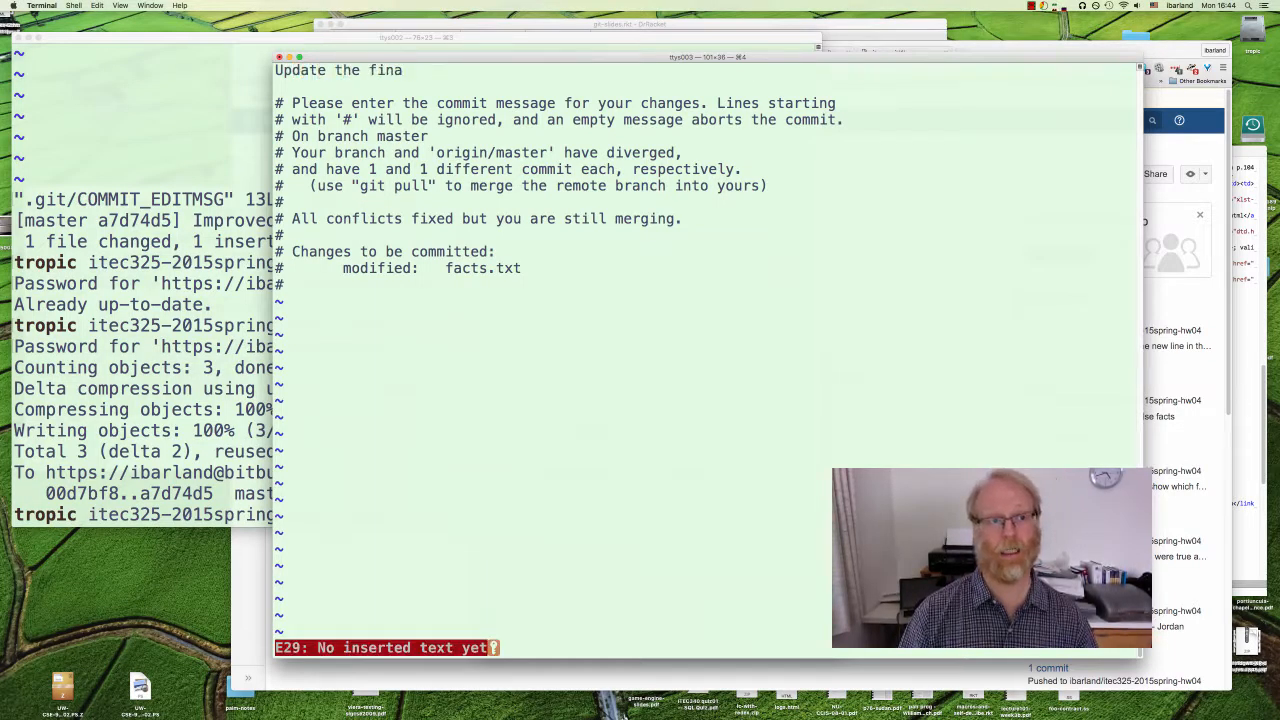
pyautogui.write('0')
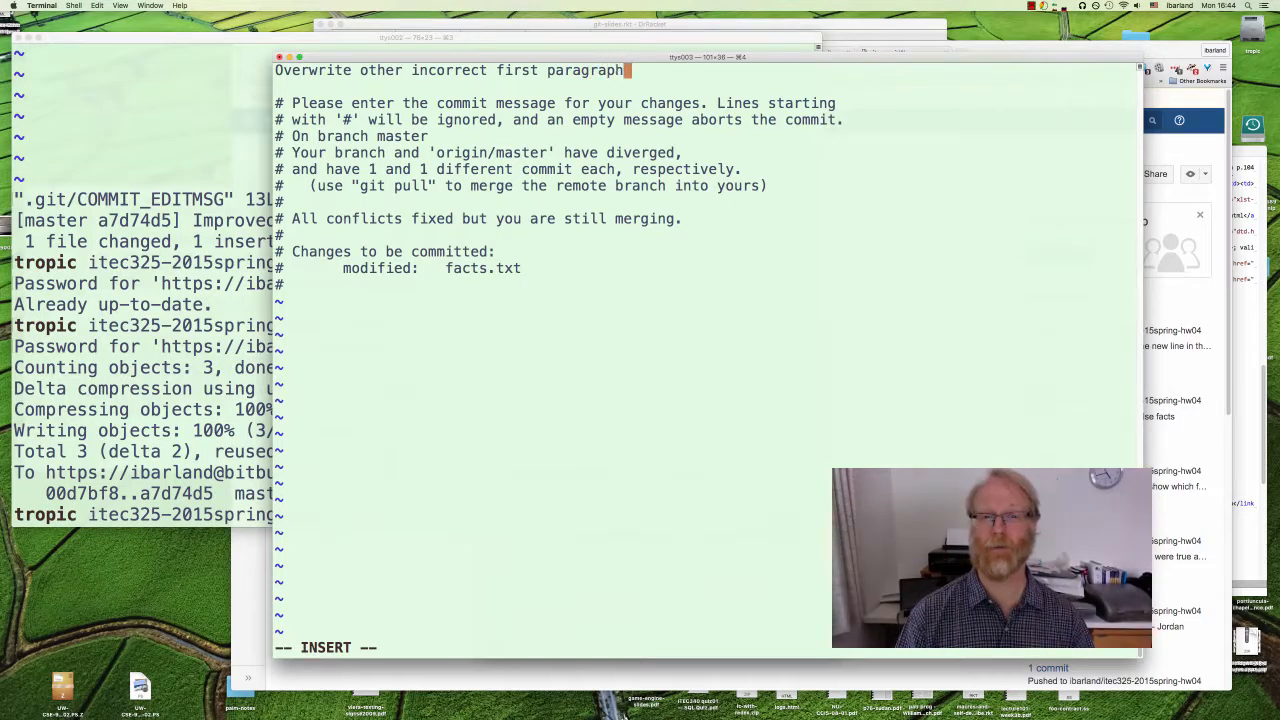
pyautogui.press('Escape')
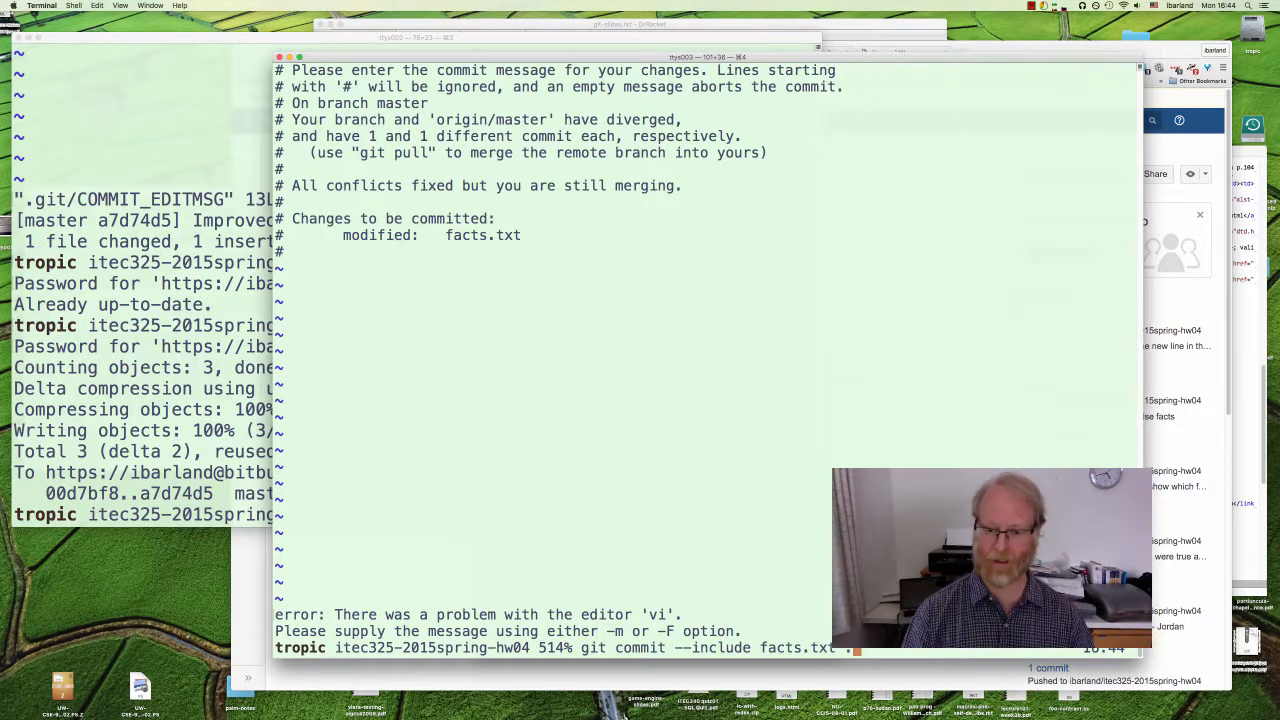
# Finish the git commit with -m "Overwrite other incorrect first paragraph." and check git status
pyautogui.write('-m')
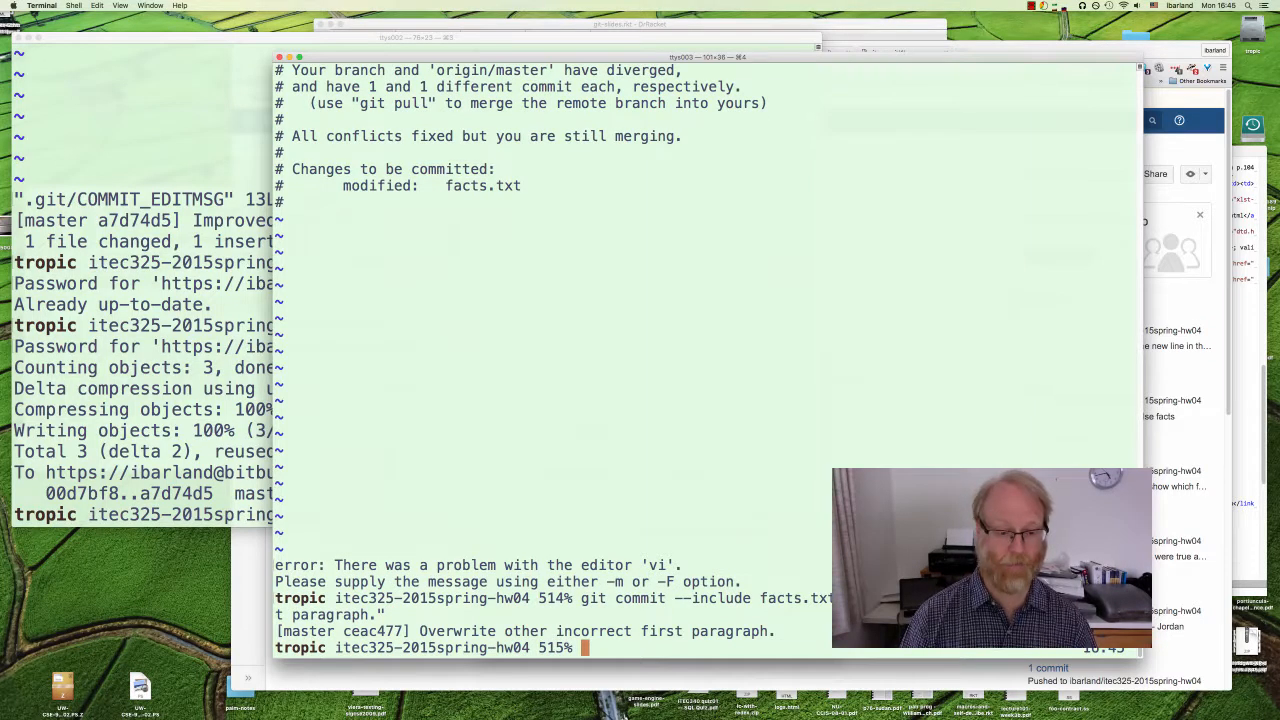
pyautogui.write('g')
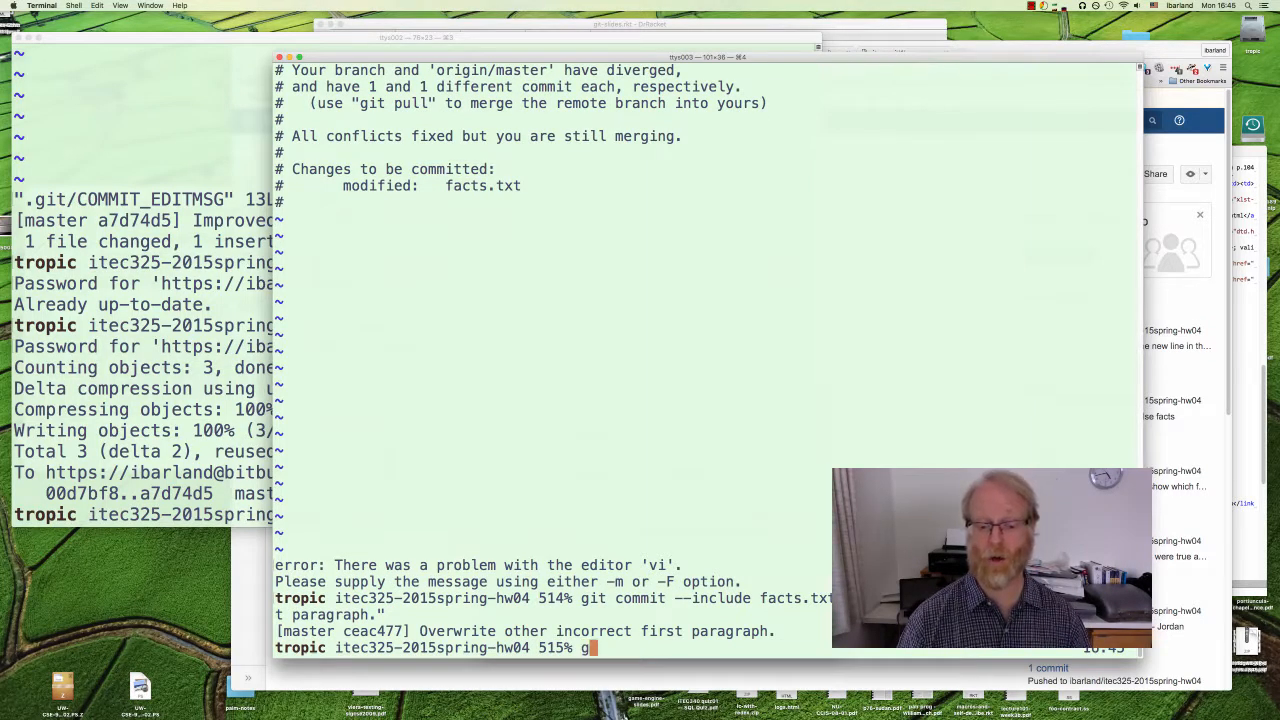
pyautogui.write('it')
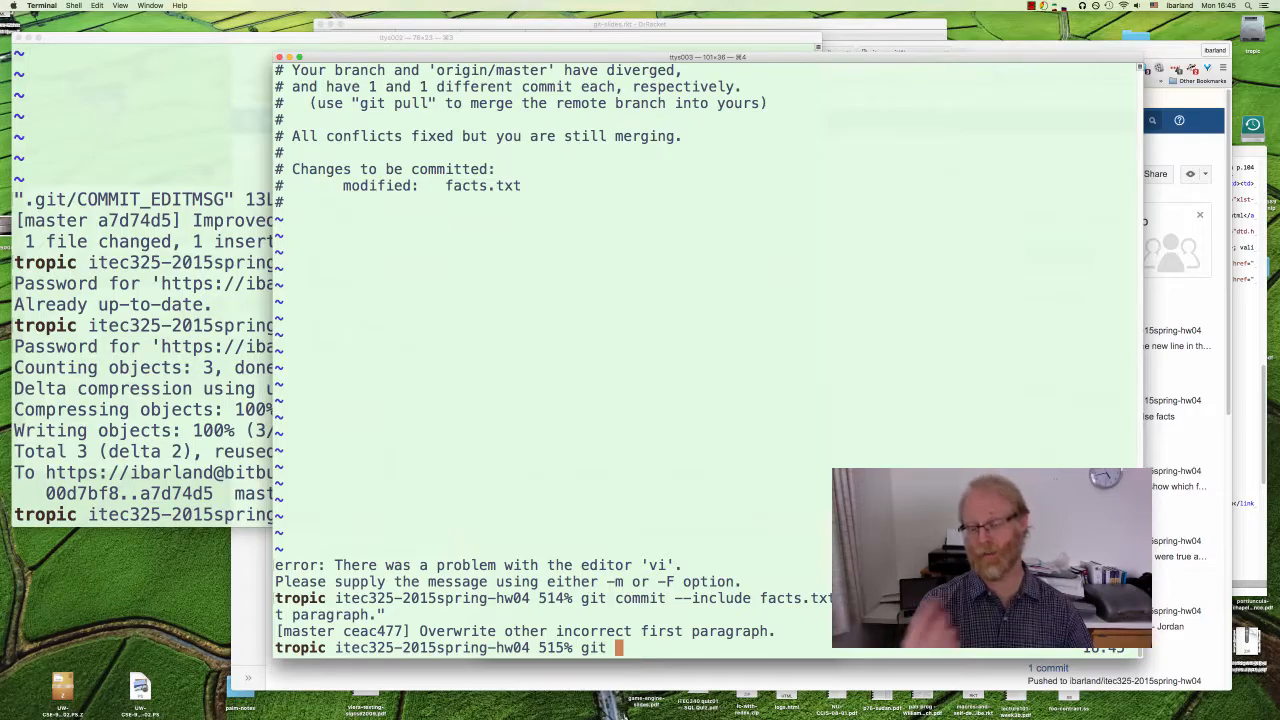
pyautogui.write('status')
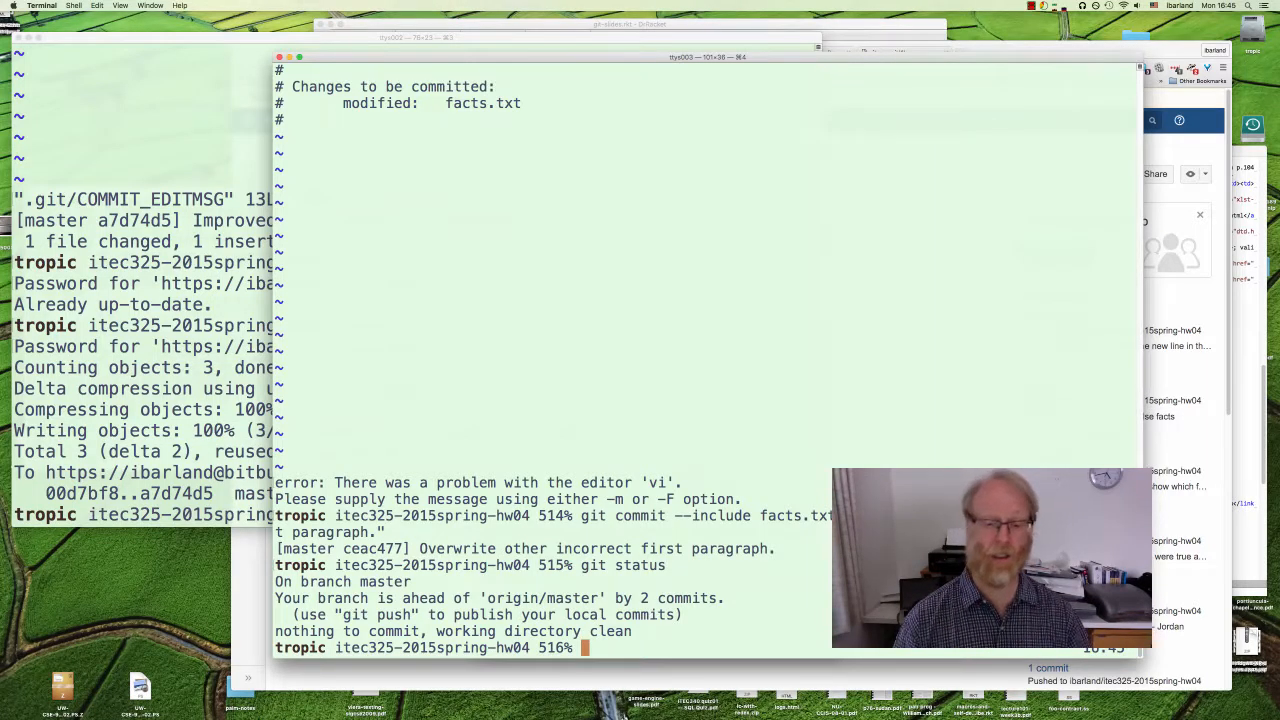
# Verify git diff shows nothing, then git push the two commits to Bitbucket
pyautogui.write('git diff')
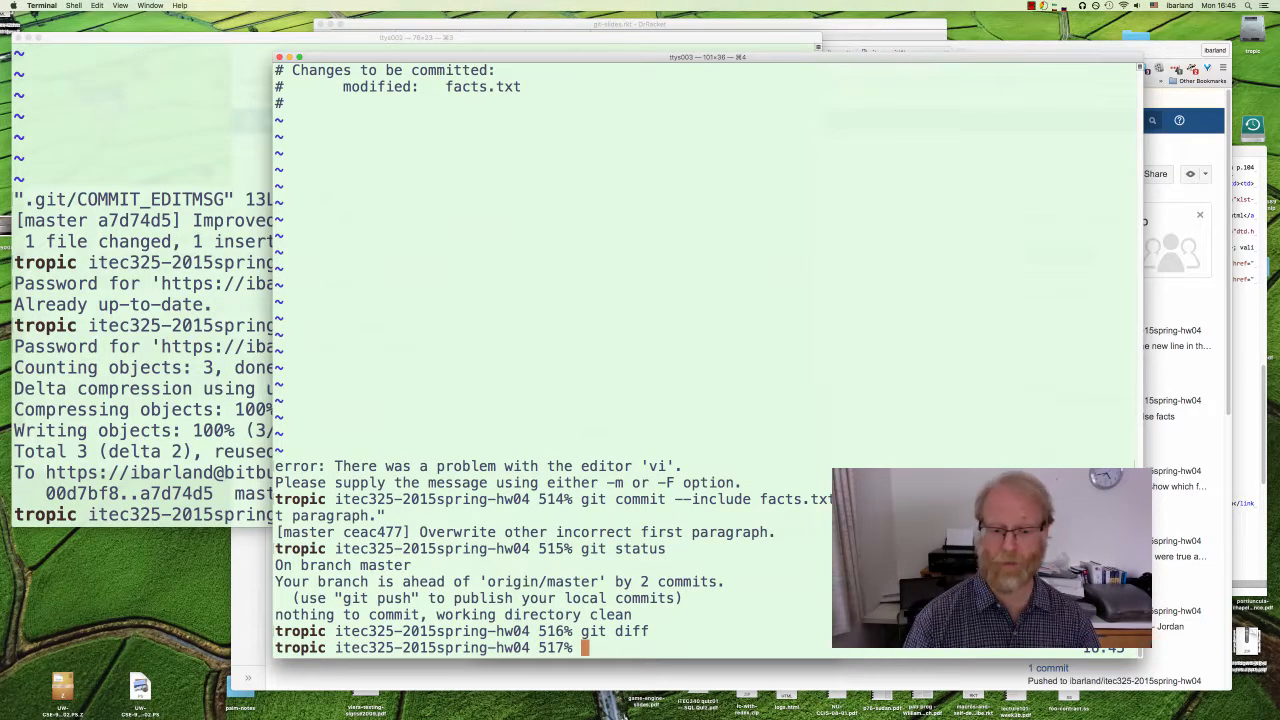
pyautogui.write('git p')
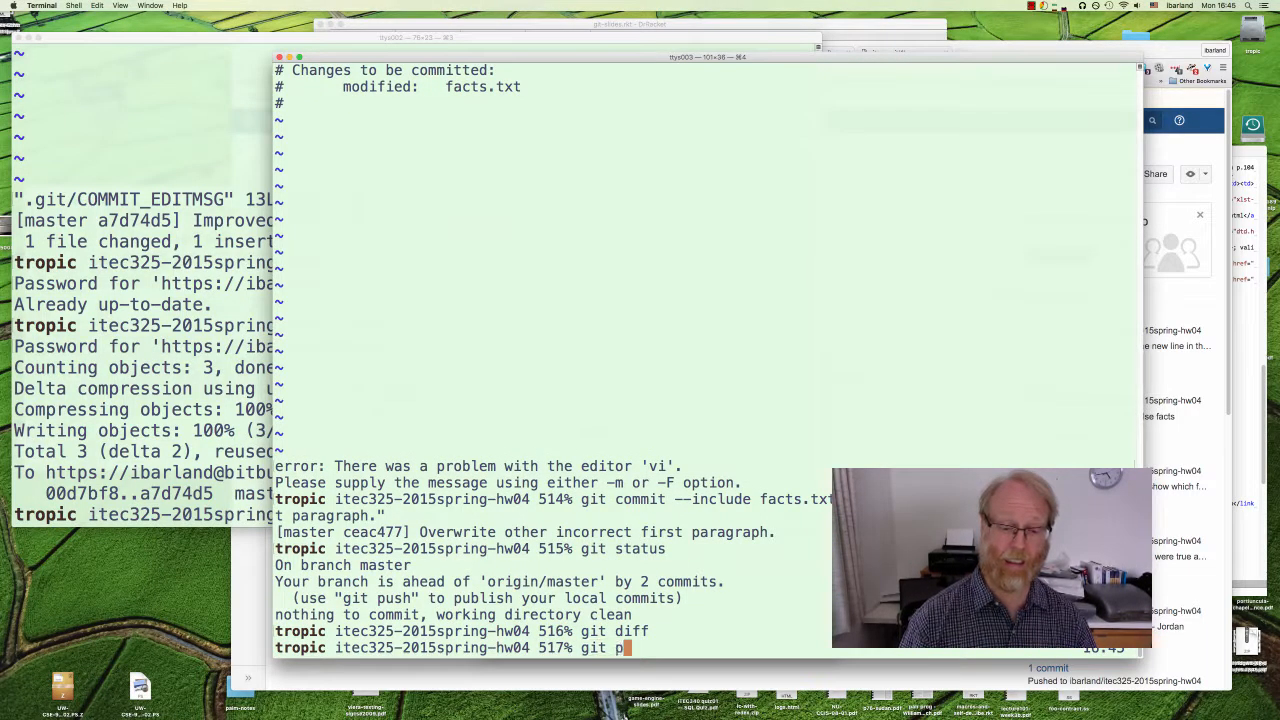
pyautogui.write('ush')
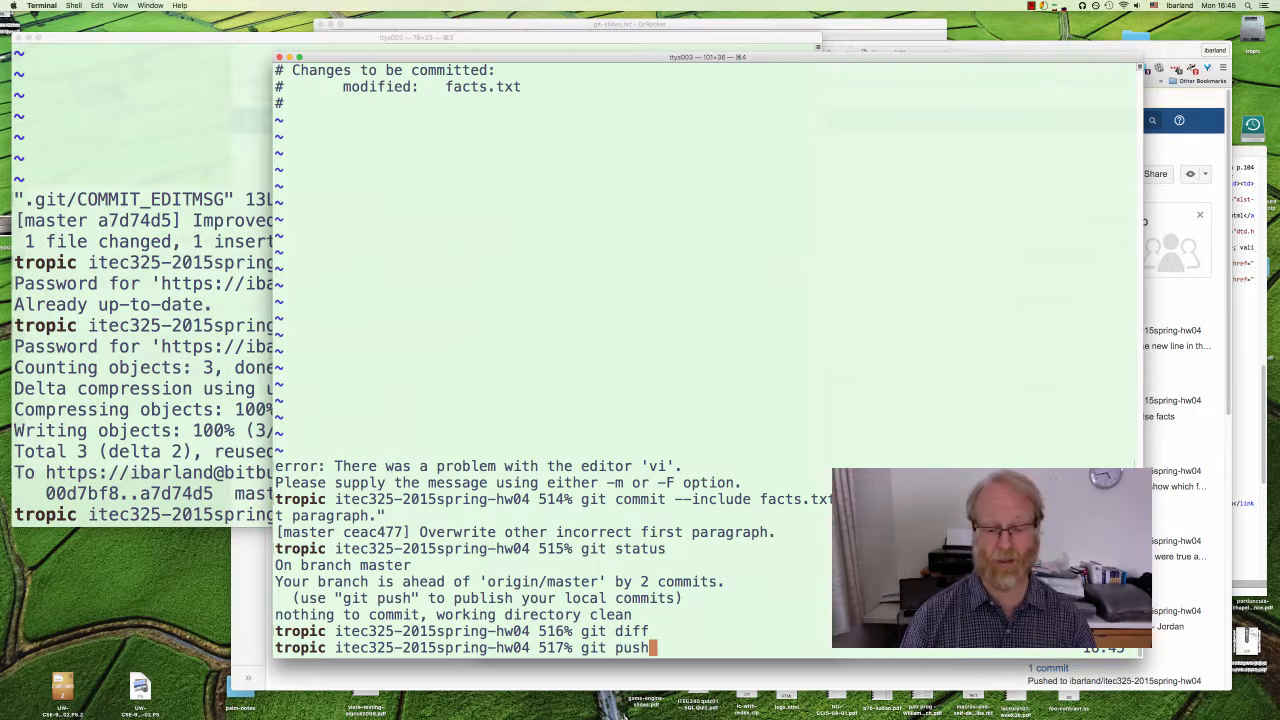
pyautogui.press('Return')
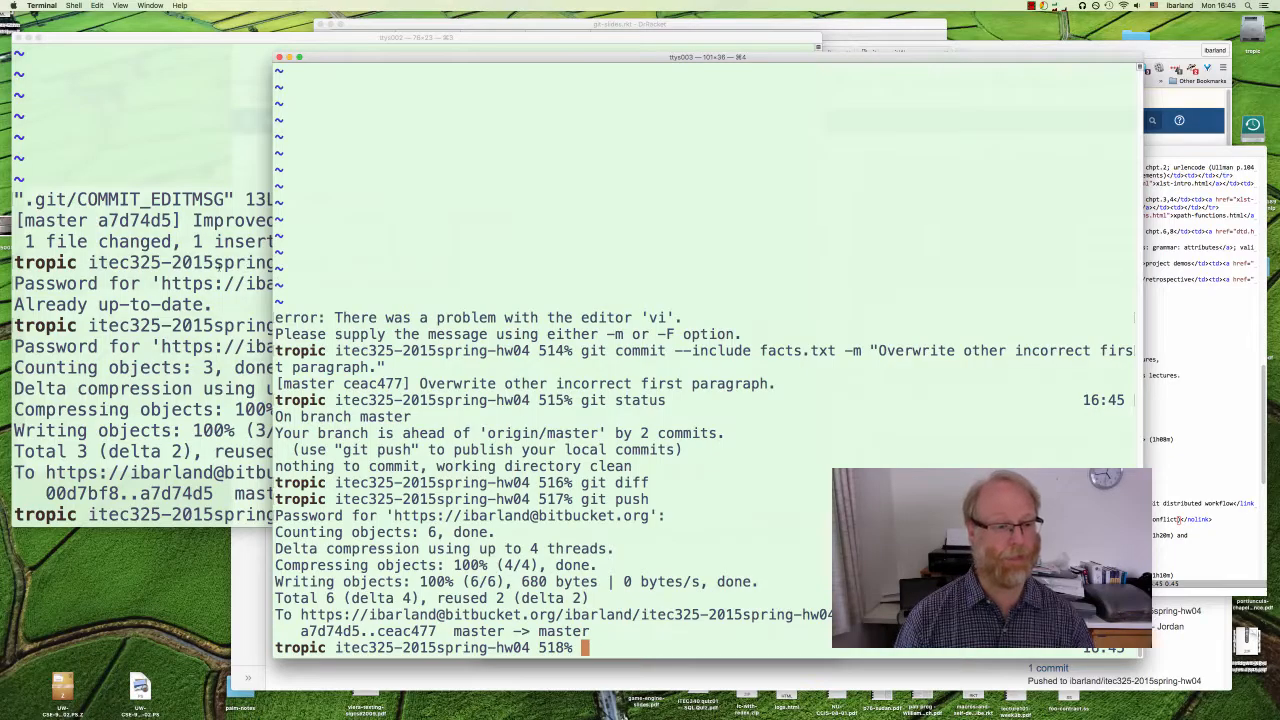
# Run git pull in the first clone, view facts.txt in vi and quit with :q
pyautogui.write('git status')
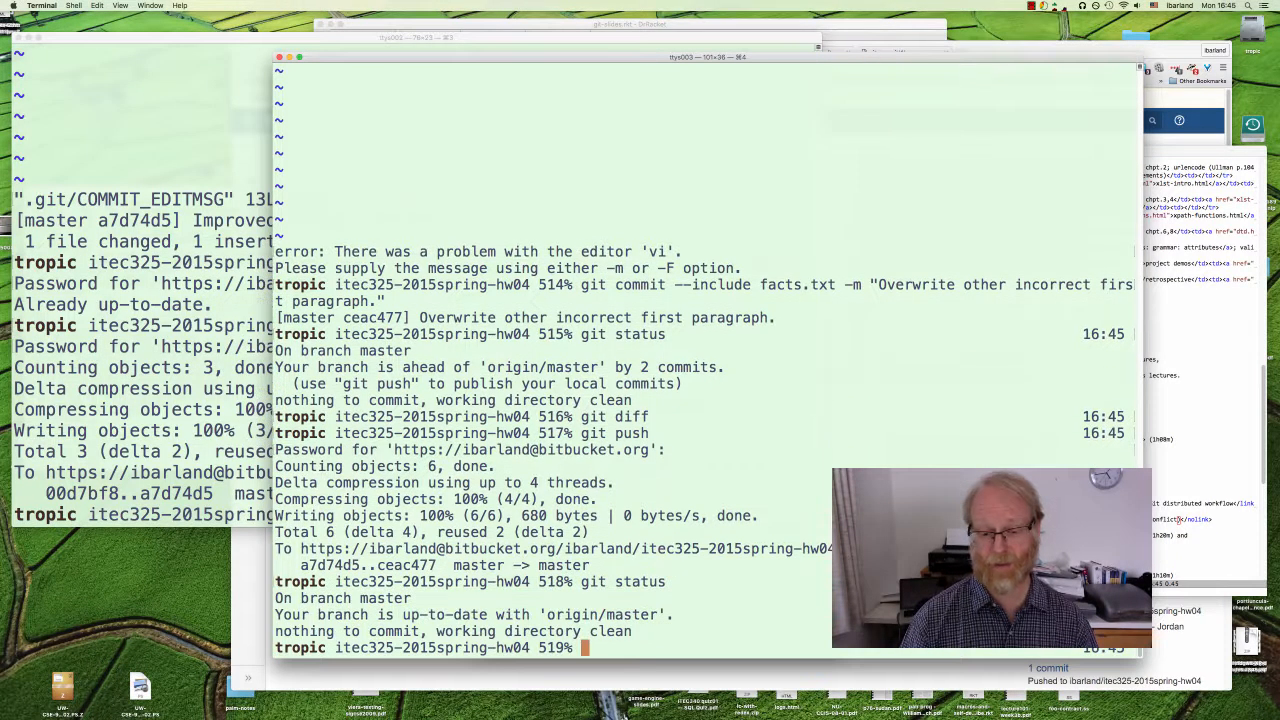
pyautogui.write('git pull')
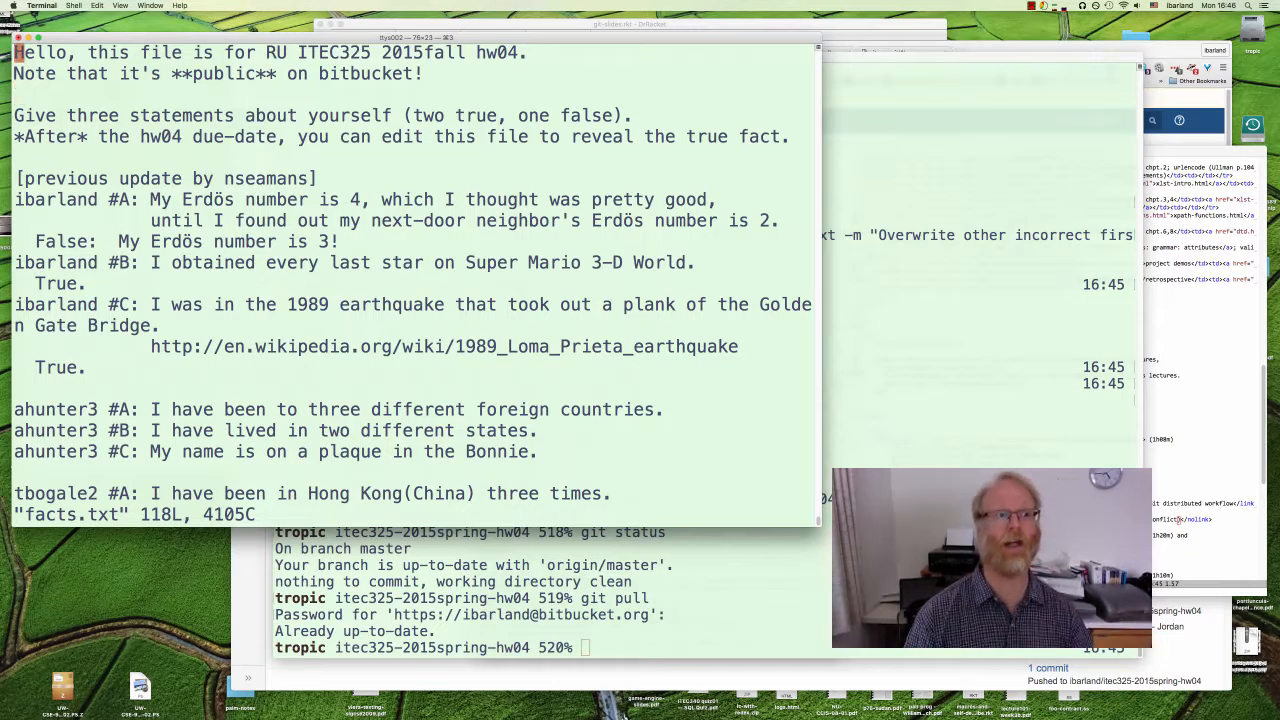
pyautogui.write(':q')
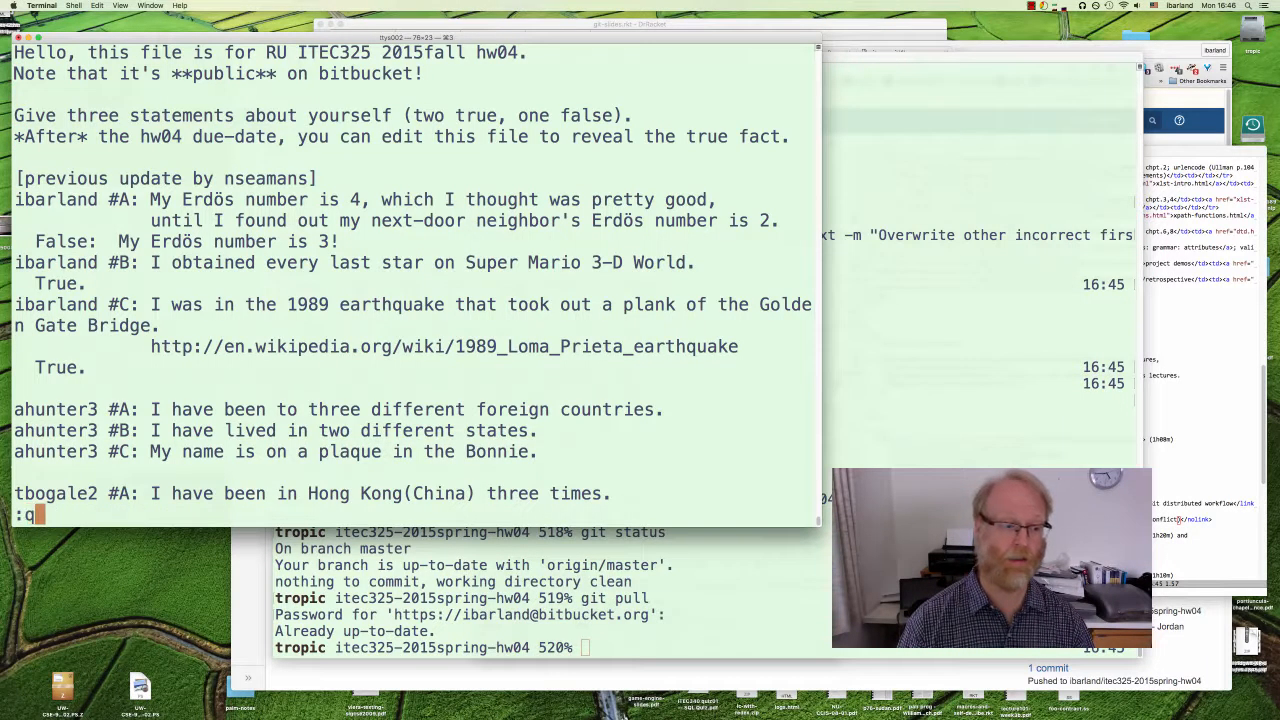